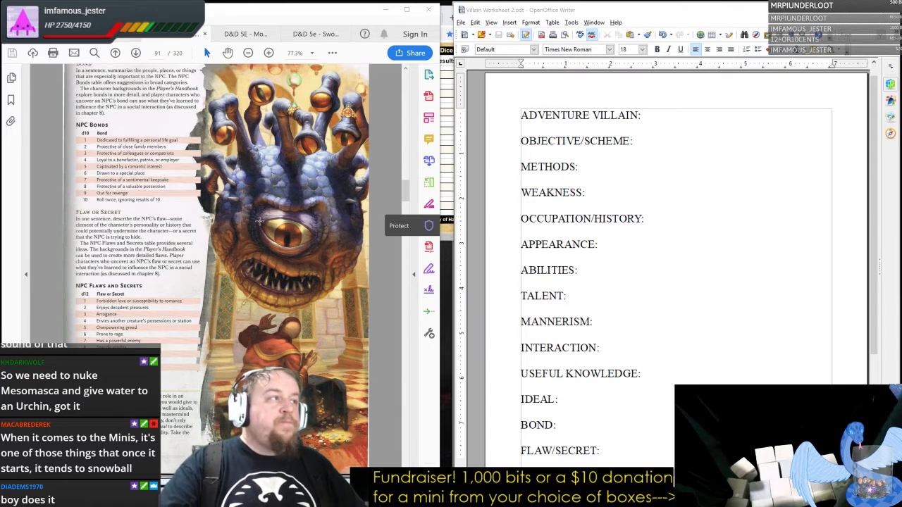
Scroll the DMG past the NPC bonds and flaws tables toward Atribash's sheet.
scroll(down, 3)
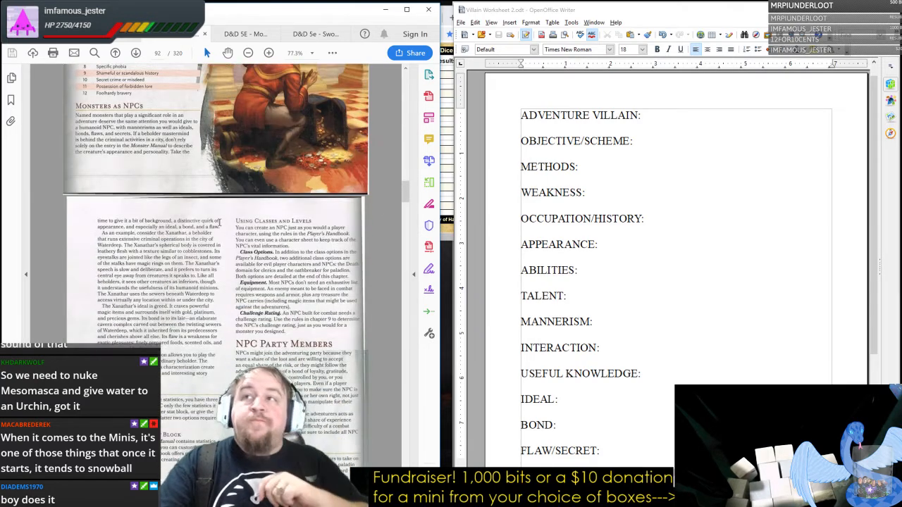
scroll(down, 3)
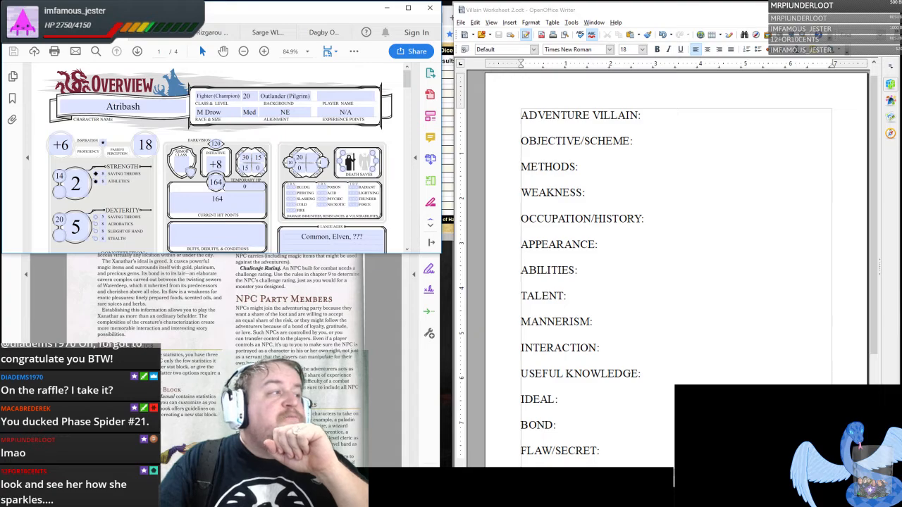
scroll(down, 3)
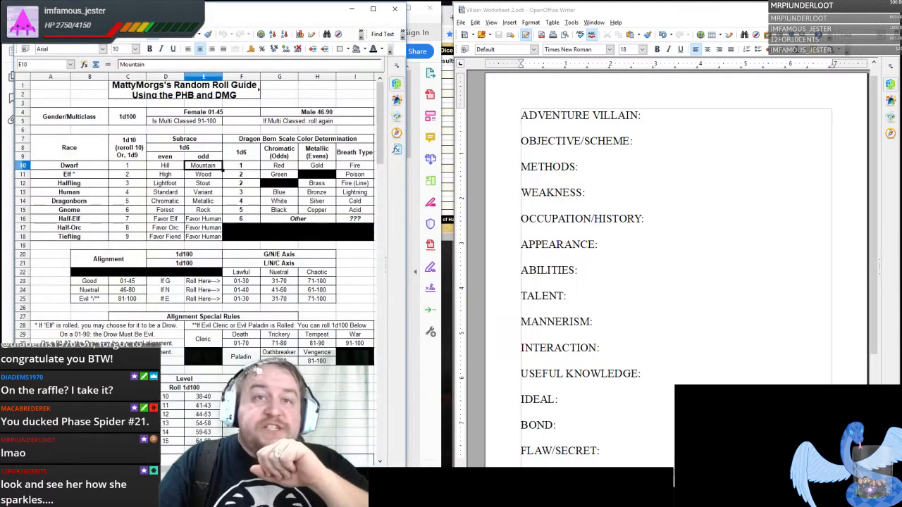
scroll(down, 3)
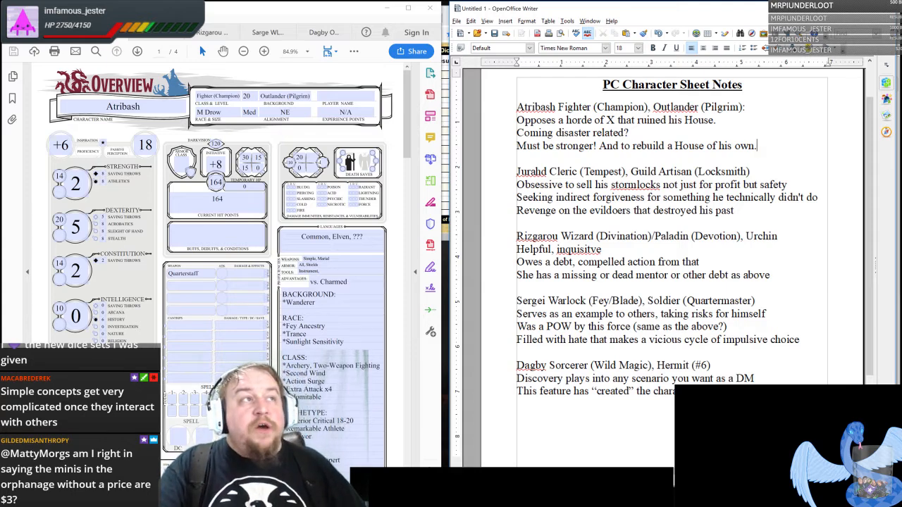
Select a heading line in the PC Character Sheet Notes document.
drag(516, 119, 755, 145)
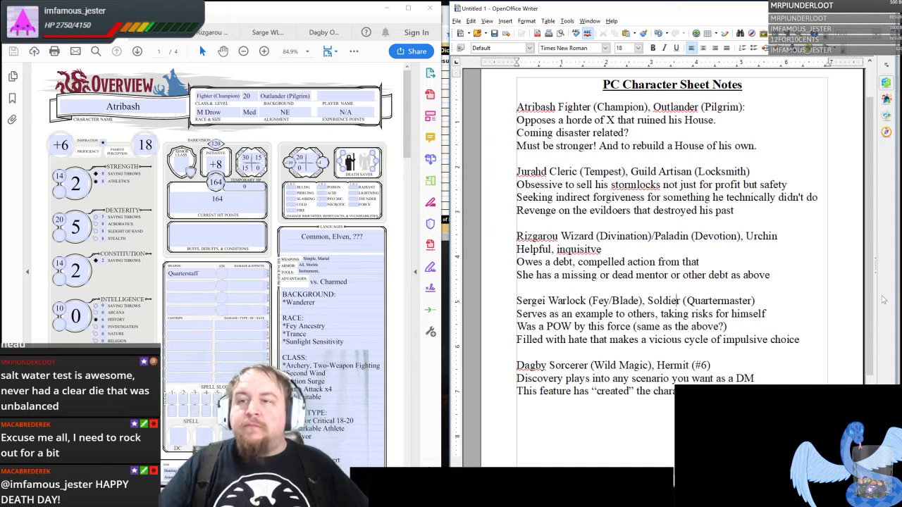
mouse_move(473, 113)
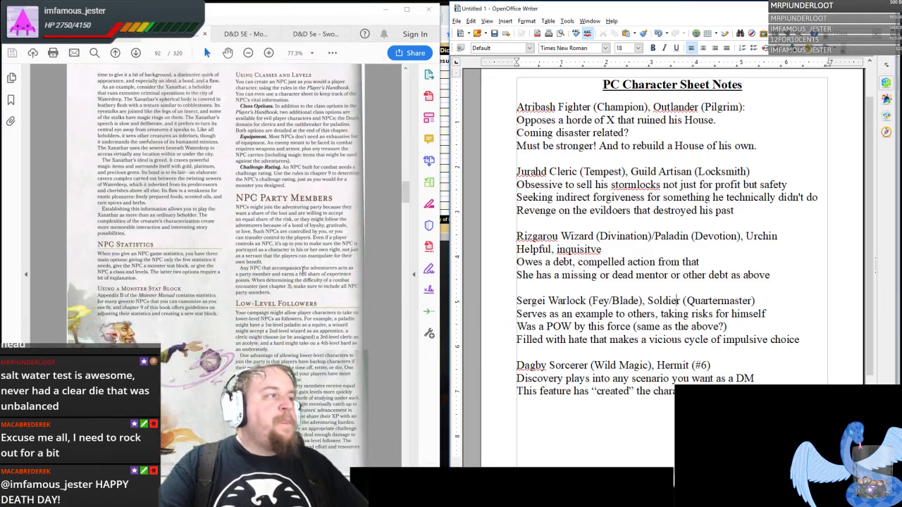
Scroll the DMG down to the Checking for Random Encounters page.
scroll(down, 3)
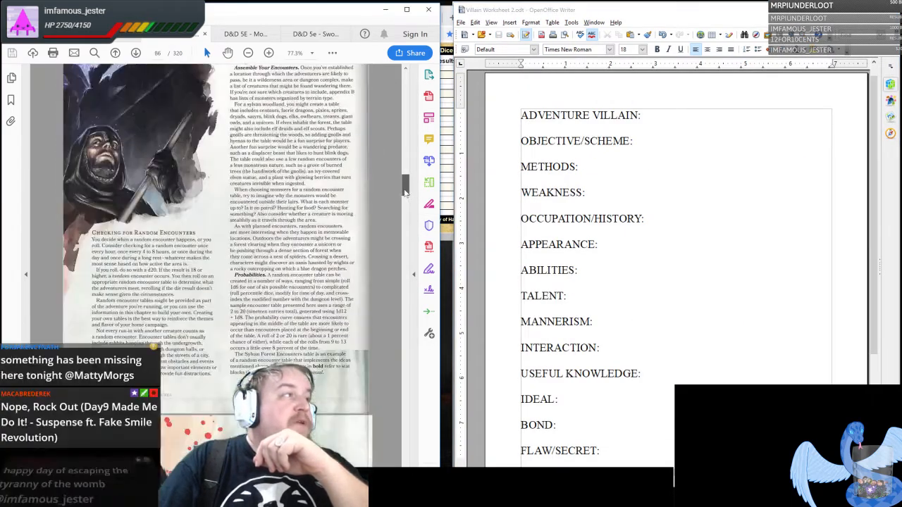
Page back through Adventure Structure in the DMG to the Dungeon Goals table.
scroll(up, 3)
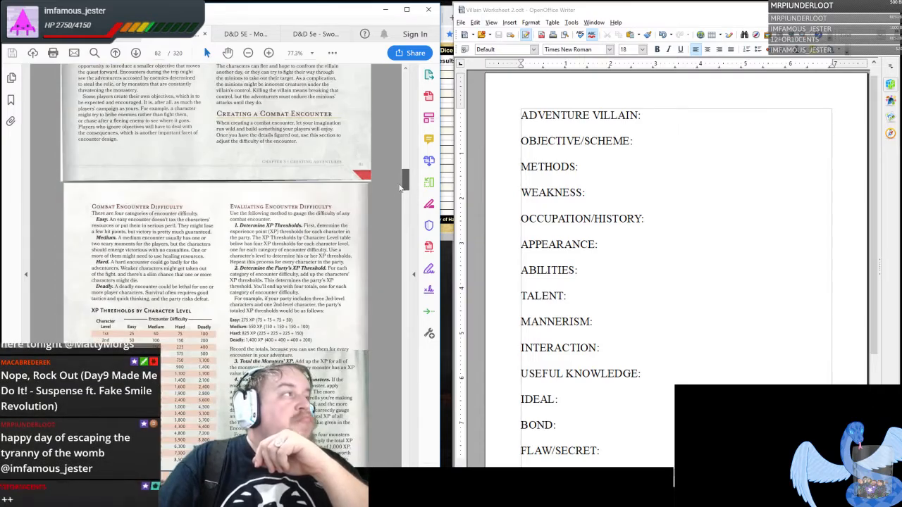
scroll(up, 3)
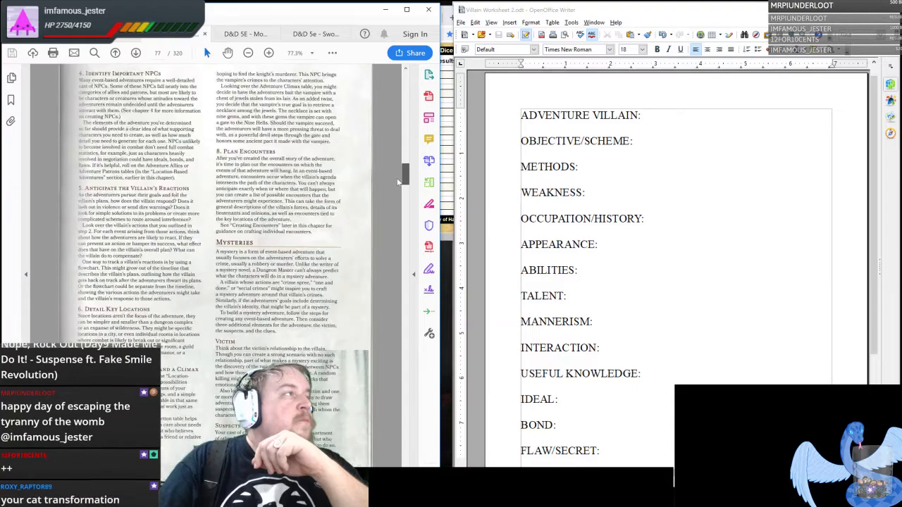
scroll(up, 3)
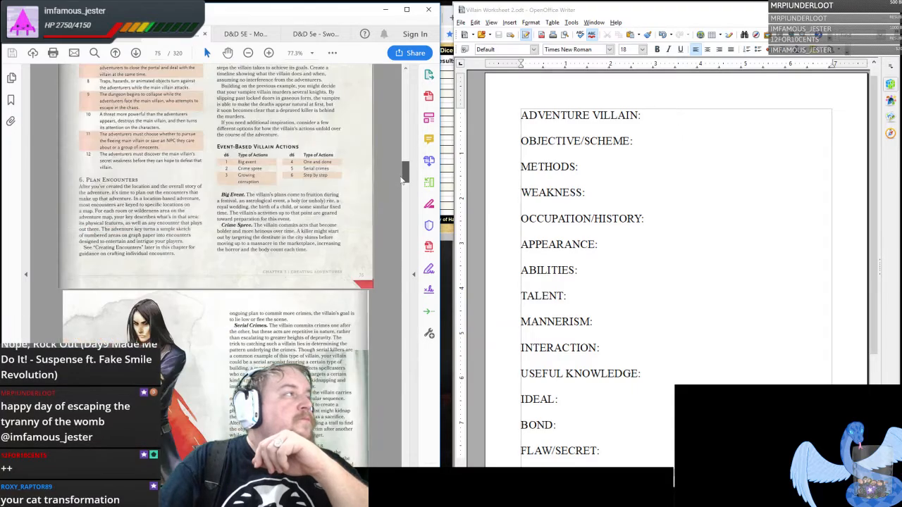
scroll(up, 3)
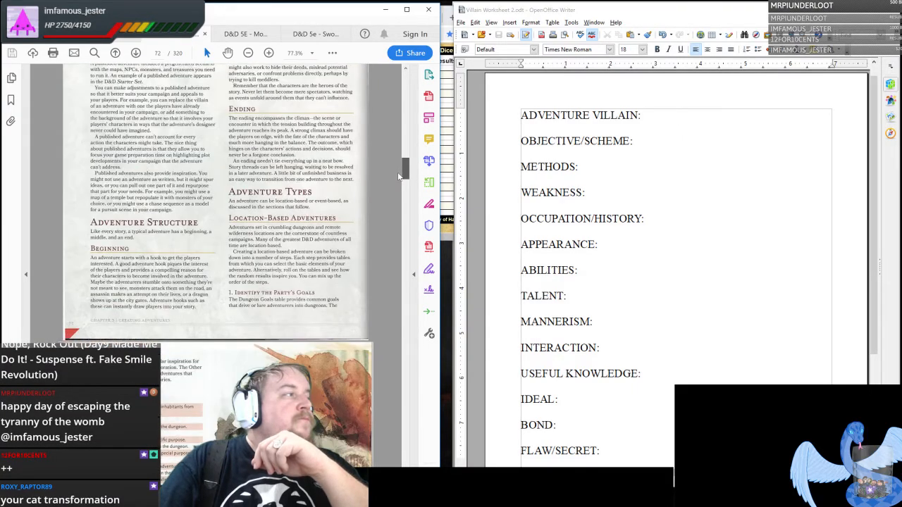
scroll(up, 3)
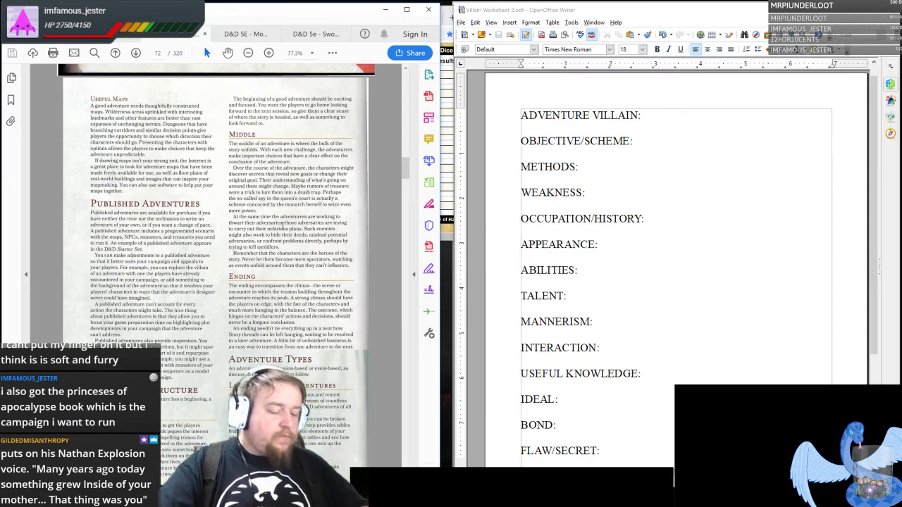
scroll(down, 3)
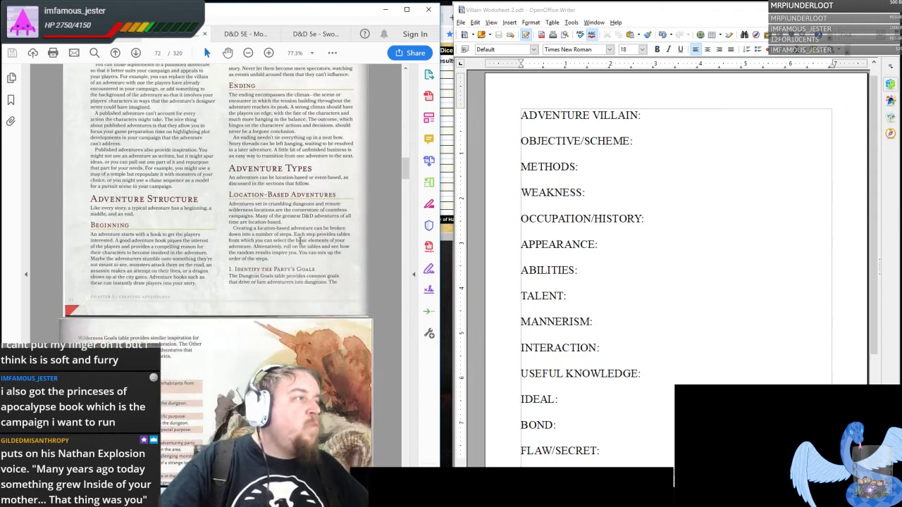
scroll(down, 3)
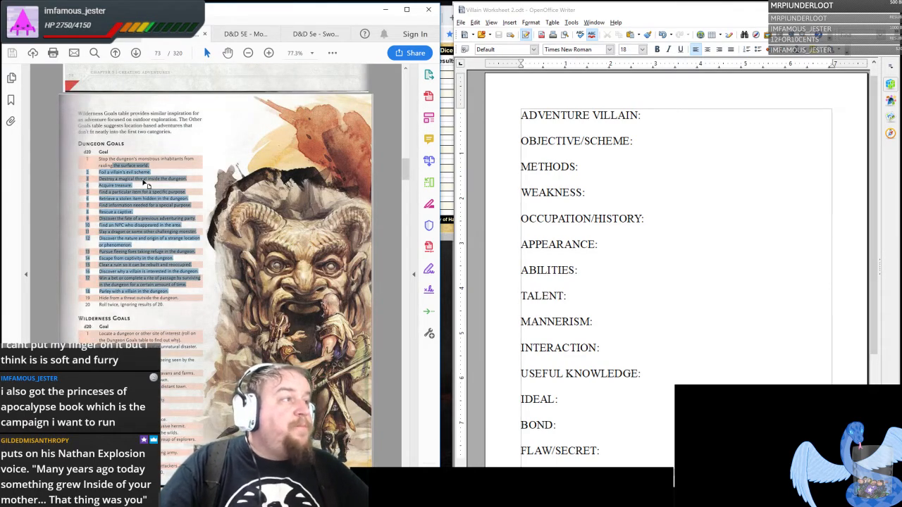
scroll(down, 3)
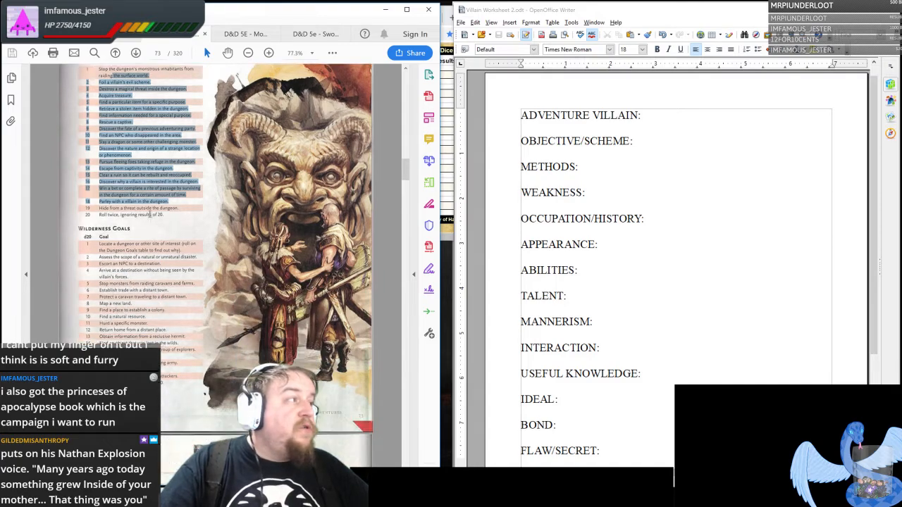
scroll(down, 3)
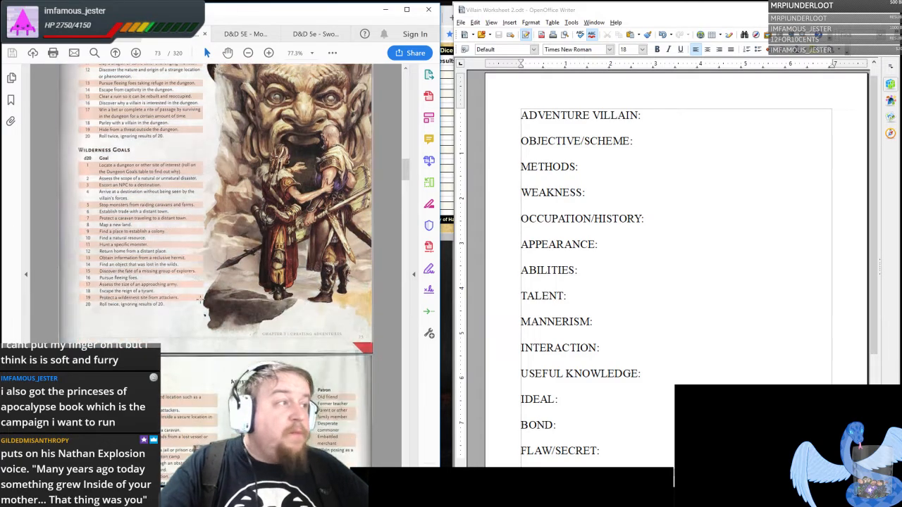
scroll(down, 3)
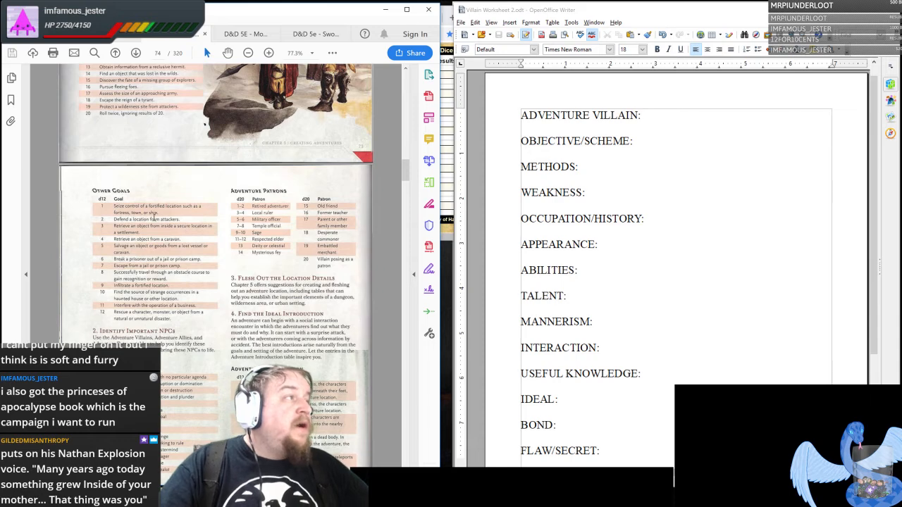
scroll(down, 3)
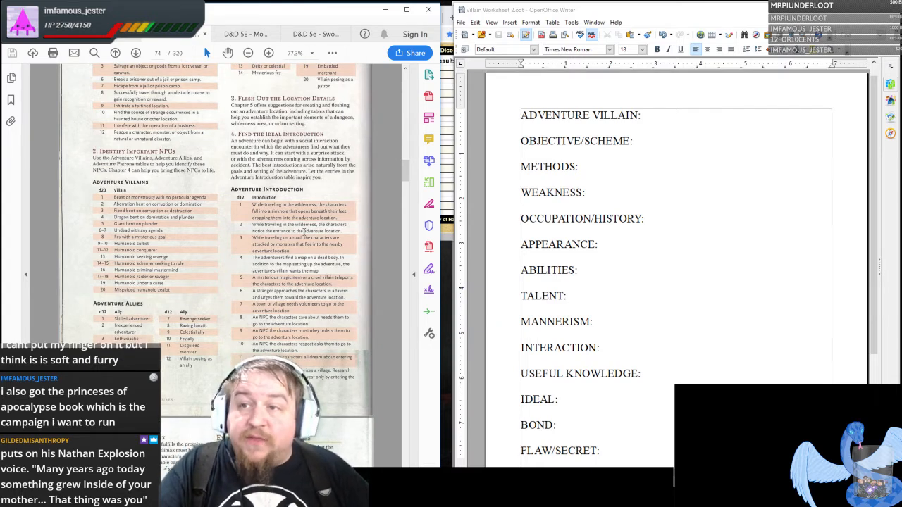
mouse_move(428, 225)
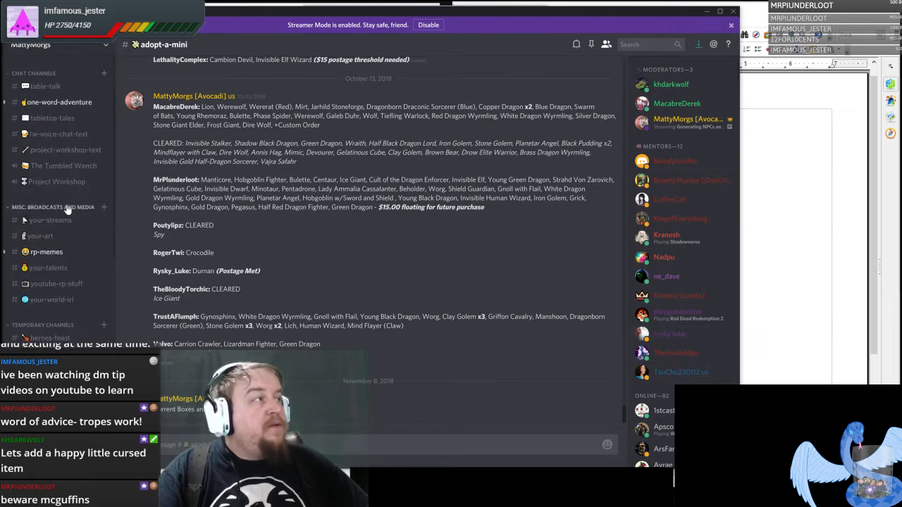
Switch Discord to the project-workshop-text channel.
click(65, 149)
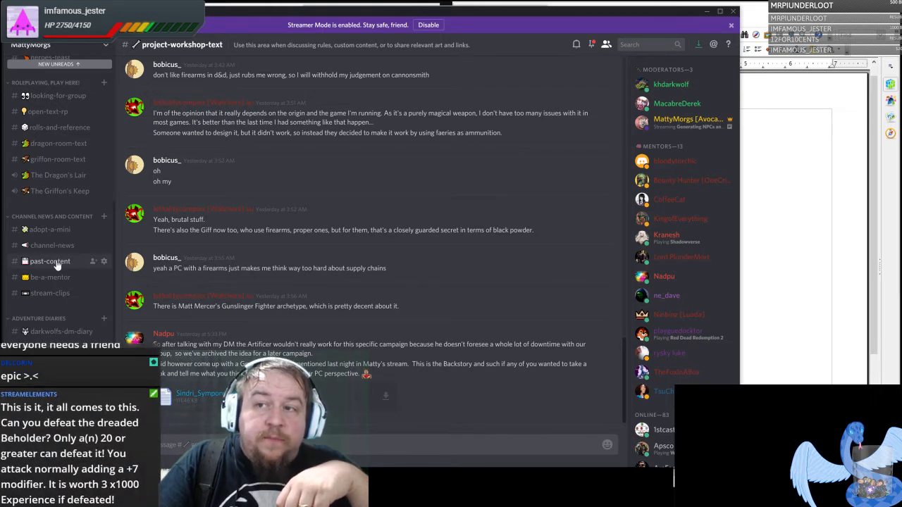
Switch to the past-content channel and scroll back through its campaign-creation posts.
click(50, 261)
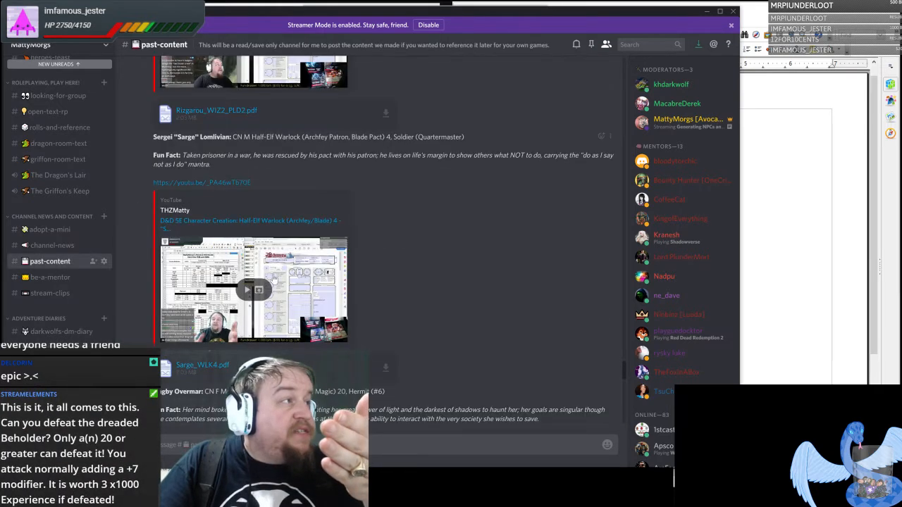
scroll(down, 3)
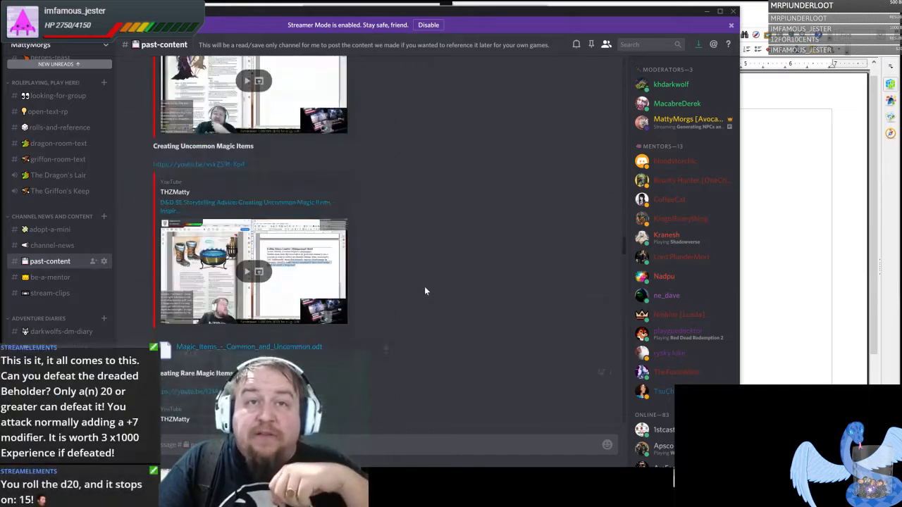
scroll(down, 3)
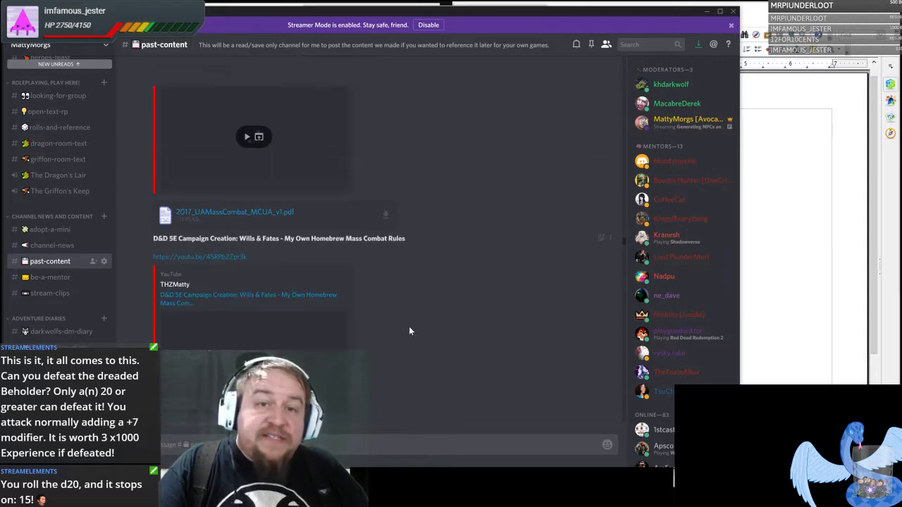
scroll(up, 3)
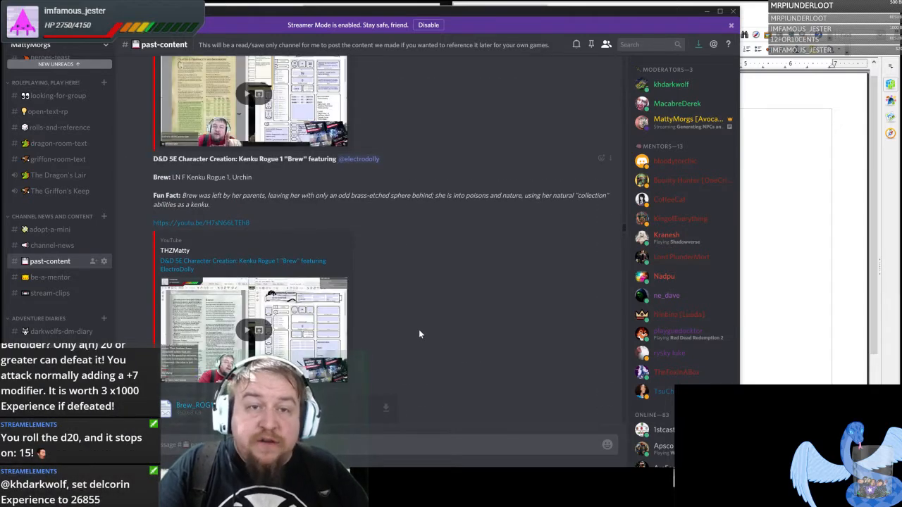
scroll(up, 3)
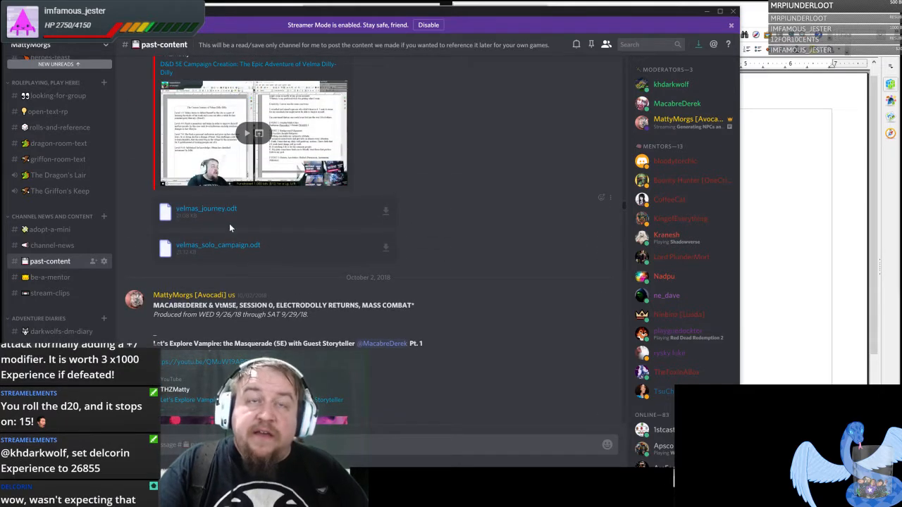
scroll(up, 3)
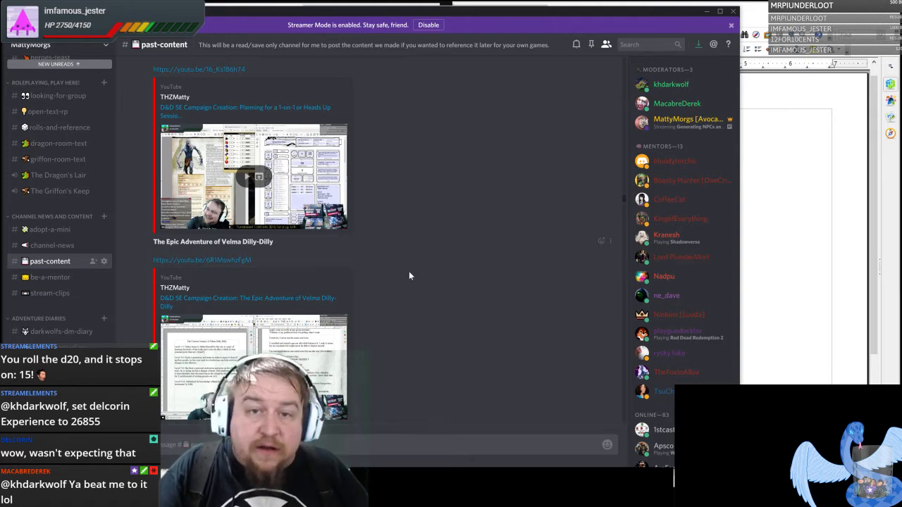
mouse_move(420, 296)
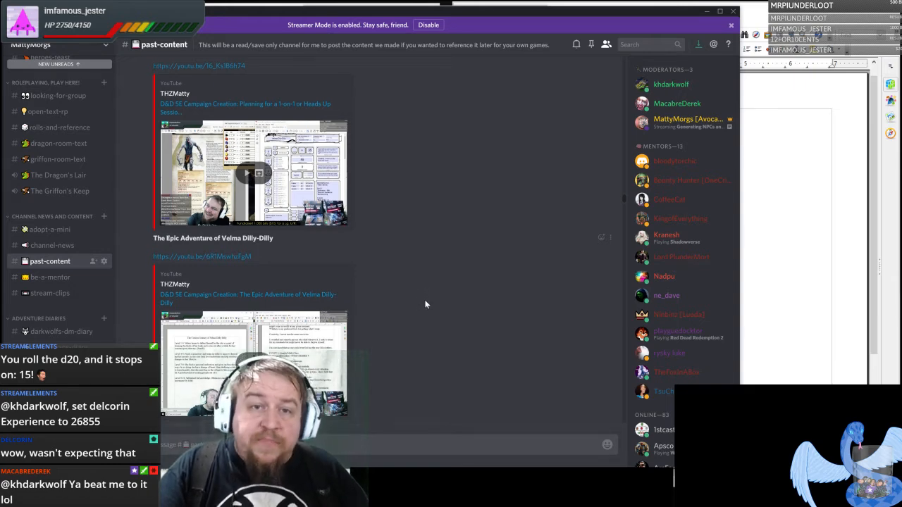
scroll(down, 3)
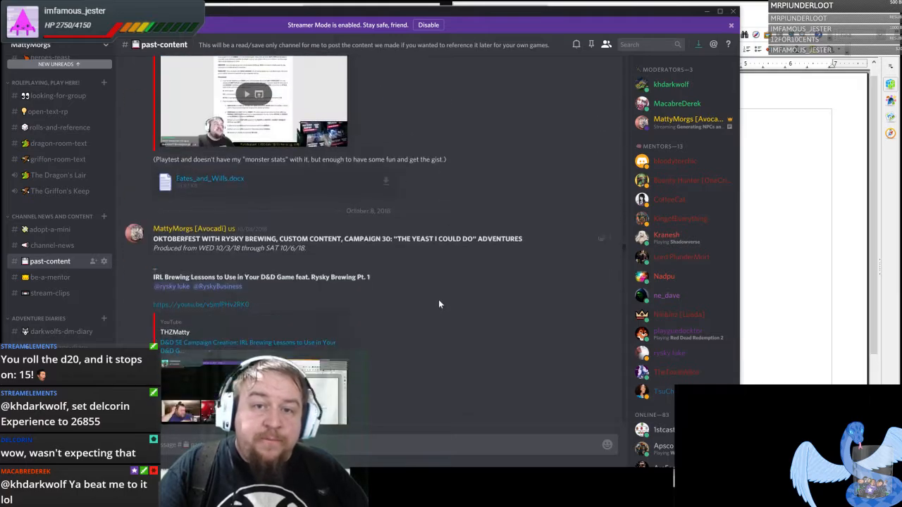
scroll(up, 3)
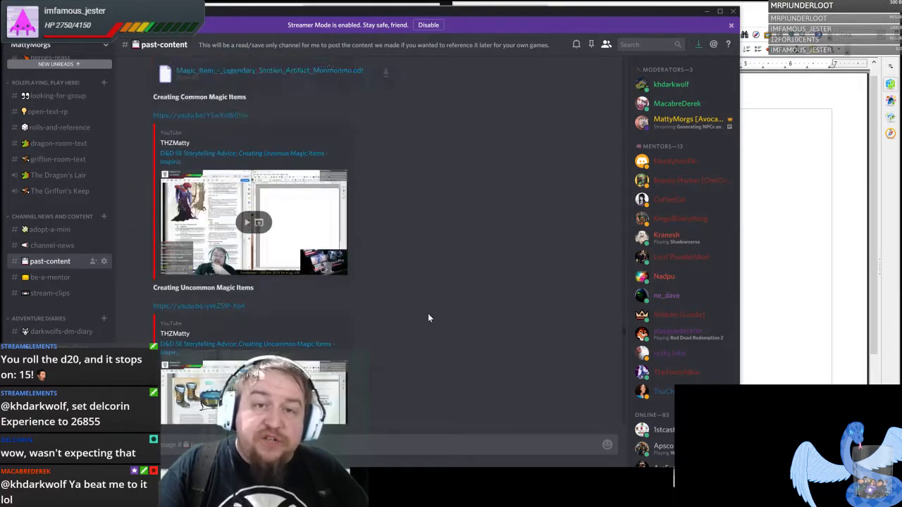
scroll(down, 3)
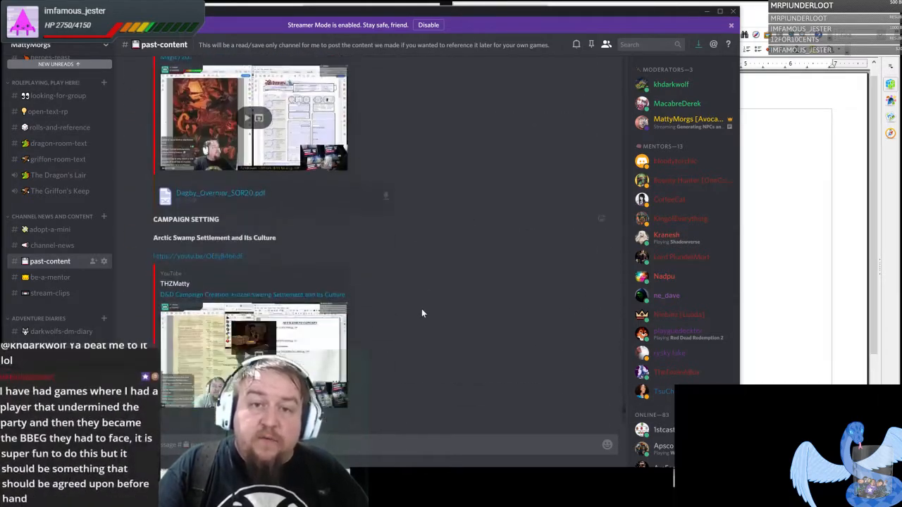
scroll(down, 3)
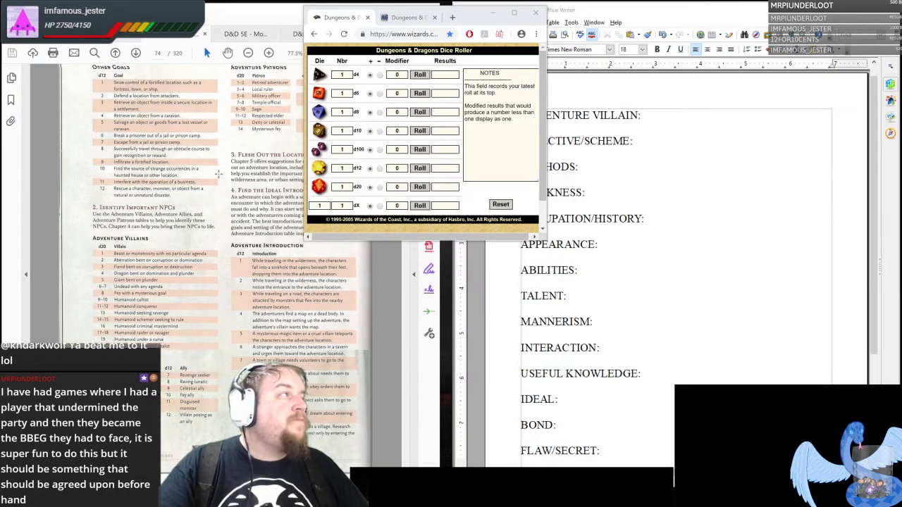
Review the Adventure Villains table, then place the cursor after ADVENTURE VILLAIN: in the worksheet.
scroll(down, 3)
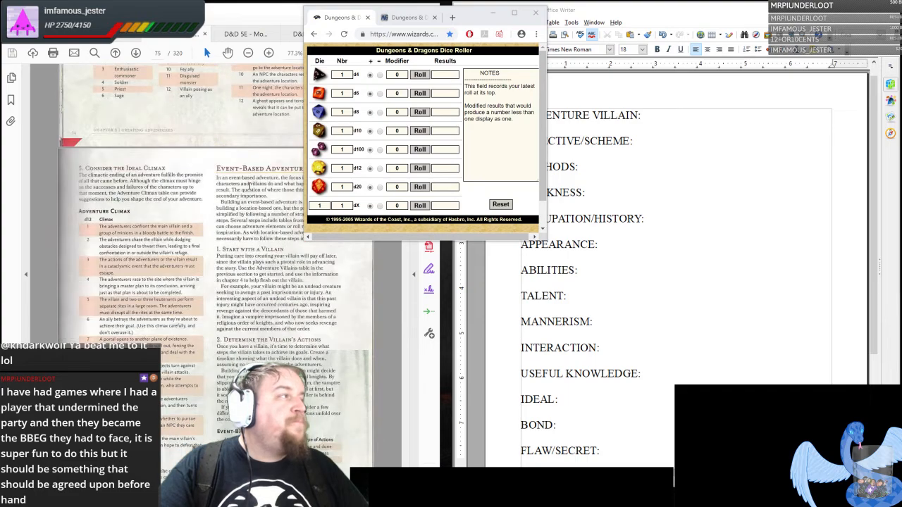
scroll(down, 3)
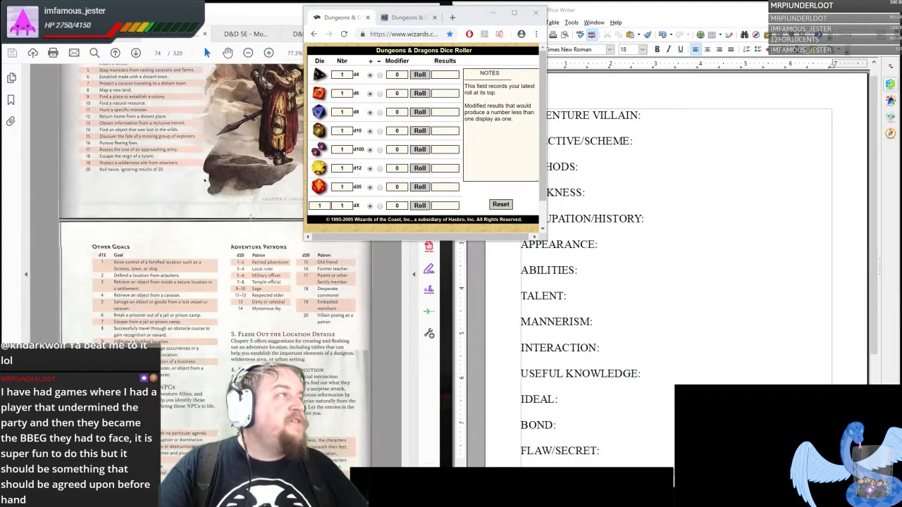
scroll(down, 3)
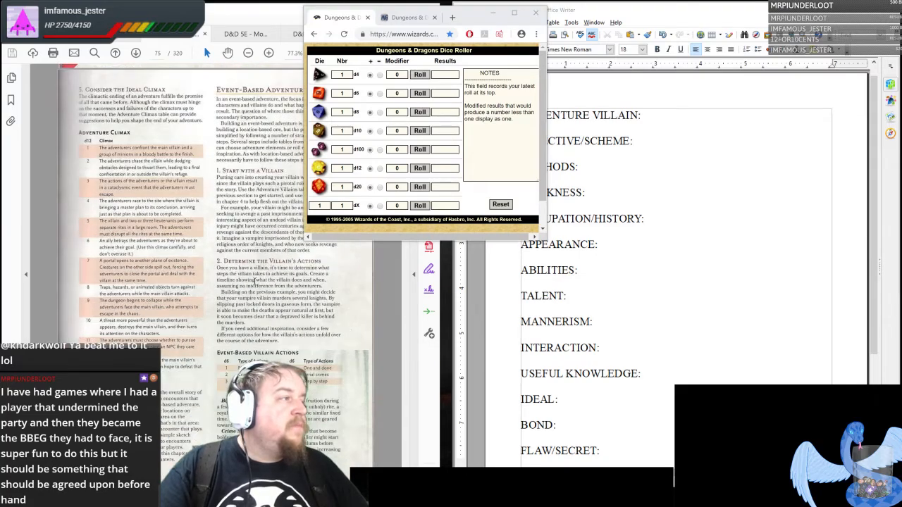
scroll(down, 3)
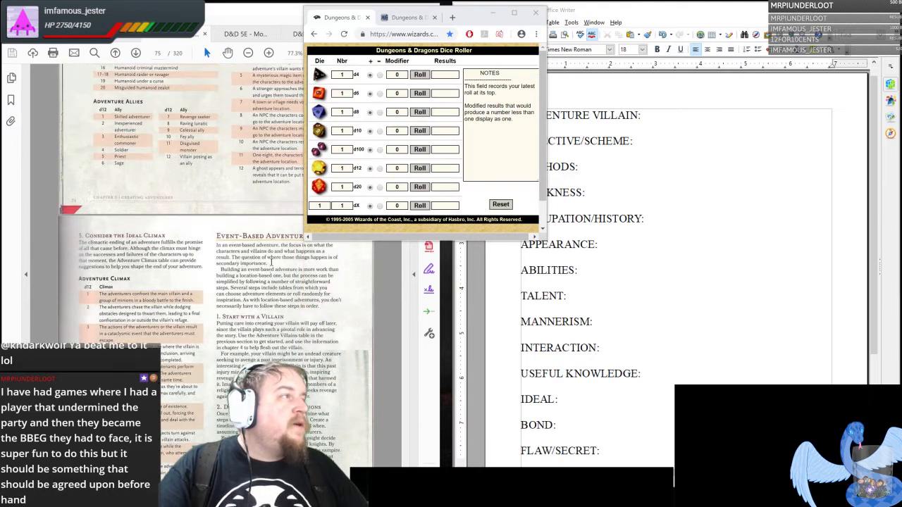
scroll(up, 3)
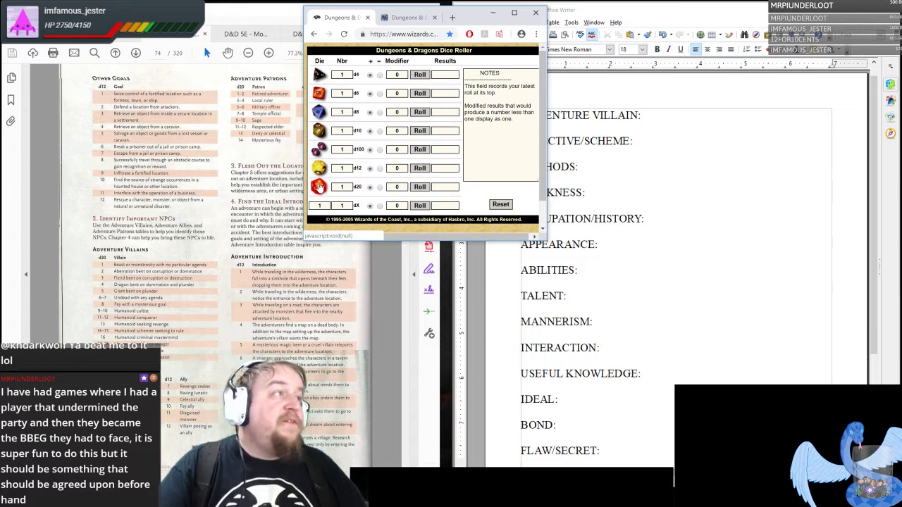
click(420, 186)
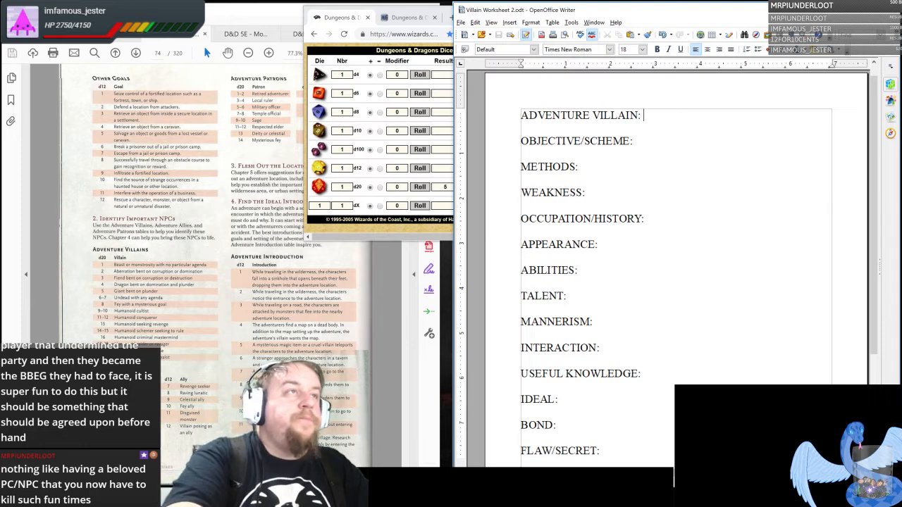
Enter 'Giant bent on plunder' as the Adventure Villain.
text(Giant b)
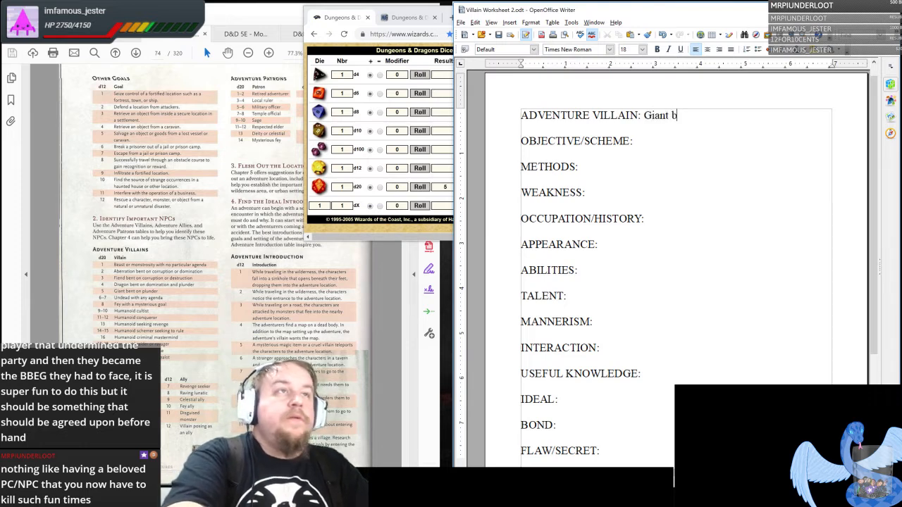
text(ent on plund)
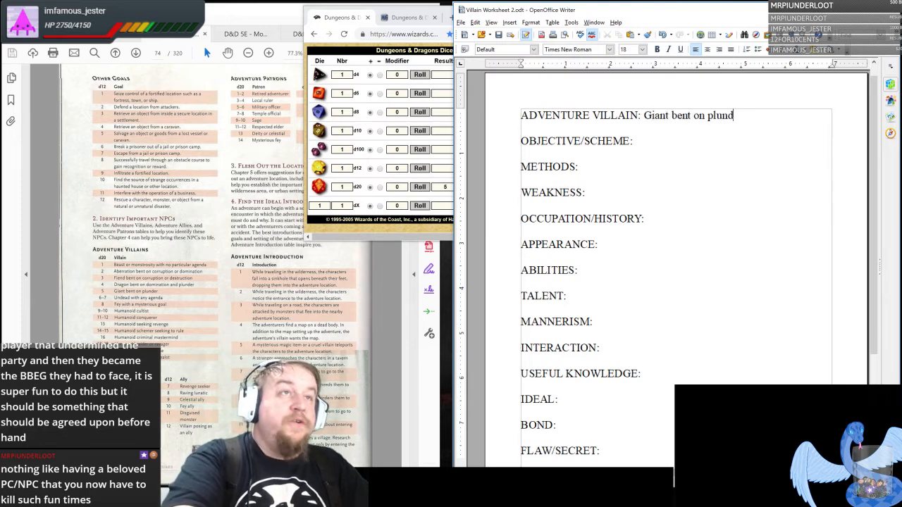
text(er)
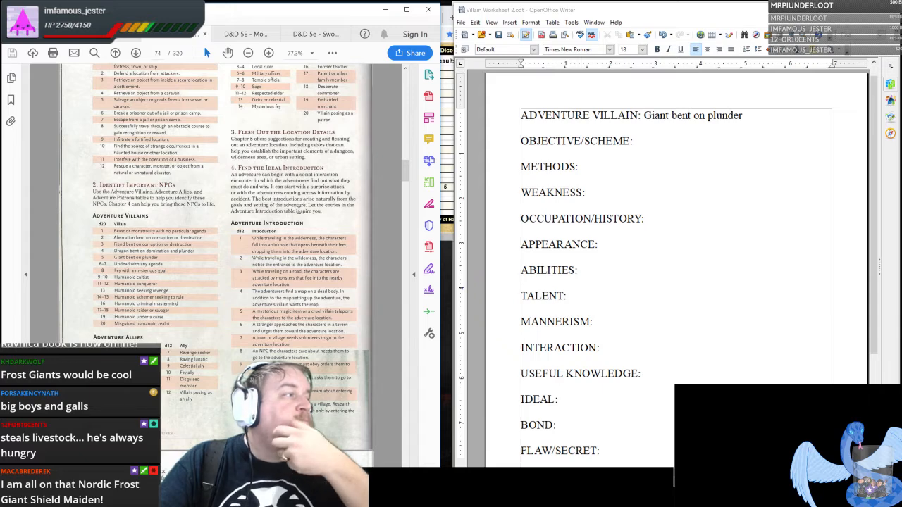
Scroll the DMG down to the Villains section and its Villain's Schemes table.
scroll(down, 3)
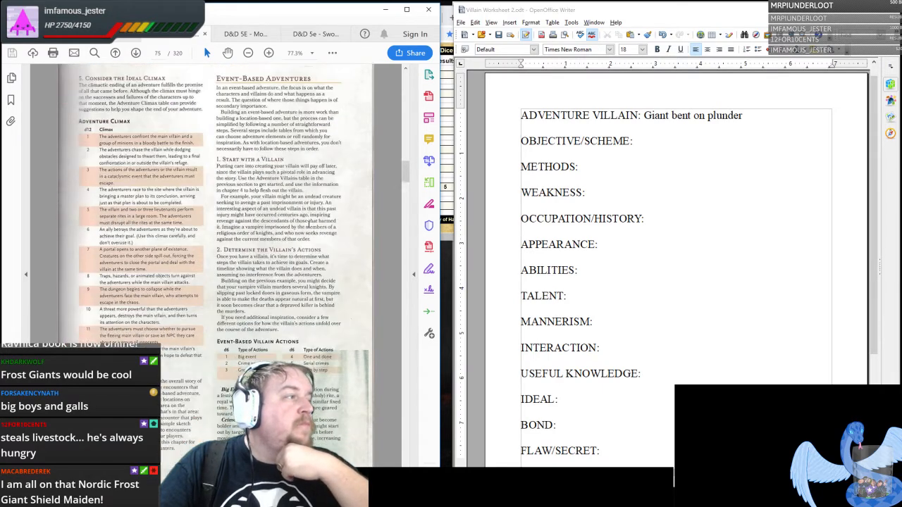
scroll(down, 3)
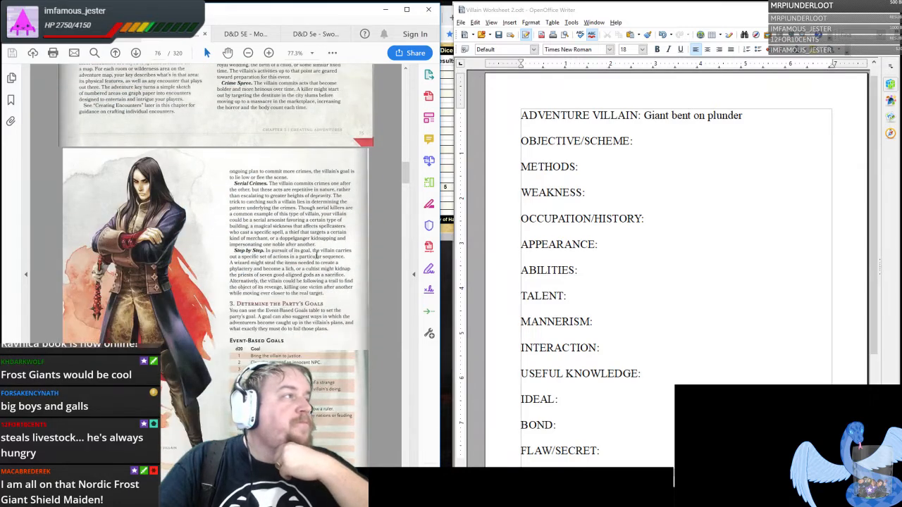
scroll(down, 3)
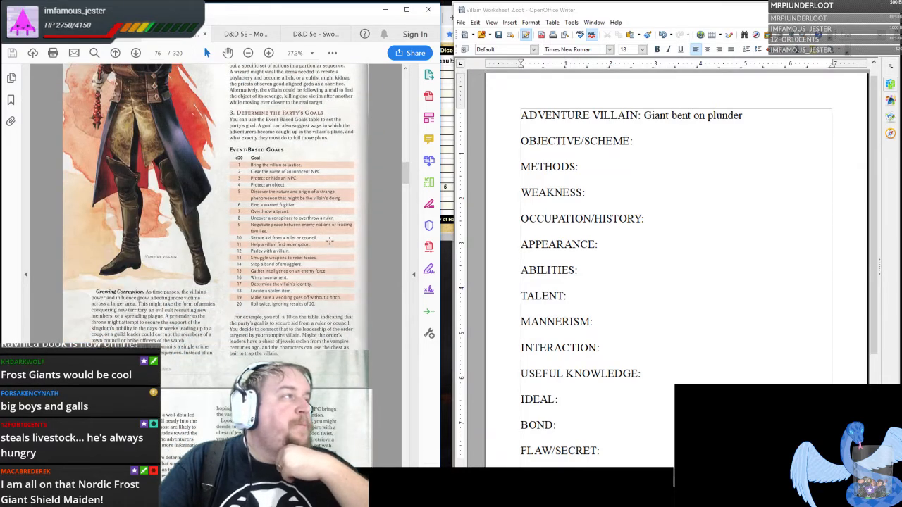
scroll(down, 3)
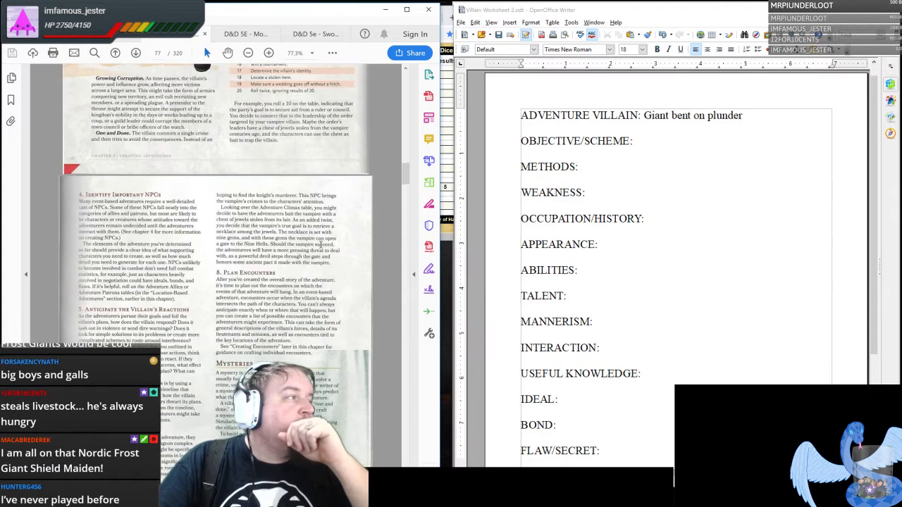
scroll(down, 3)
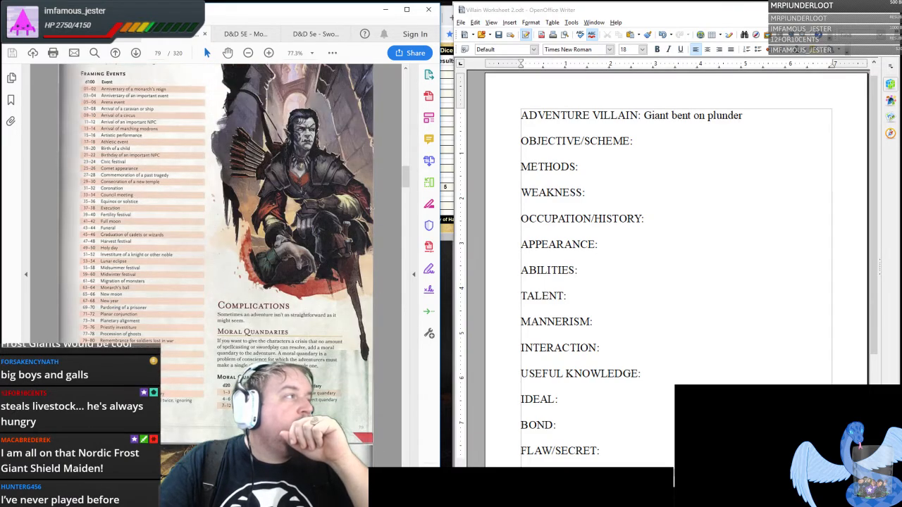
scroll(up, 3)
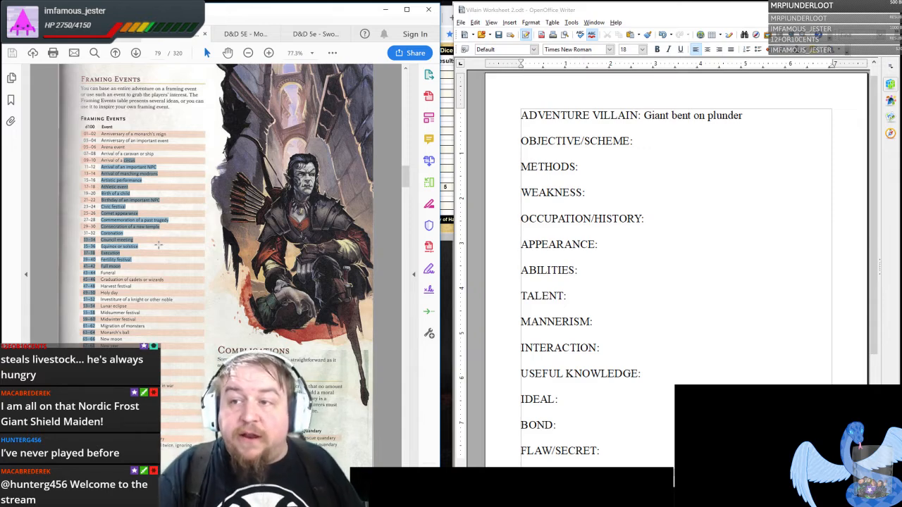
scroll(down, 3)
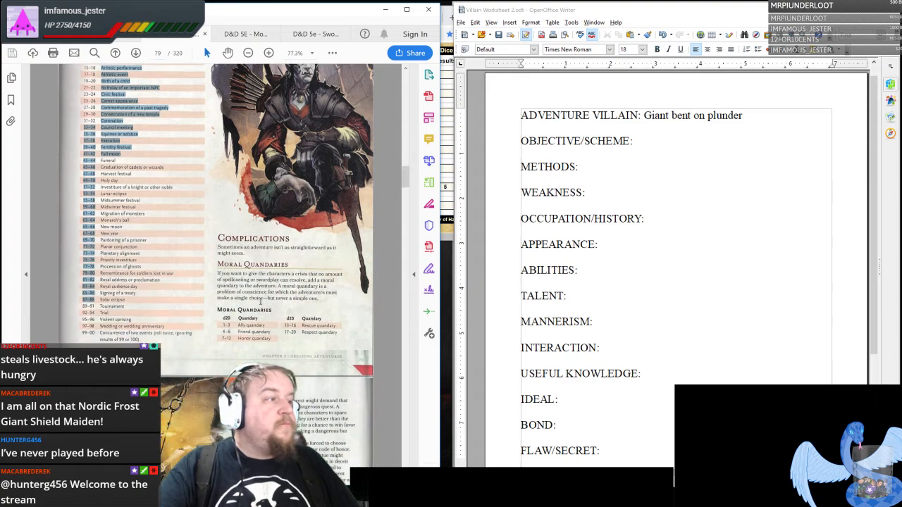
scroll(down, 3)
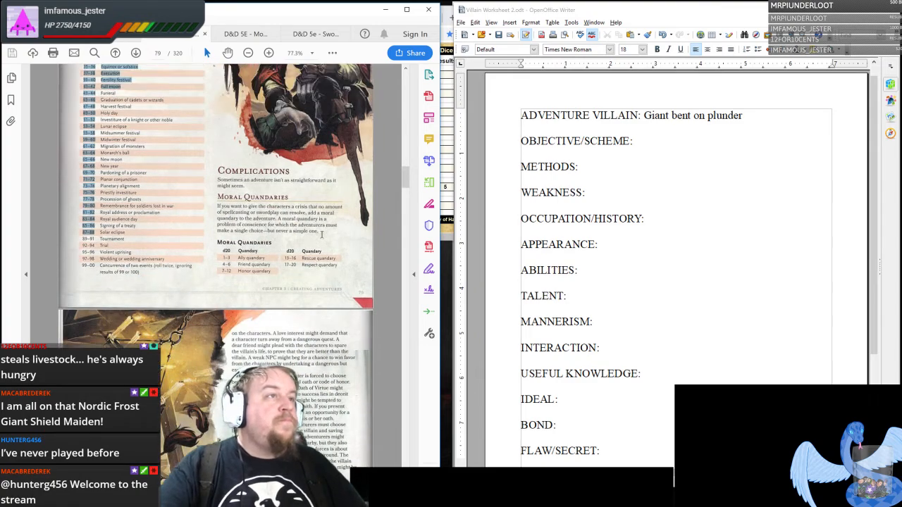
scroll(down, 3)
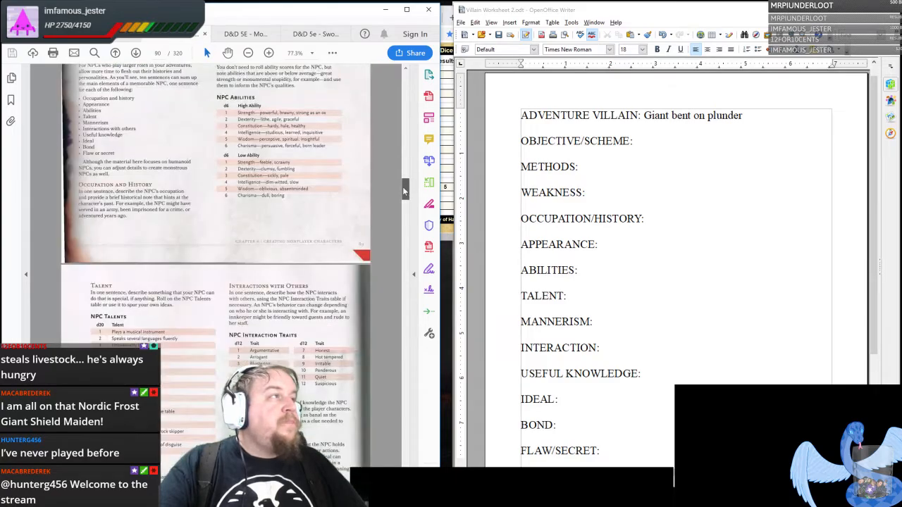
scroll(down, 3)
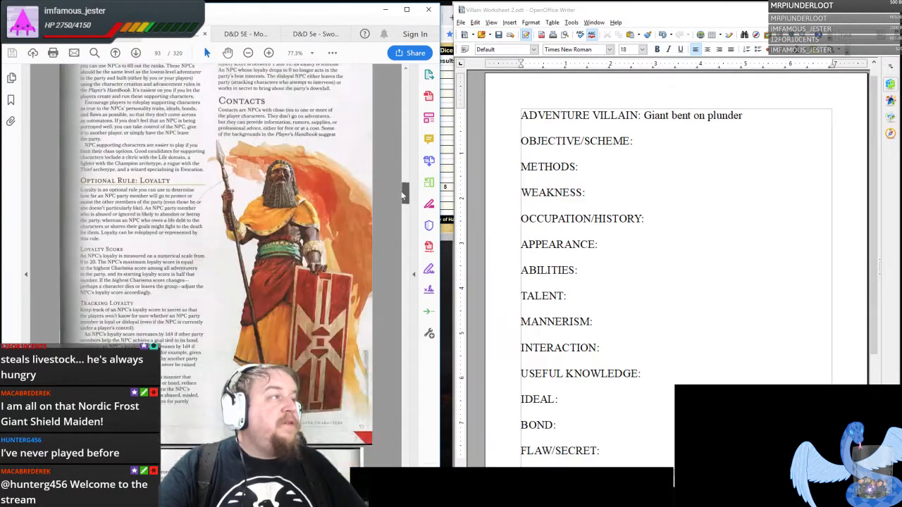
scroll(down, 3)
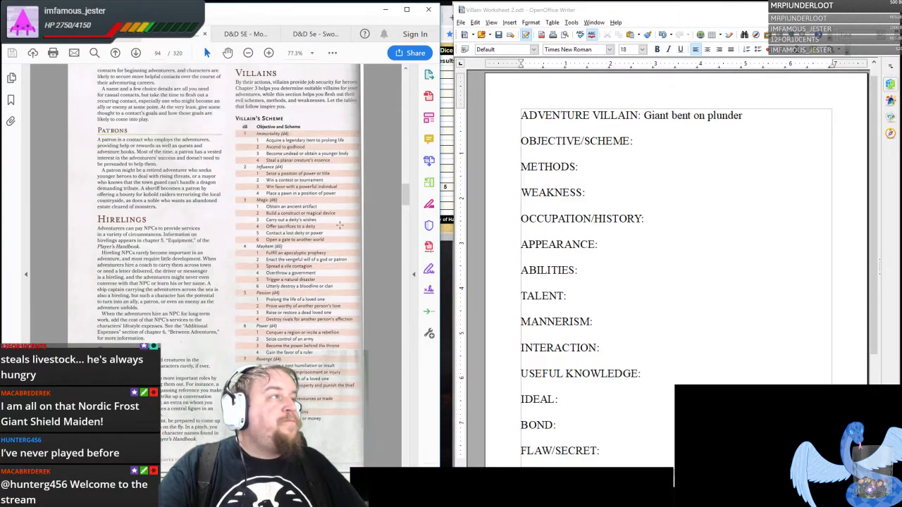
scroll(up, 3)
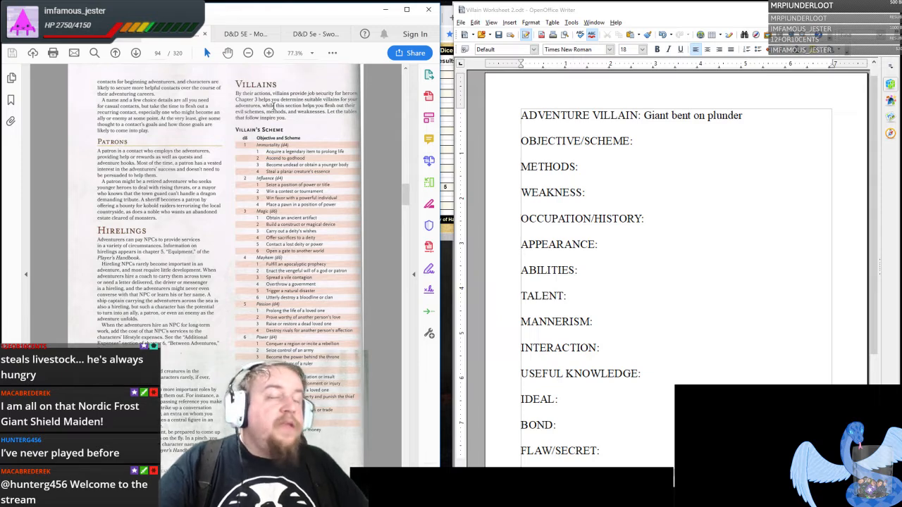
mouse_move(428, 119)
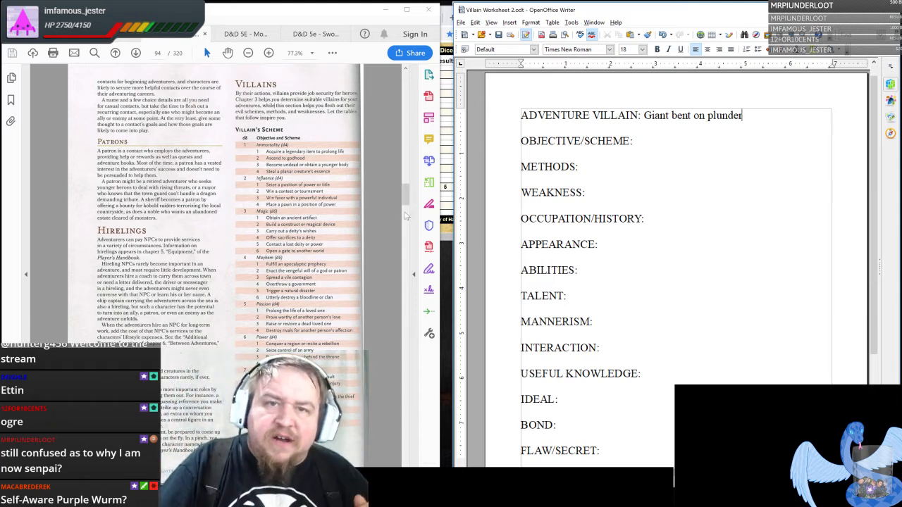
mouse_move(428, 245)
text( Power.)
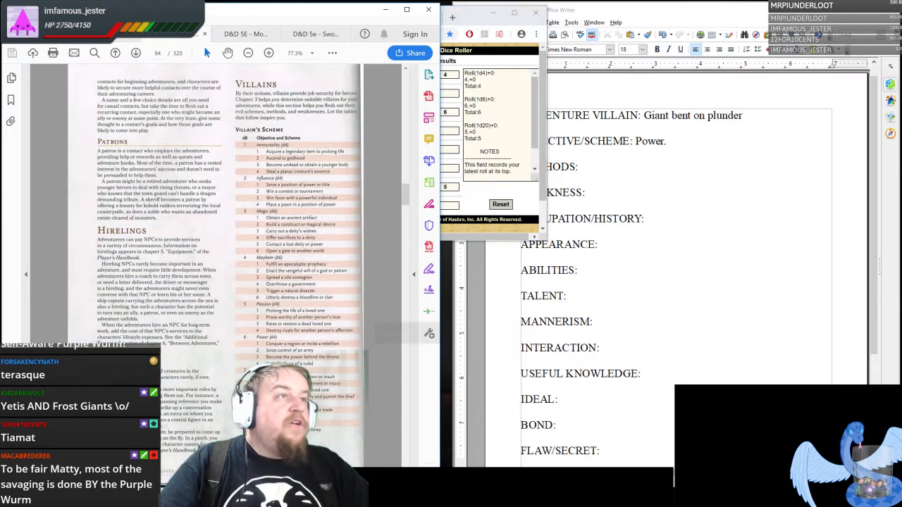
Enter 'Gain the favor of a ruler.' after 'Power.' as the objective/scheme.
text(Gain)
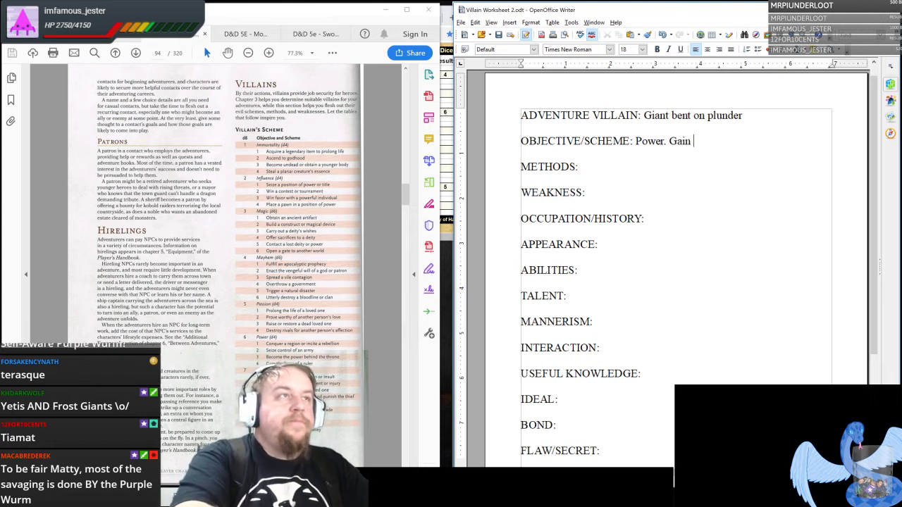
text(the favor of a)
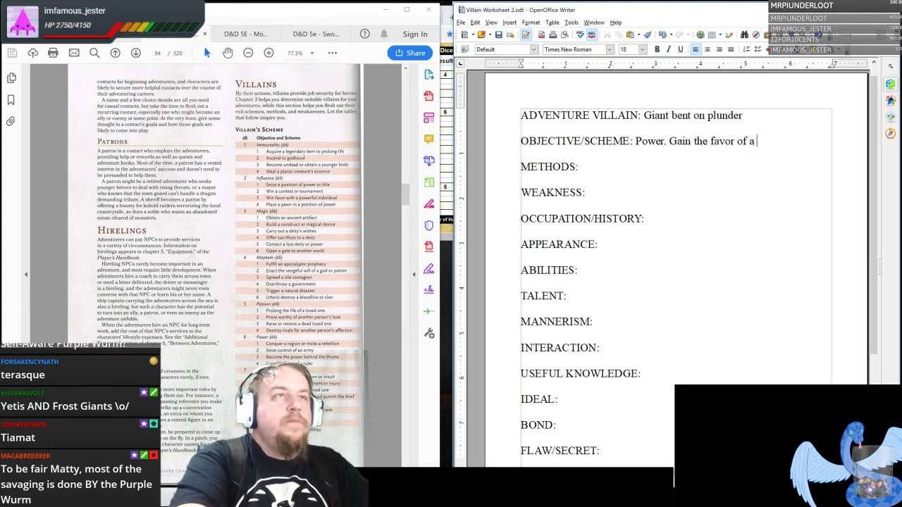
text(ruler.)
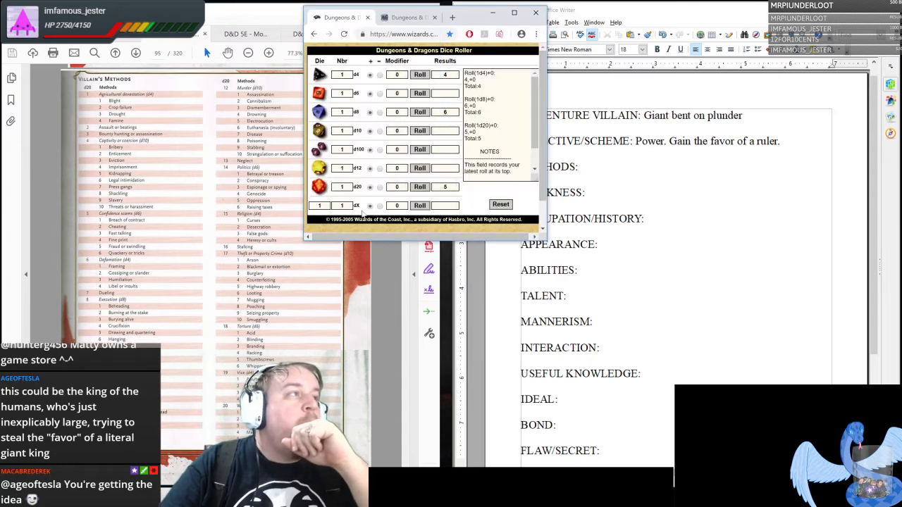
Roll for the villain's method and enter 'Politics.' on the METHODS line.
click(420, 186)
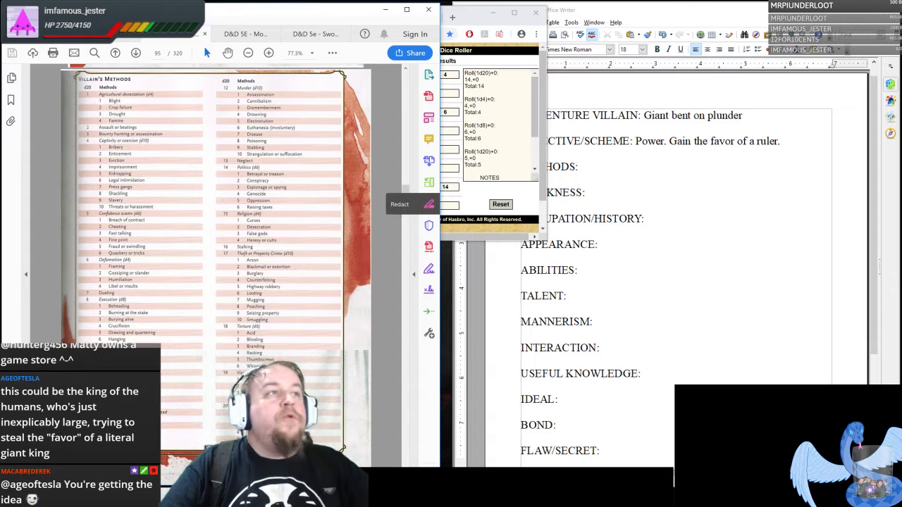
click(556, 10)
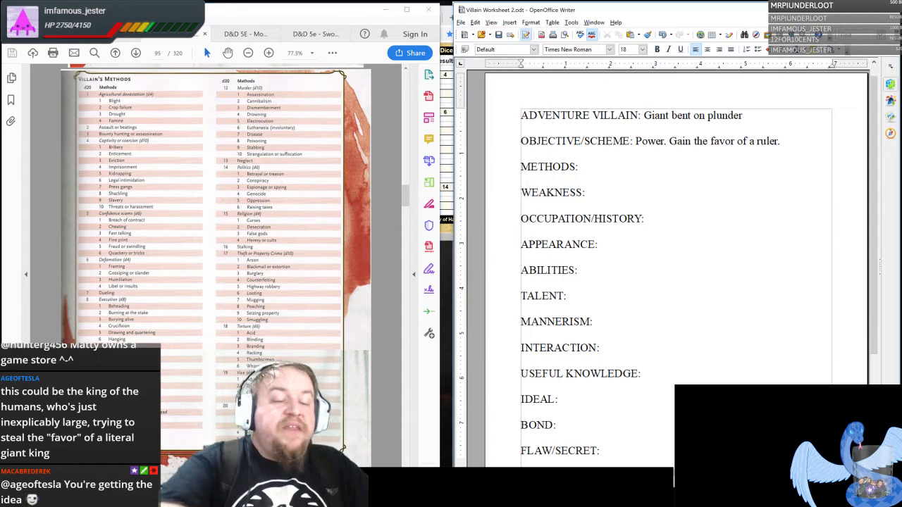
text(Politics)
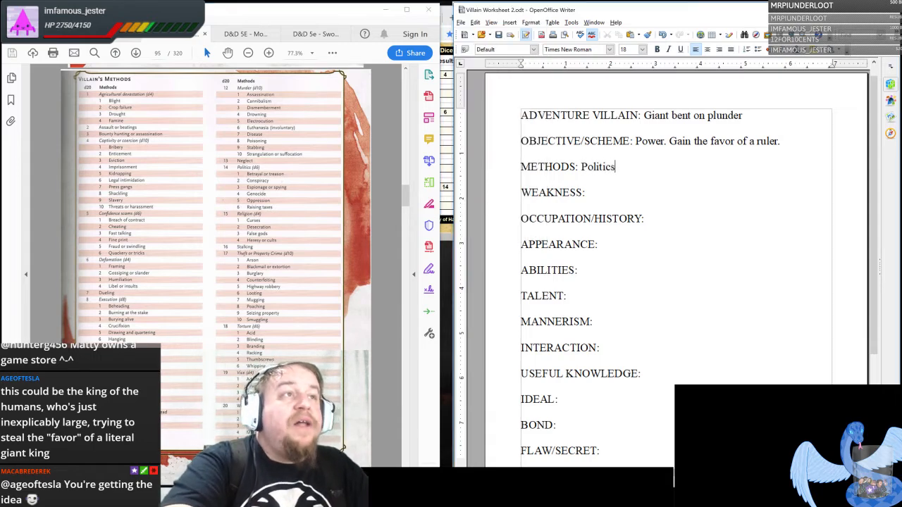
text(.)
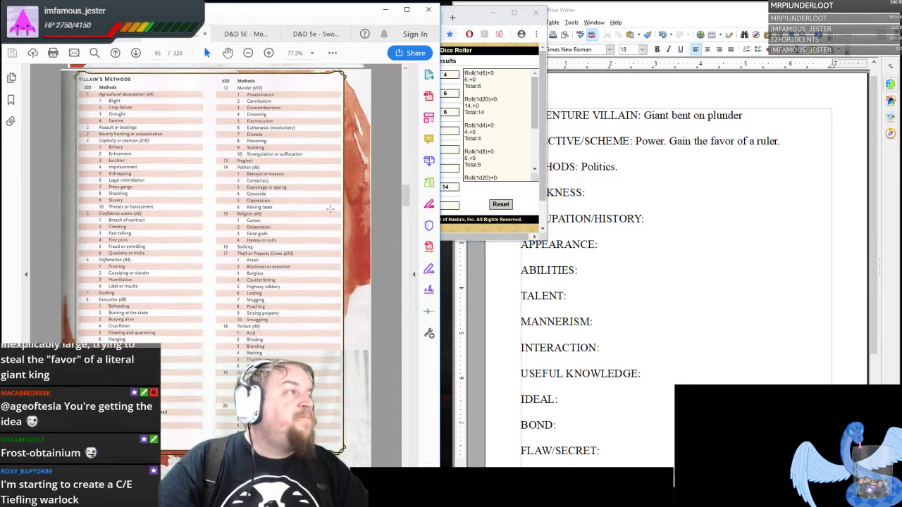
Add 'Raising taxes.' after 'Politics.' on the METHODS line.
text(Ra)
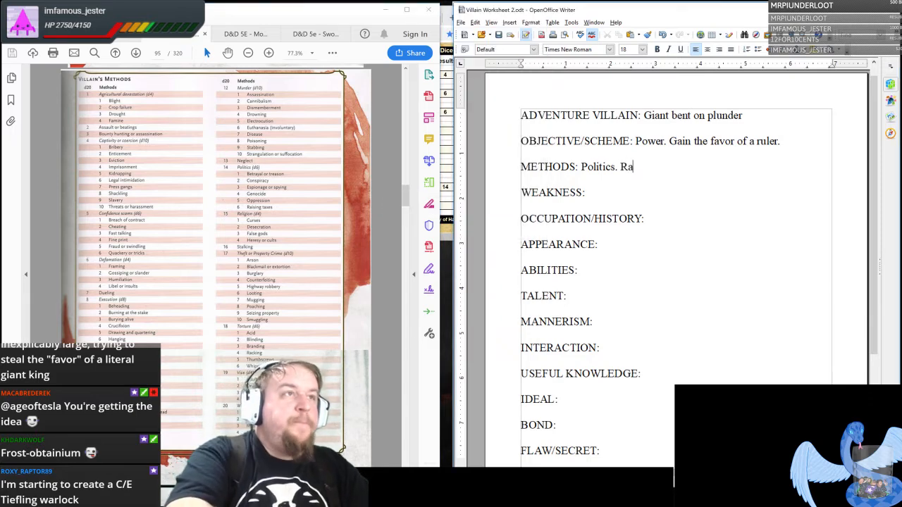
text(ising taxes.)
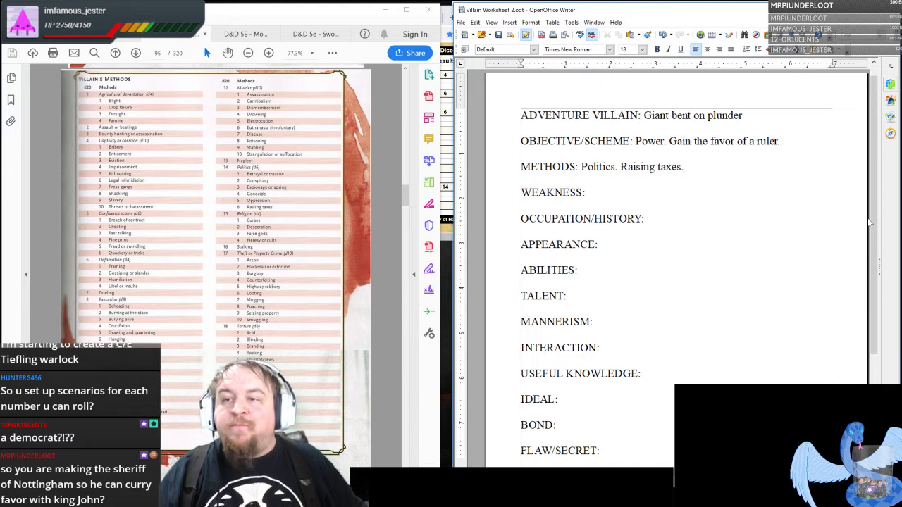
Reposition the cursor in the worksheet beside the finished methods line.
click(682, 167)
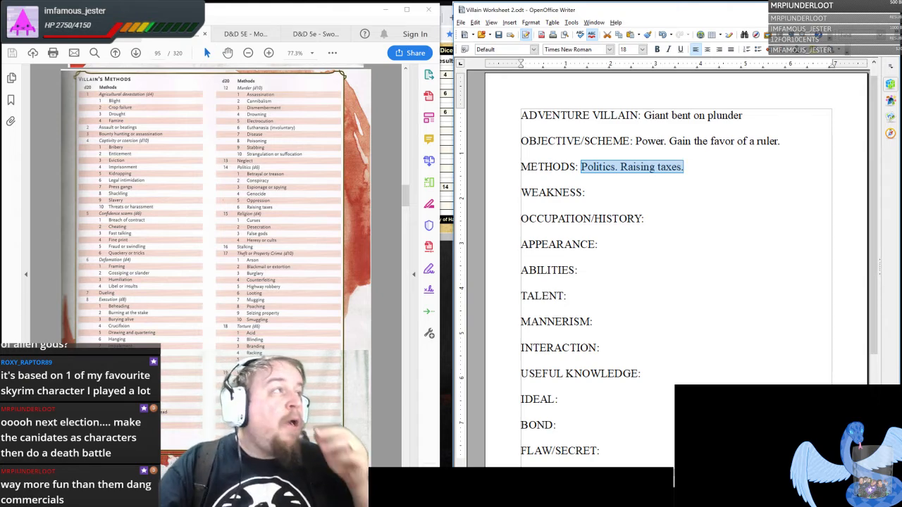
Scroll the DMG down to the Villain's Weakness table.
scroll(down, 3)
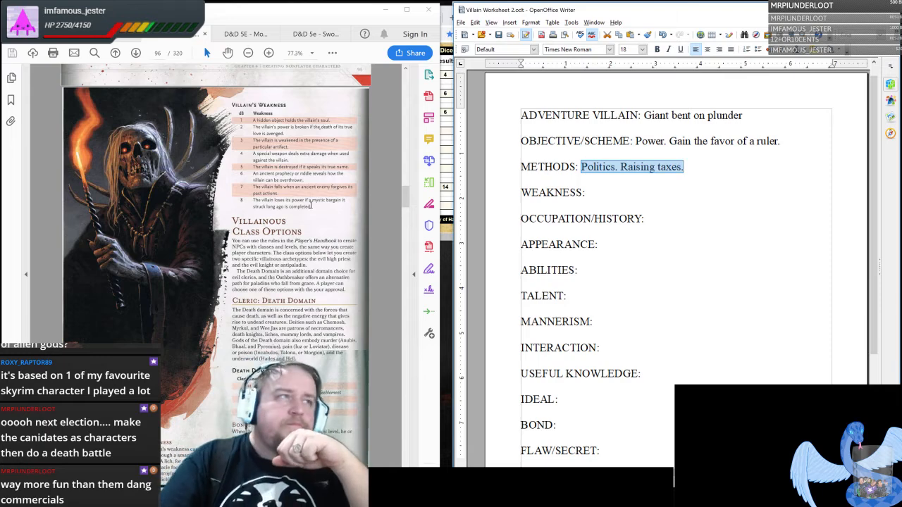
mouse_move(429, 245)
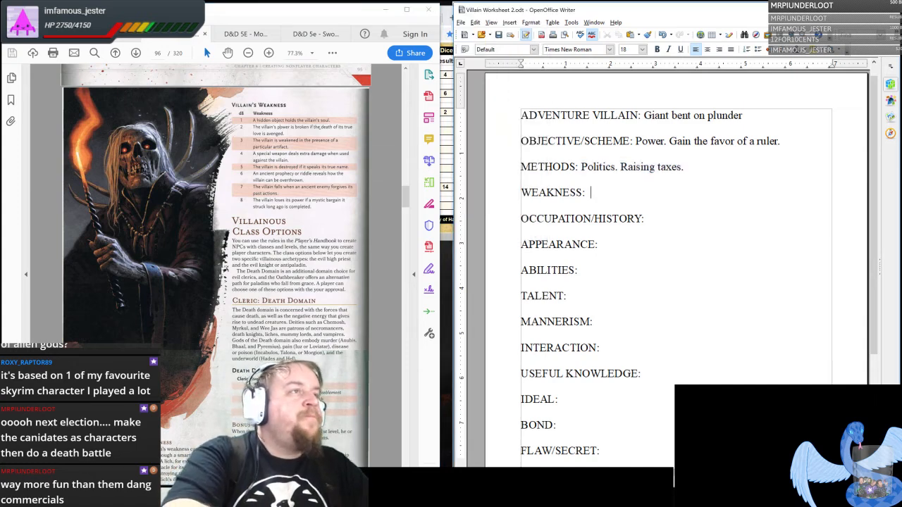
Enter the weakness: the villain's power is broken if the death of its true love is avenged.
text(The villain)
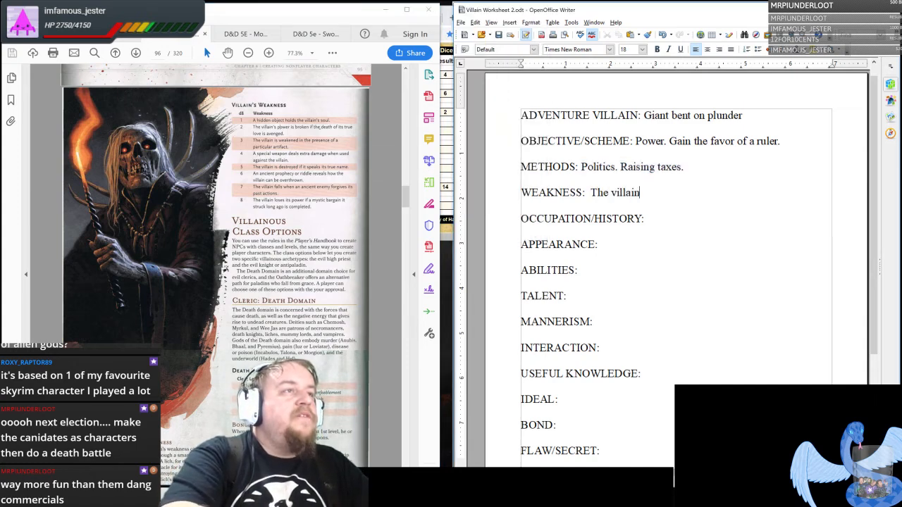
text('s power is br)
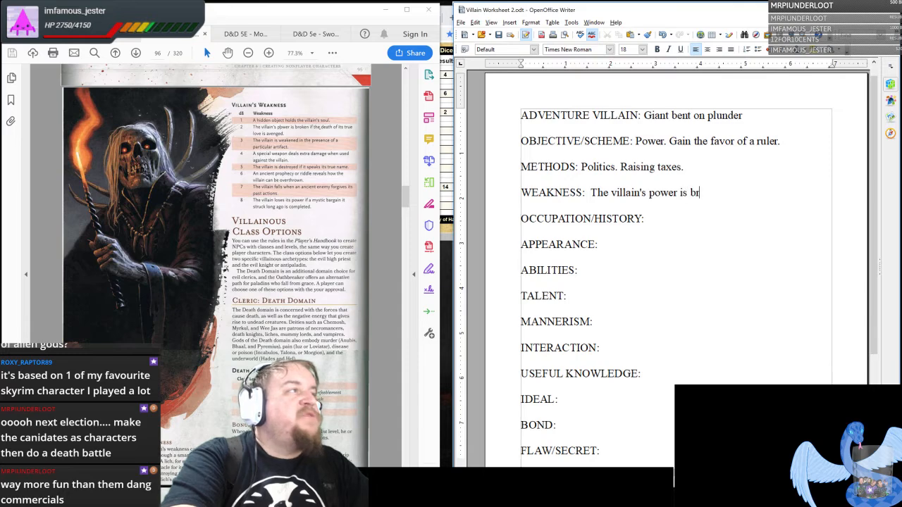
text(oken if the death of its true love)
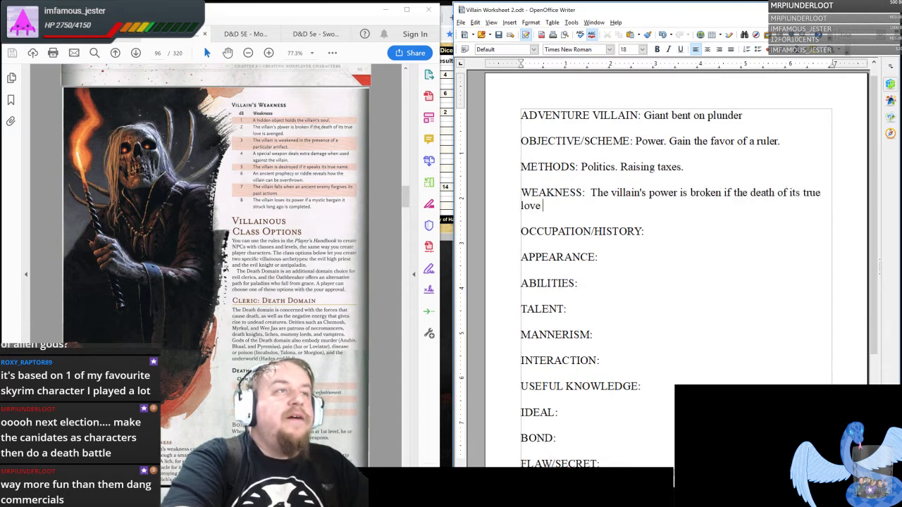
text(is avenged.)
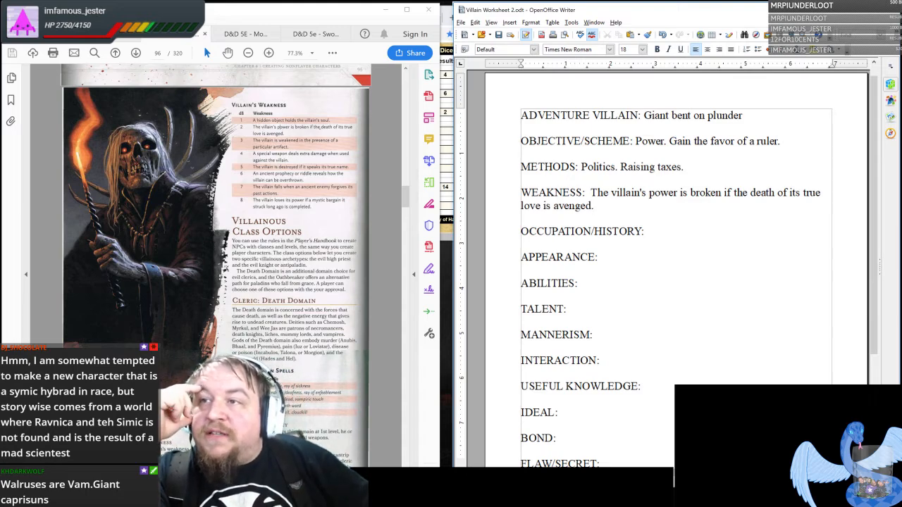
Place the cursor at the end of the empty OCCUPATION/HISTORY line.
click(595, 205)
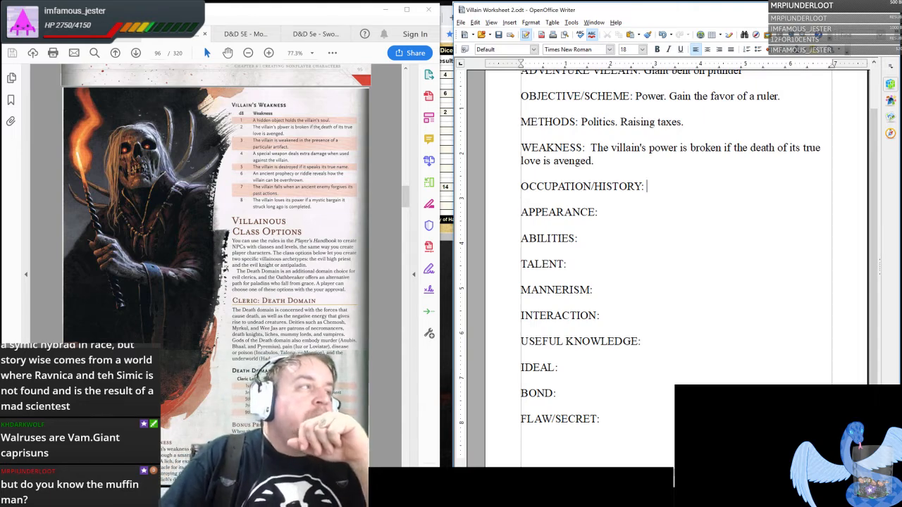
Scroll the DMG back to Chapter 4's opening page with the NPC Appearance table.
scroll(down, 3)
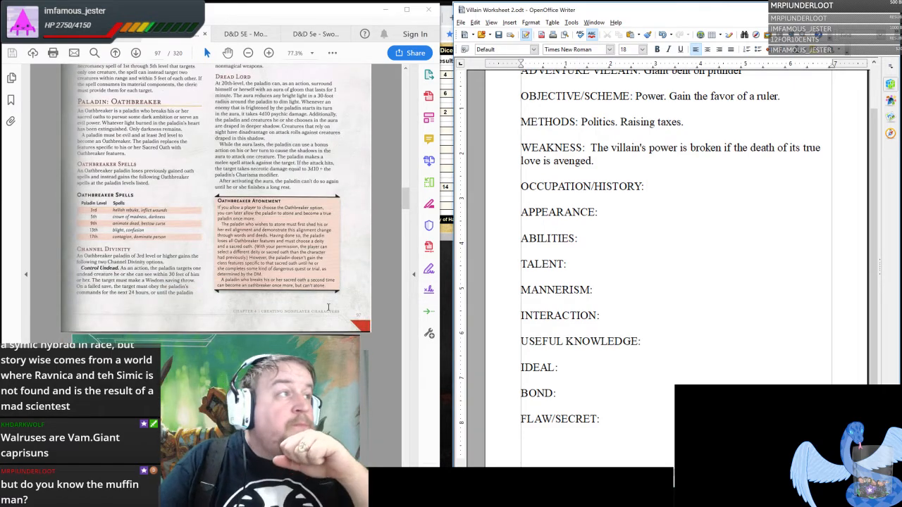
scroll(up, 3)
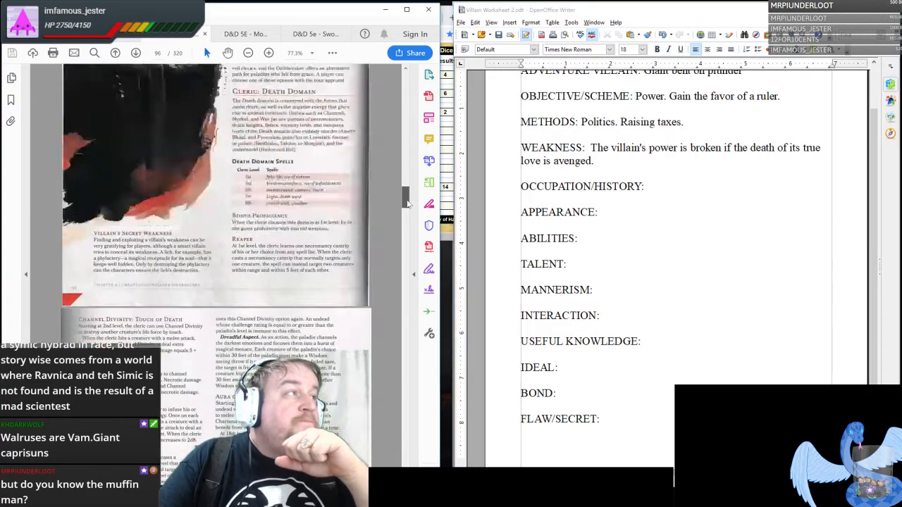
scroll(down, 3)
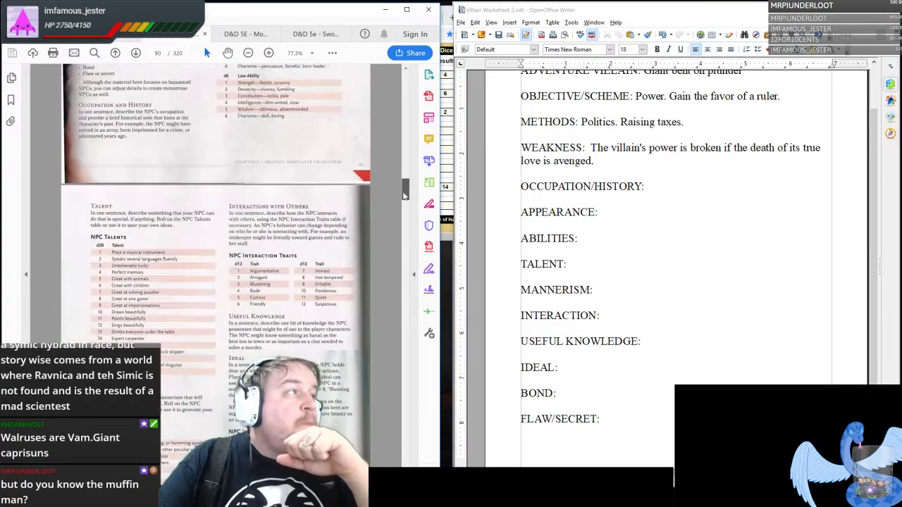
scroll(up, 3)
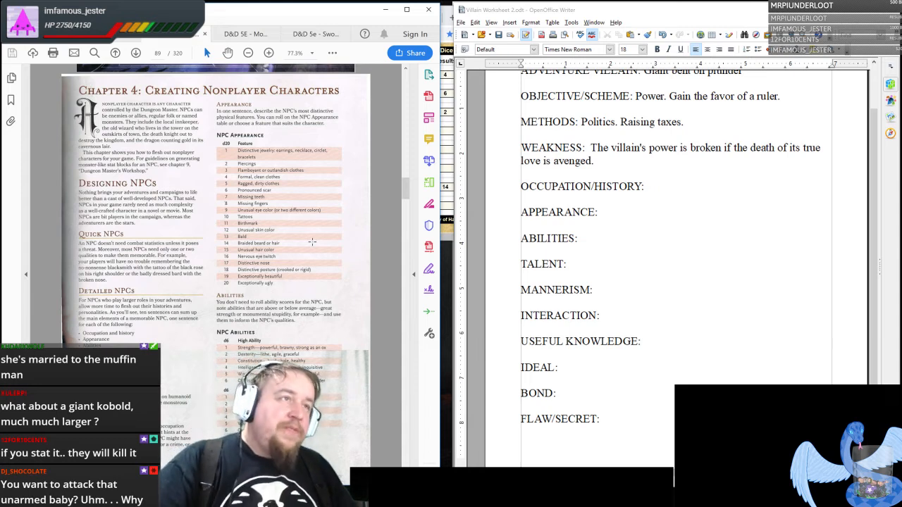
click(644, 186)
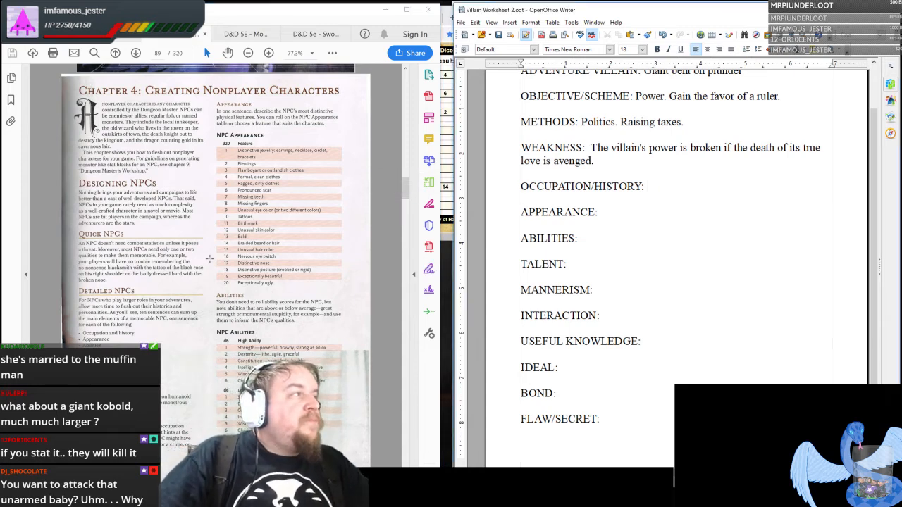
scroll(up, 3)
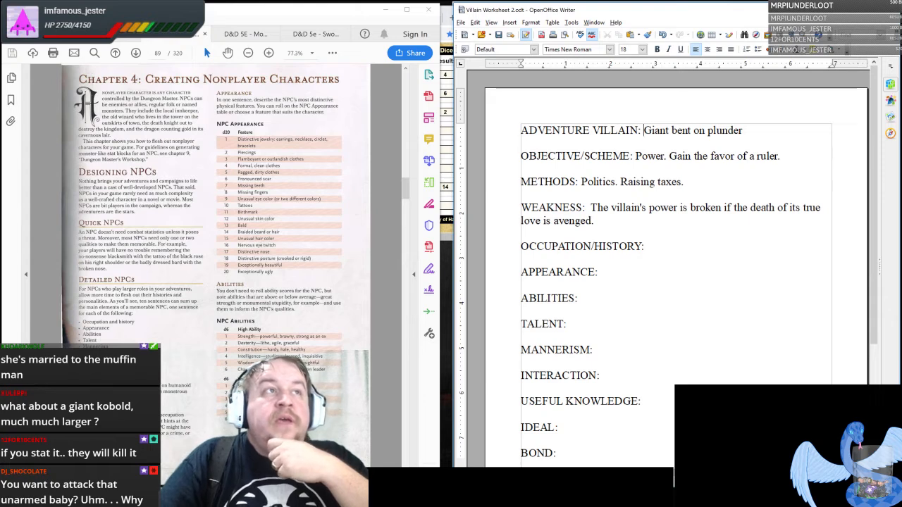
drag(643, 130, 593, 219)
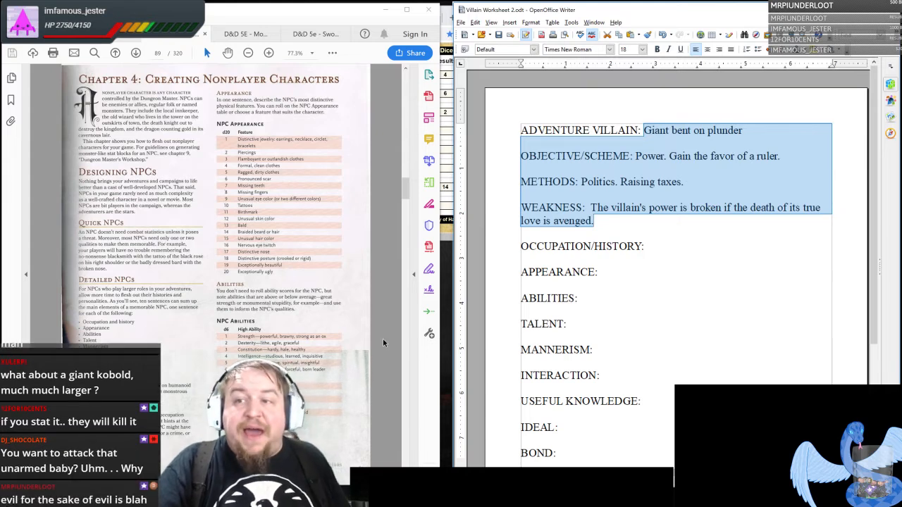
click(645, 245)
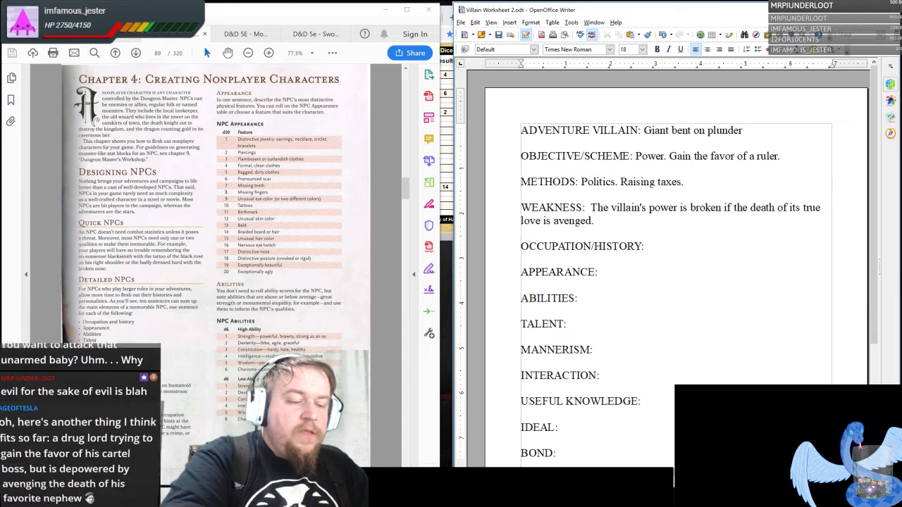
Enter the occupation: traditional caravan leader that brings supplies to the region on a biannual basis.
text(Traditional)
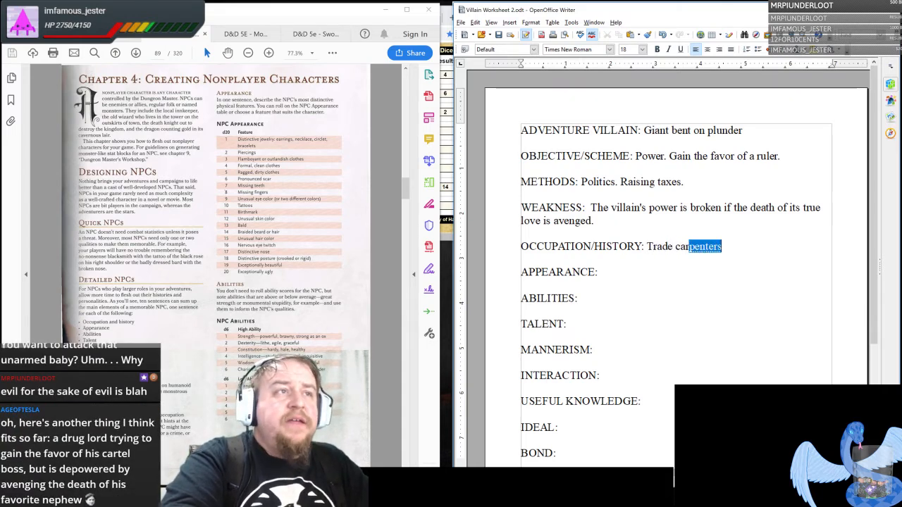
text(caravan leader)
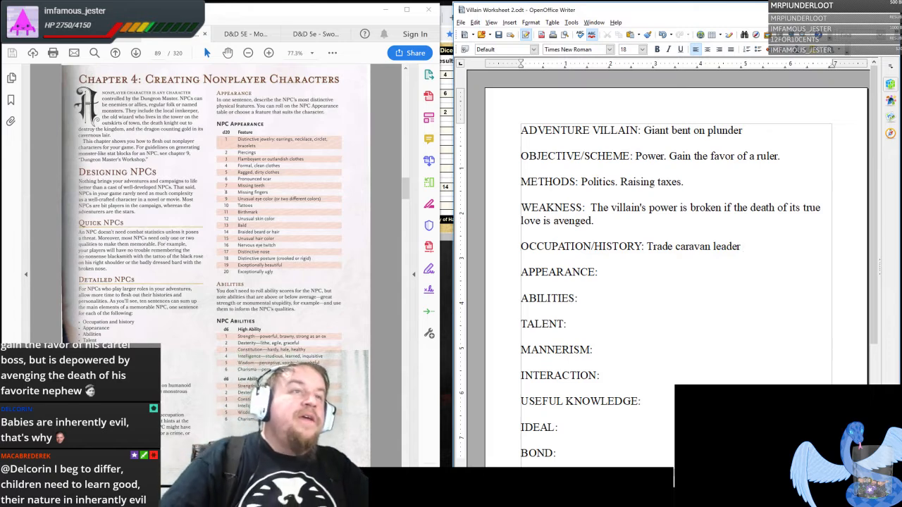
text(that b)
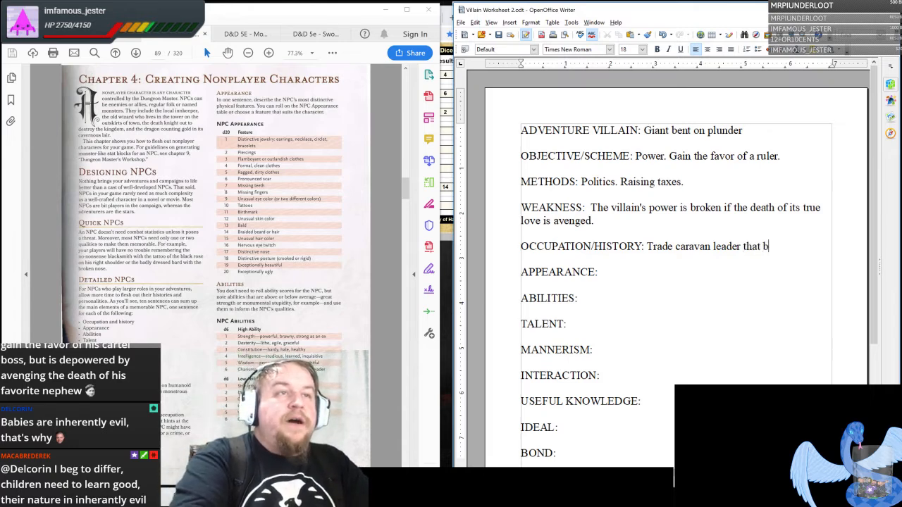
text(rings supplies t)
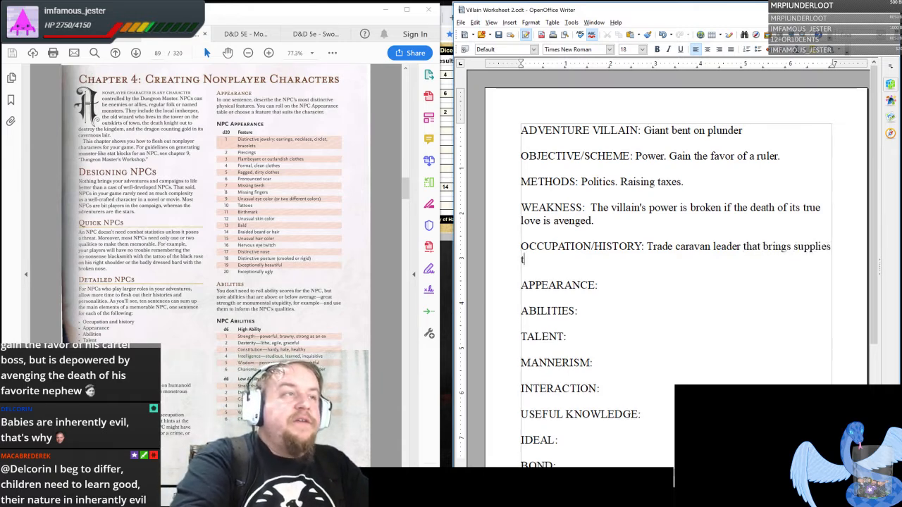
text(o the region)
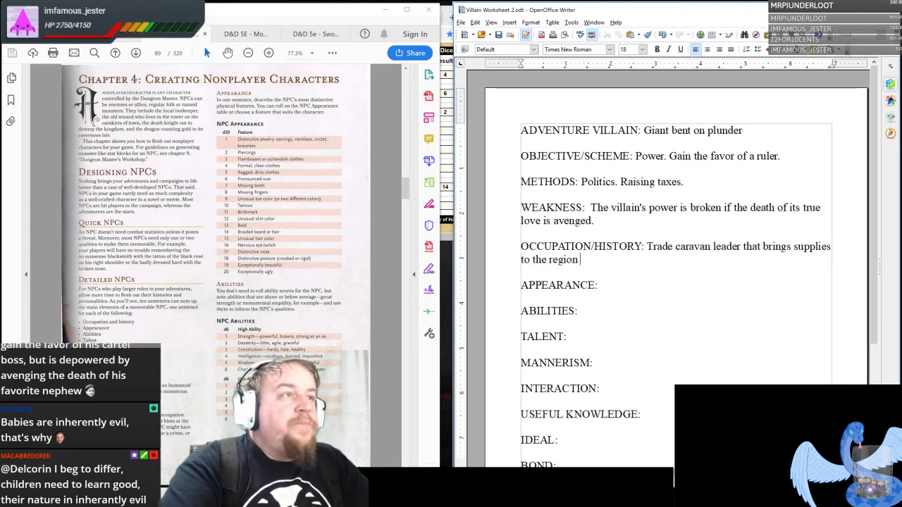
text(on a)
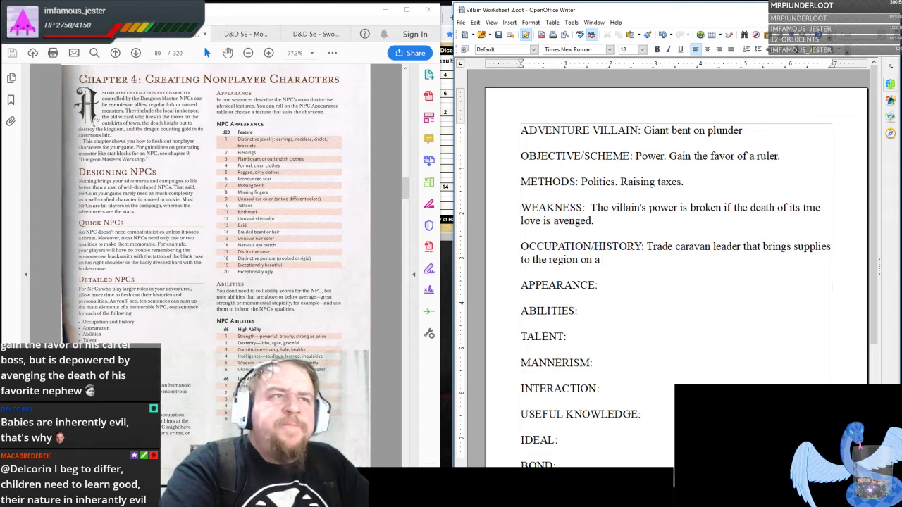
text(bia)
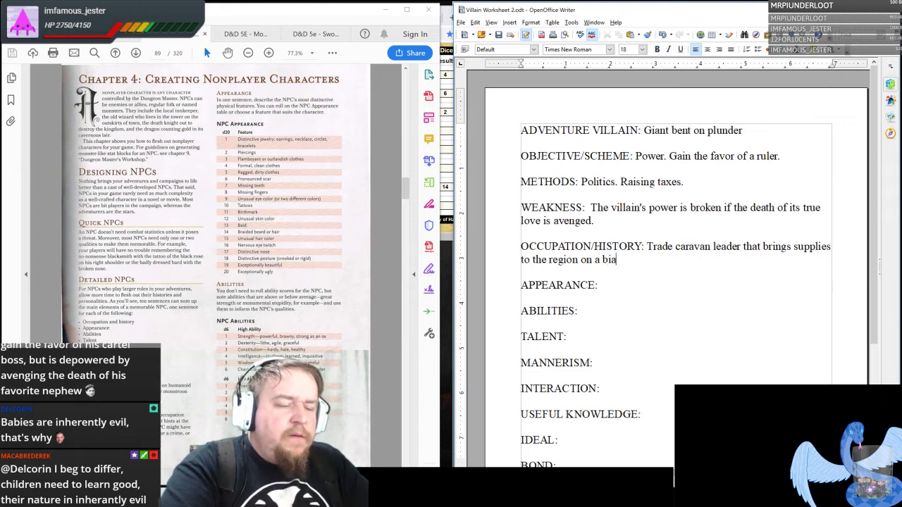
text(nnual basis.)
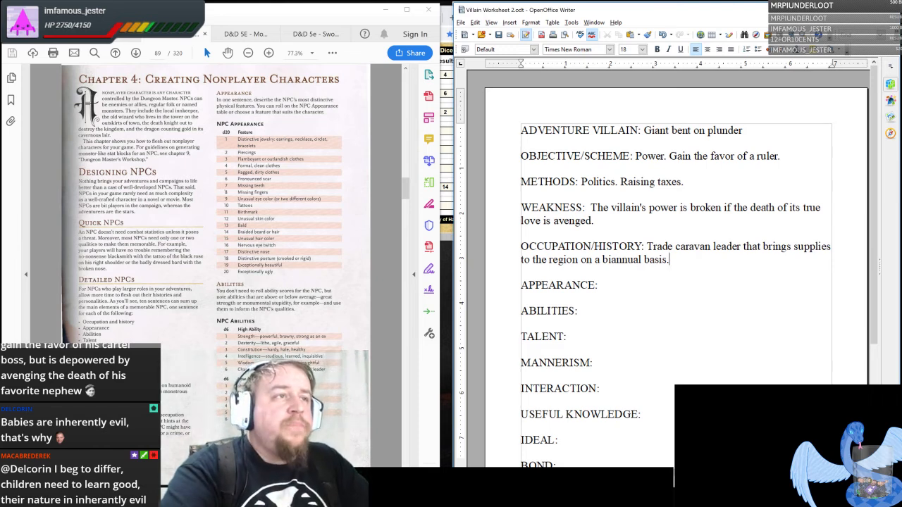
Start a backstory line: only just started returning after the confederacy began under the insurgency against squabbling elves and humans.
key(Return)
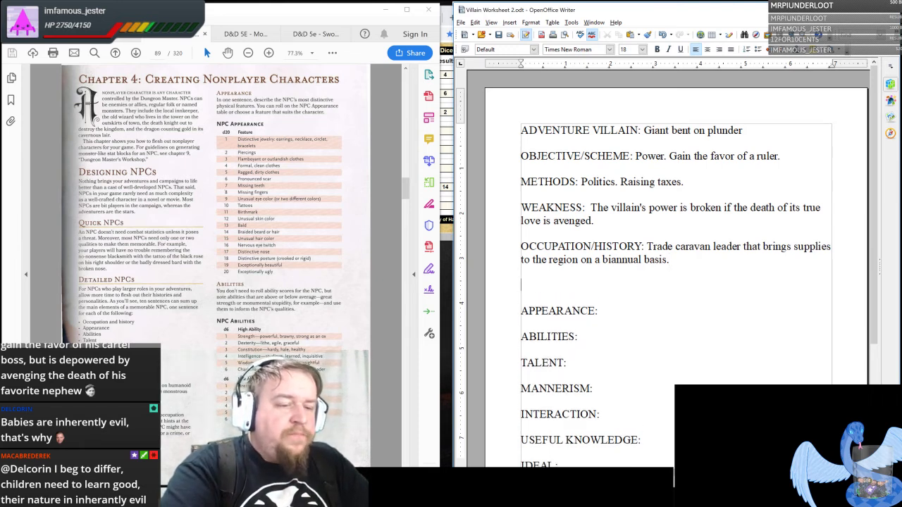
text(Only just s)
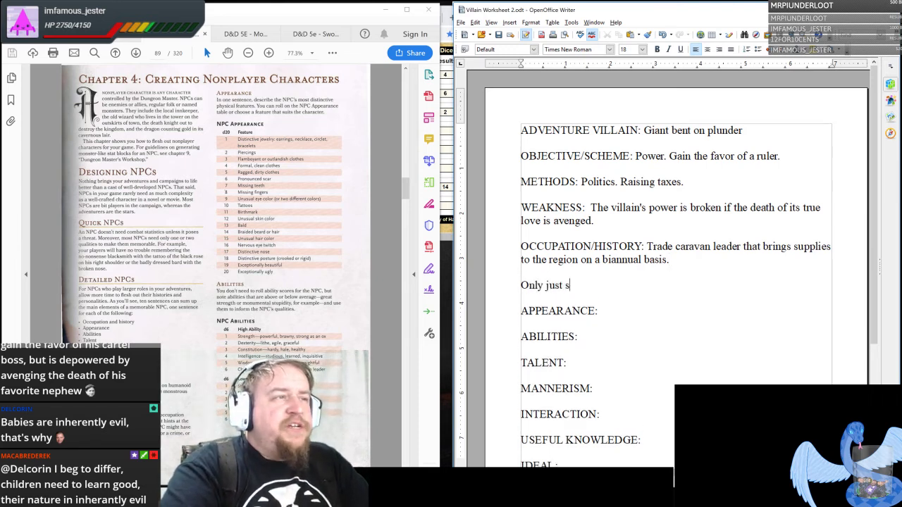
text(tarted returning)
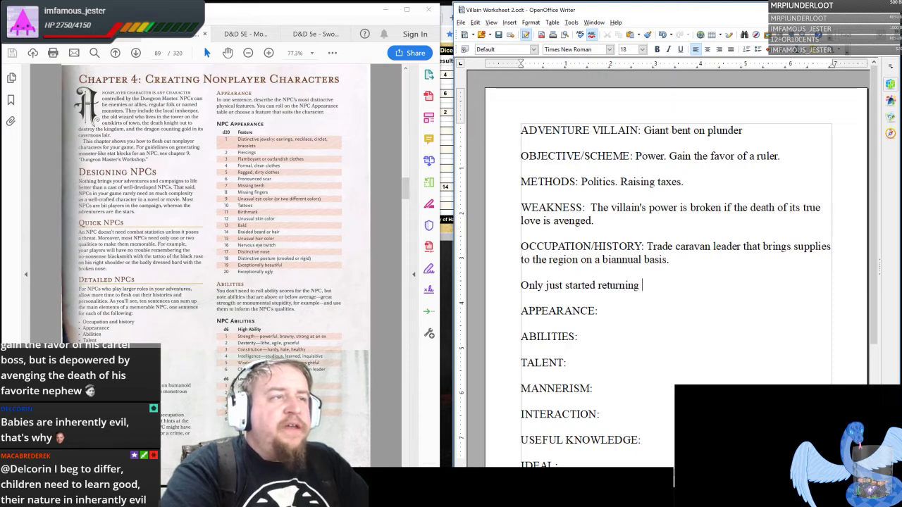
text(to this)
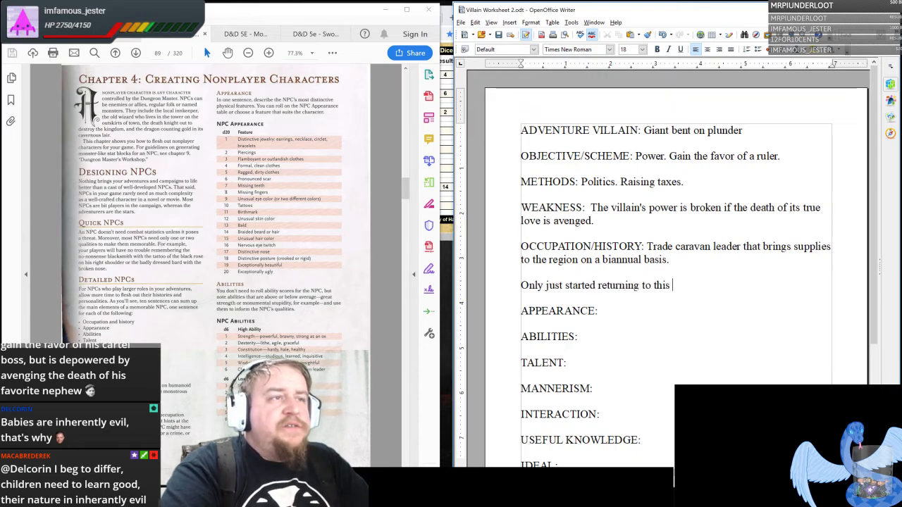
text(place after)
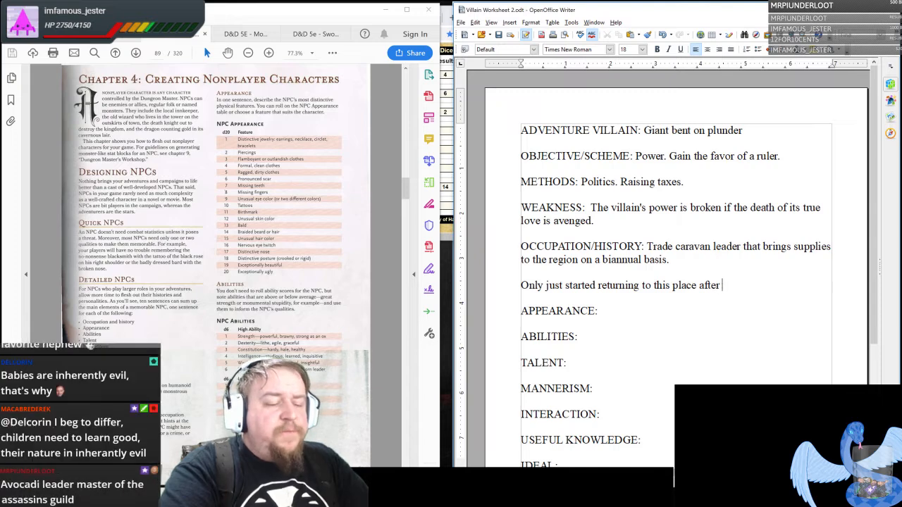
text(the)
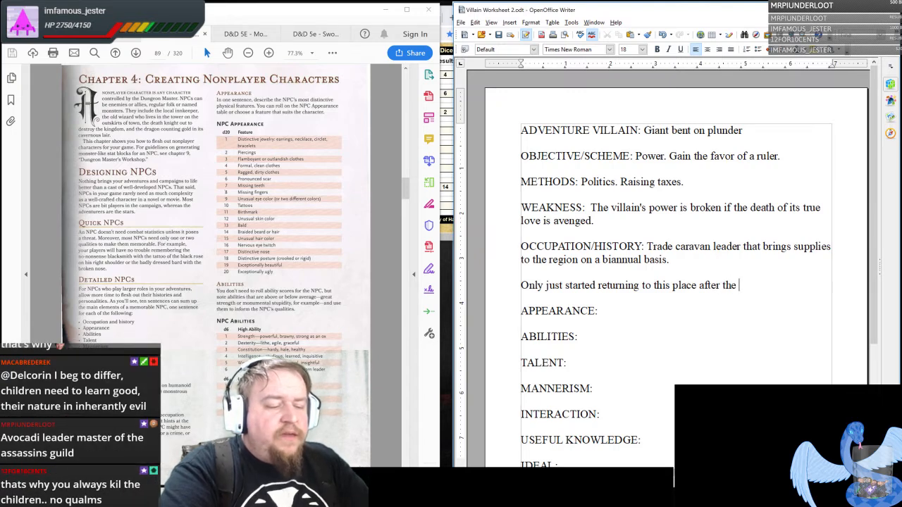
text(confedearcy)
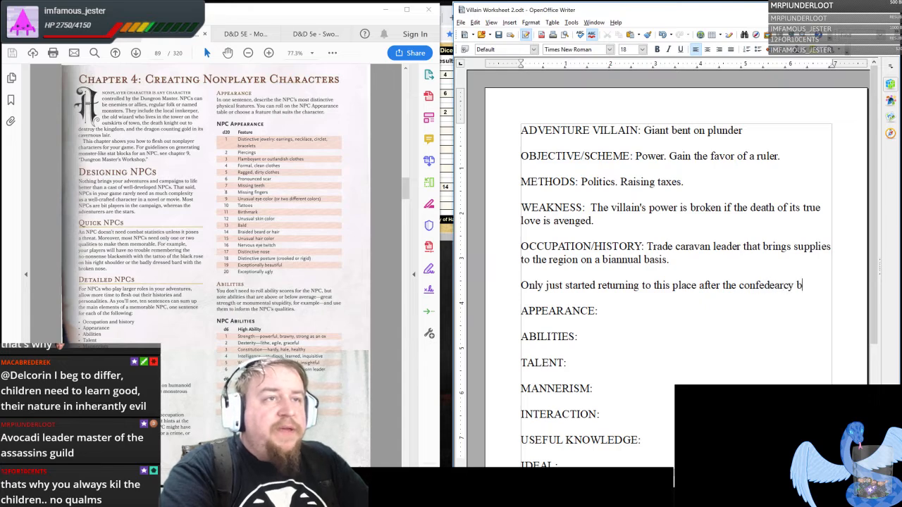
text(began under the dwarven)
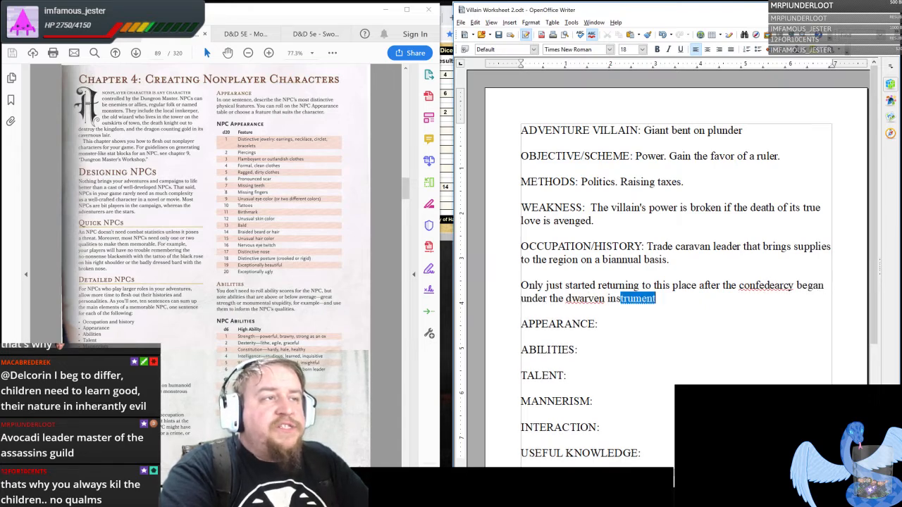
text(insurgency)
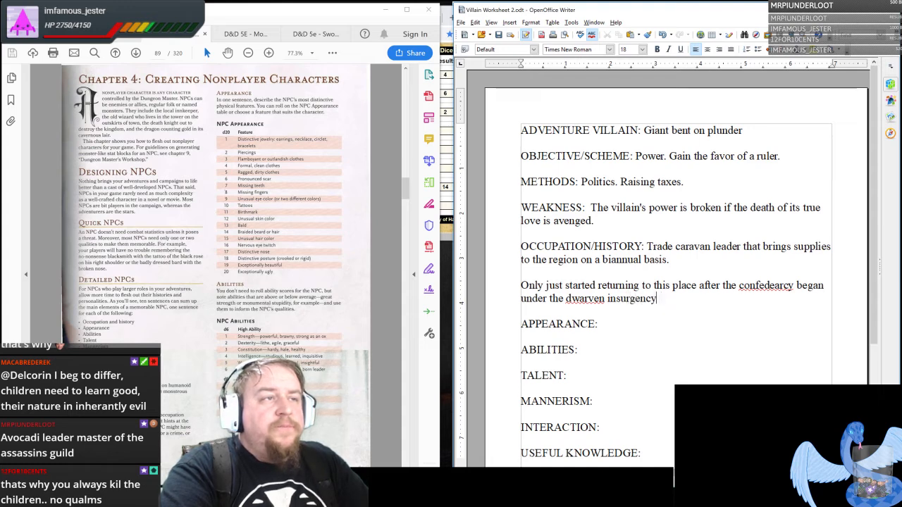
text(against the)
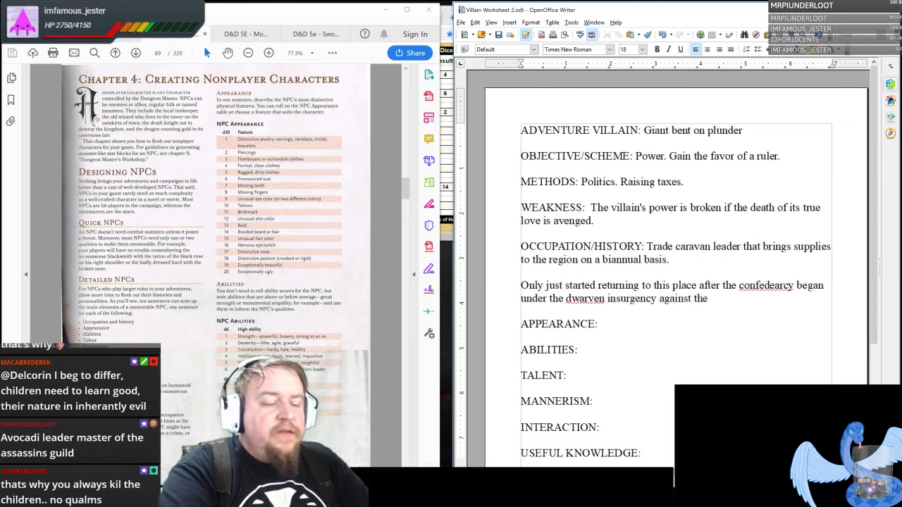
text(squabbling e)
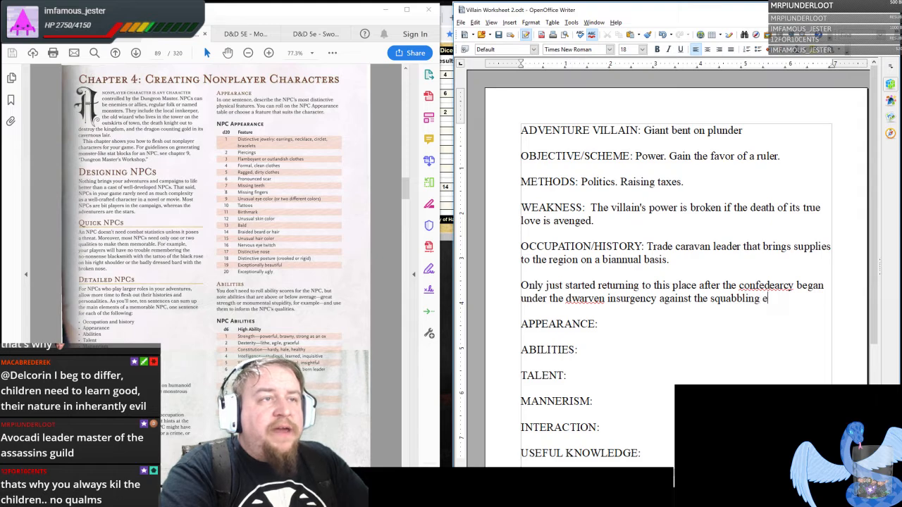
text(lves and humans. After a)
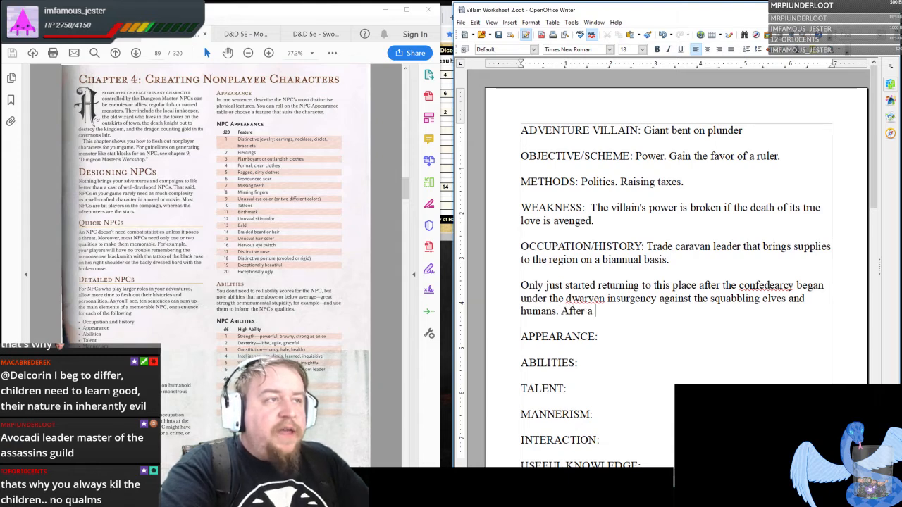
Continue the backstory: the initial visit, with more of his kind including his wife.
text(the)
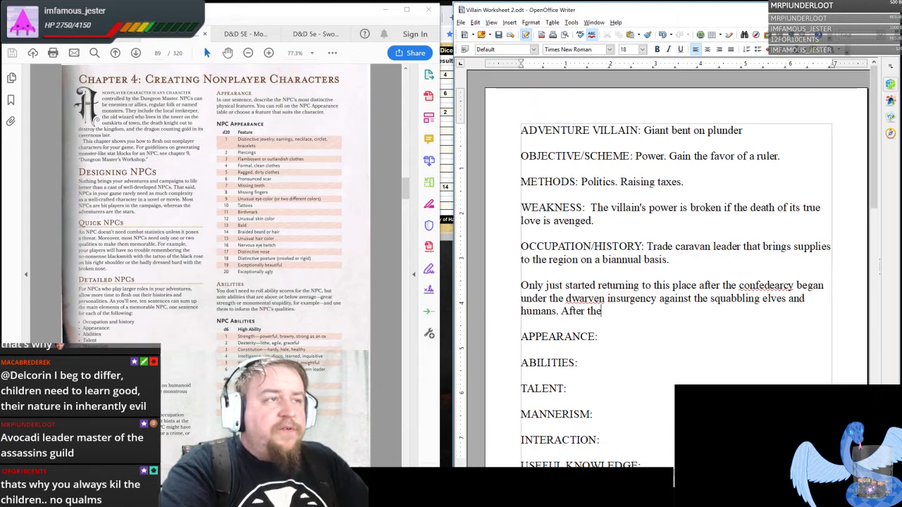
text(initital)
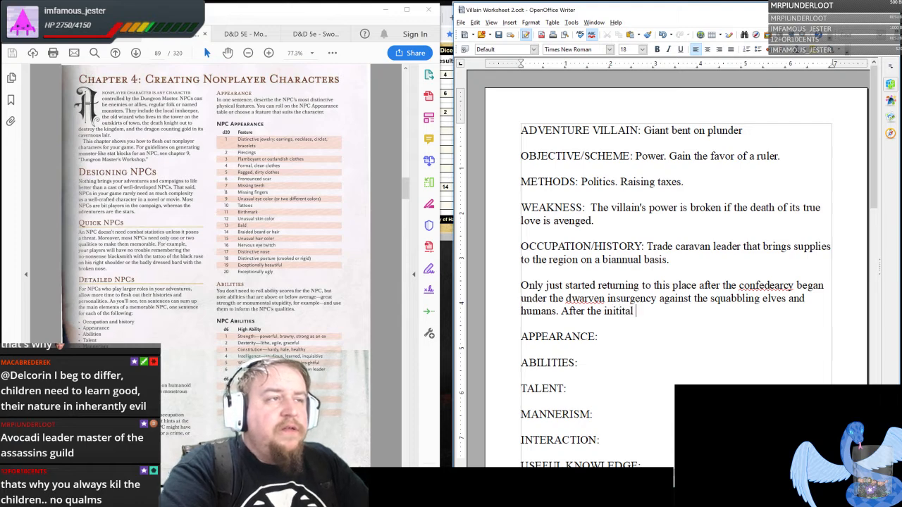
text(visit, he returned)
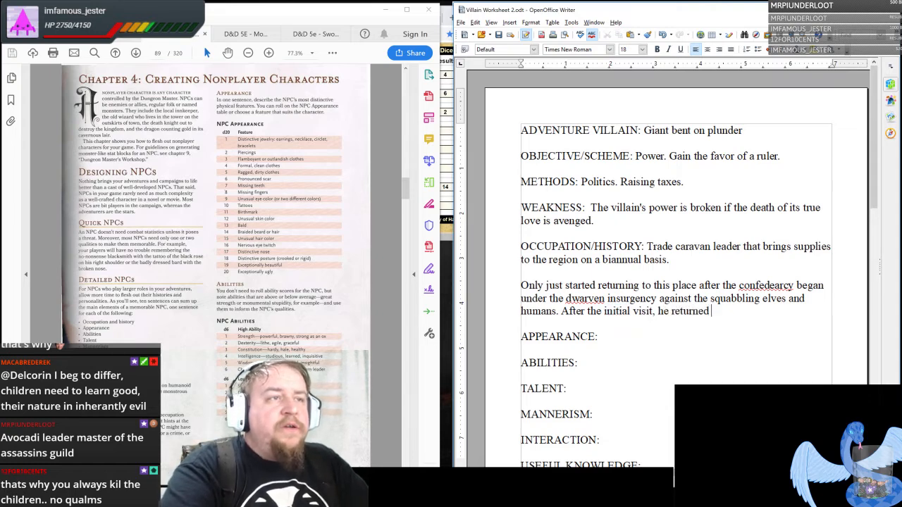
text(with more of his)
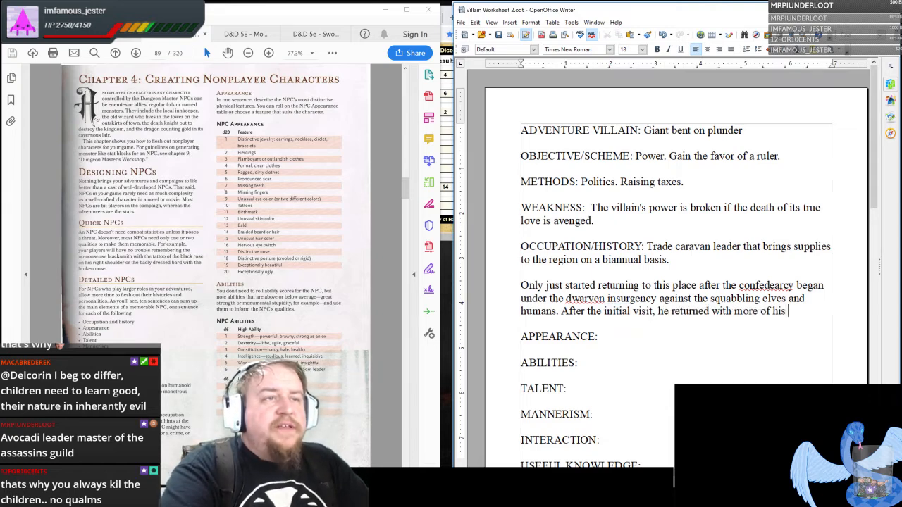
text(kind including his)
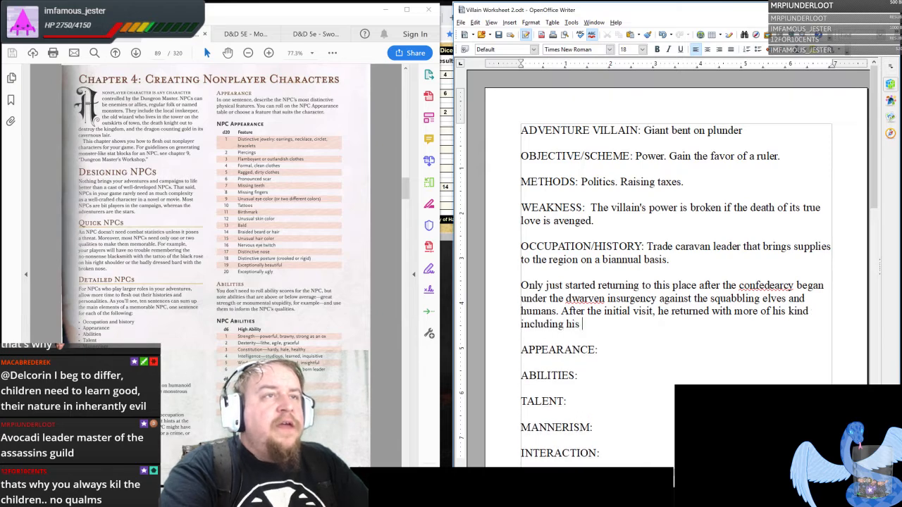
text(wifi)
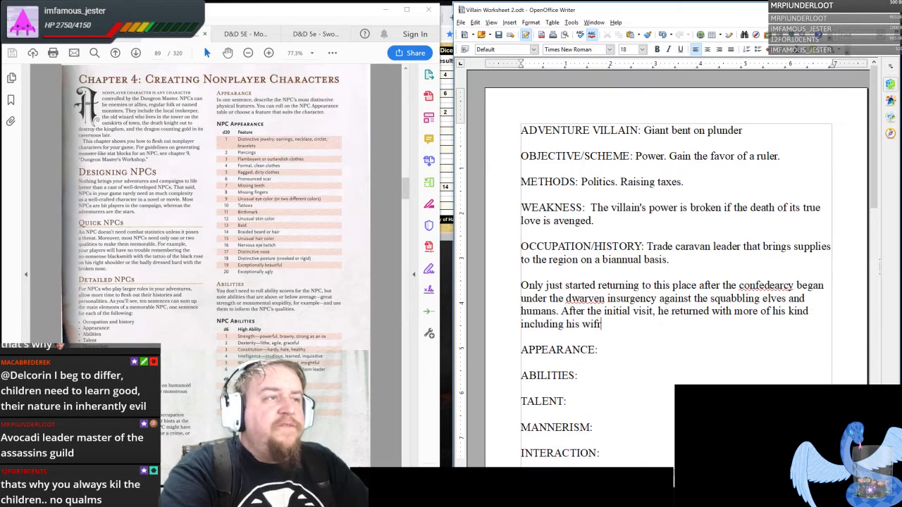
text(e.)
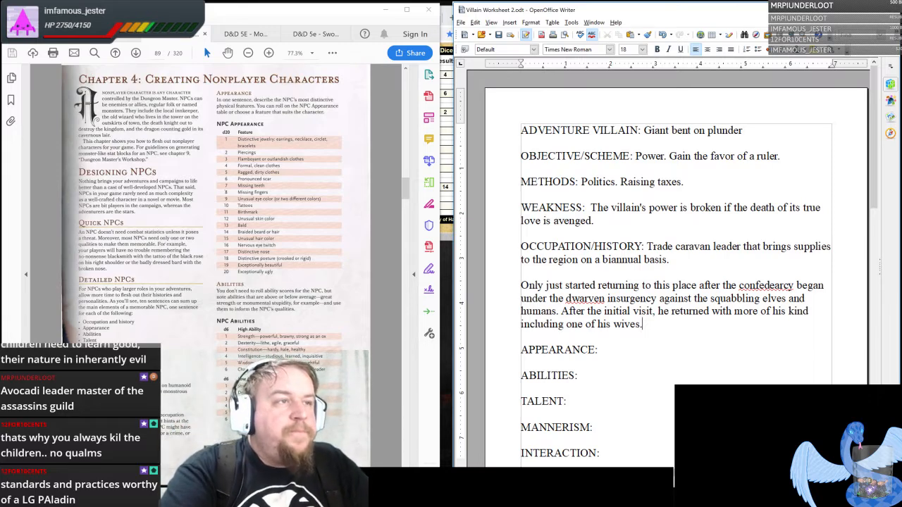
Write that on the last visit one of them became sick, an unknown initial carrier of the vampiric plague.
text(On the)
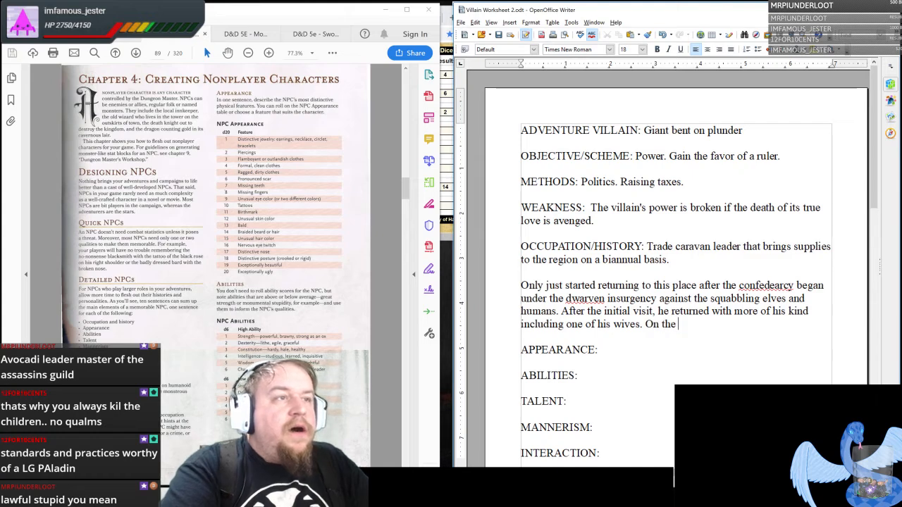
text(last visit, one)
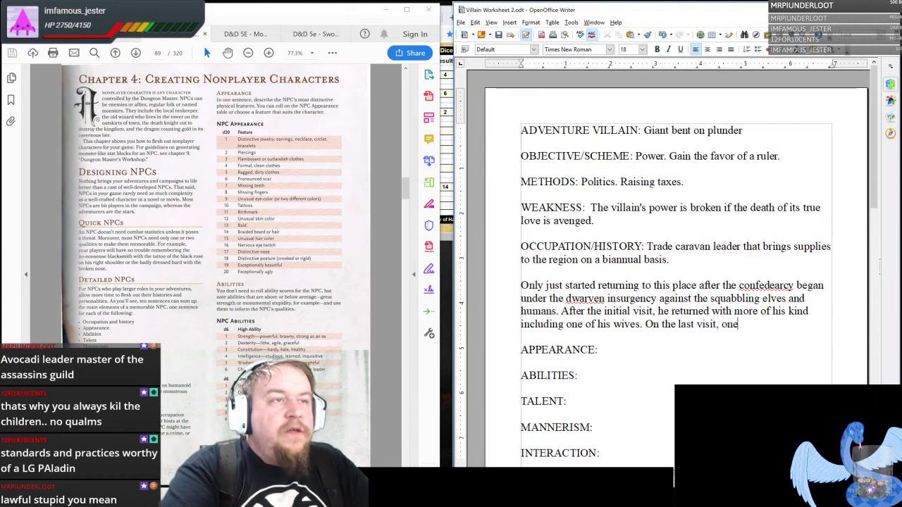
text(of them)
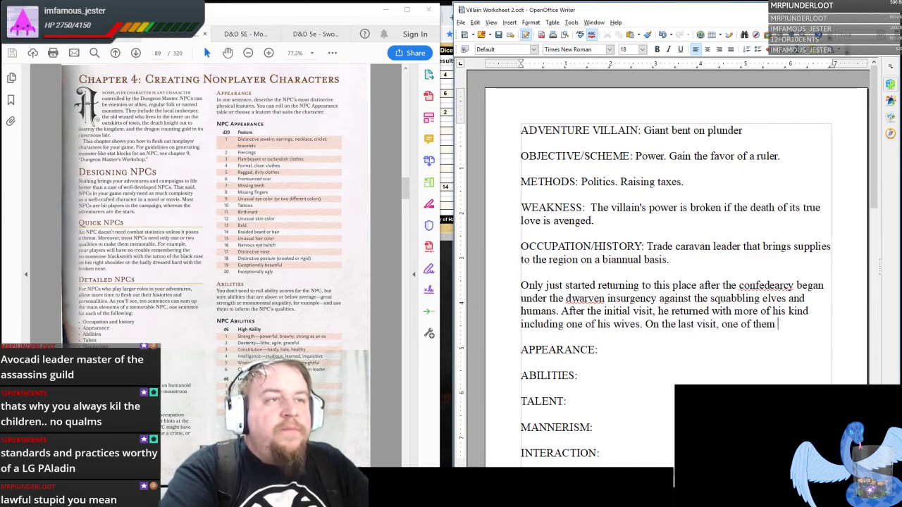
text(became s)
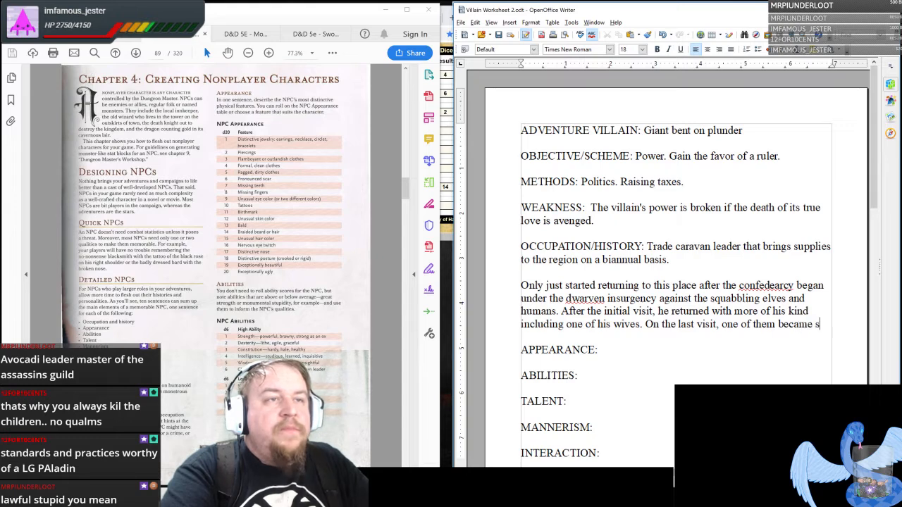
text(ick)
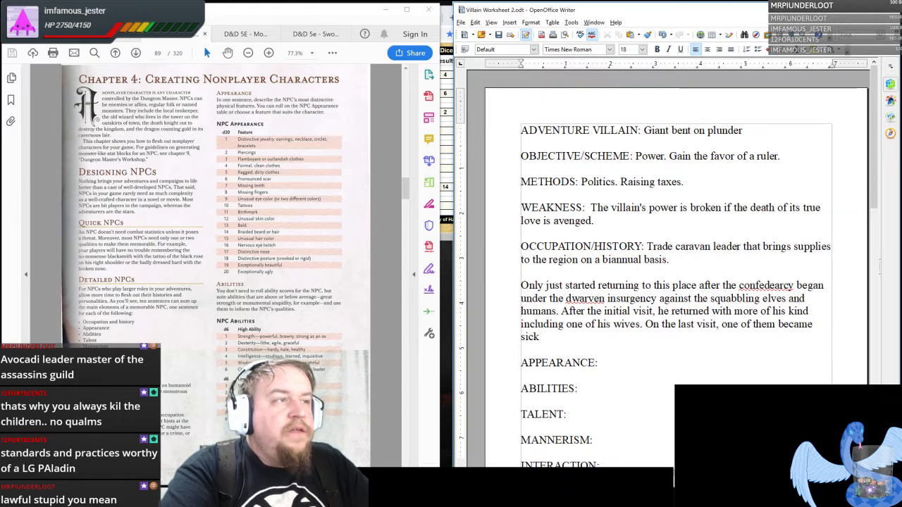
text((unknown she was a)
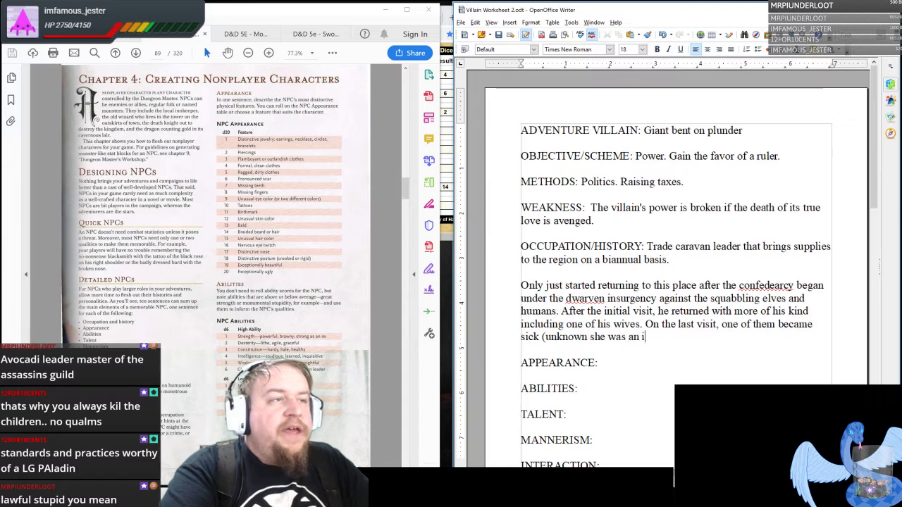
text(nitial carrie)
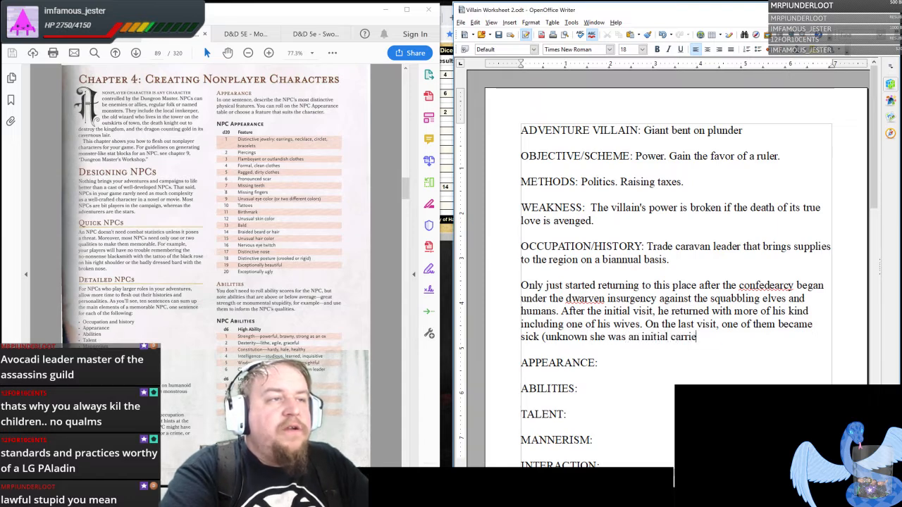
text(r of the vampiric)
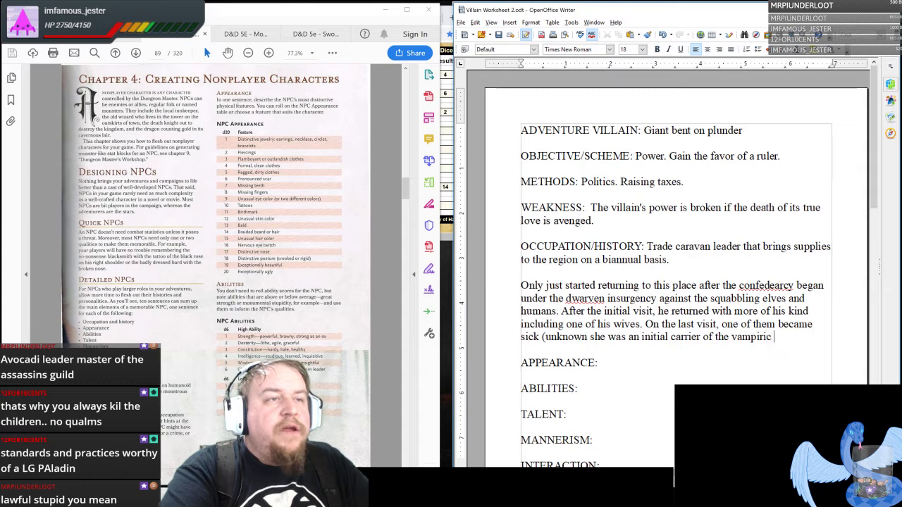
text(plague). She)
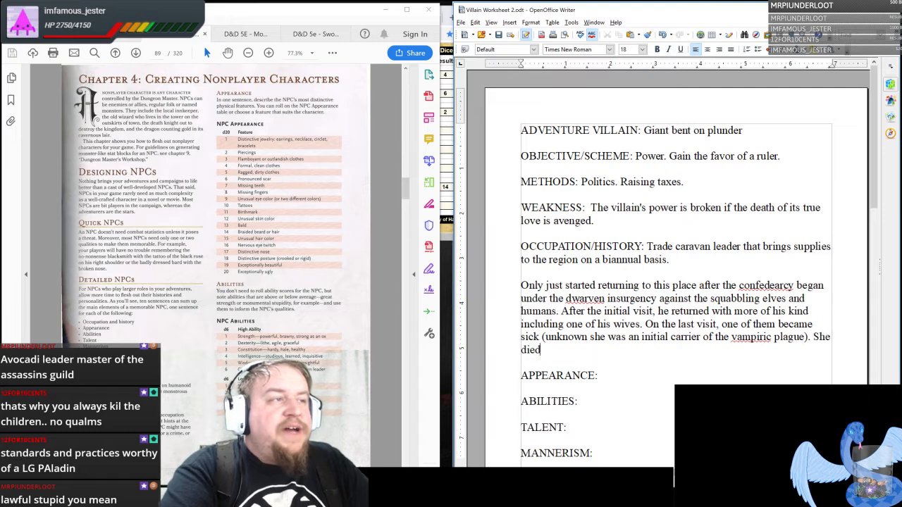
Write that her husband vowed to punish the filthy tribe and appealed to his jarl for political advantage.
text(, and her husba)
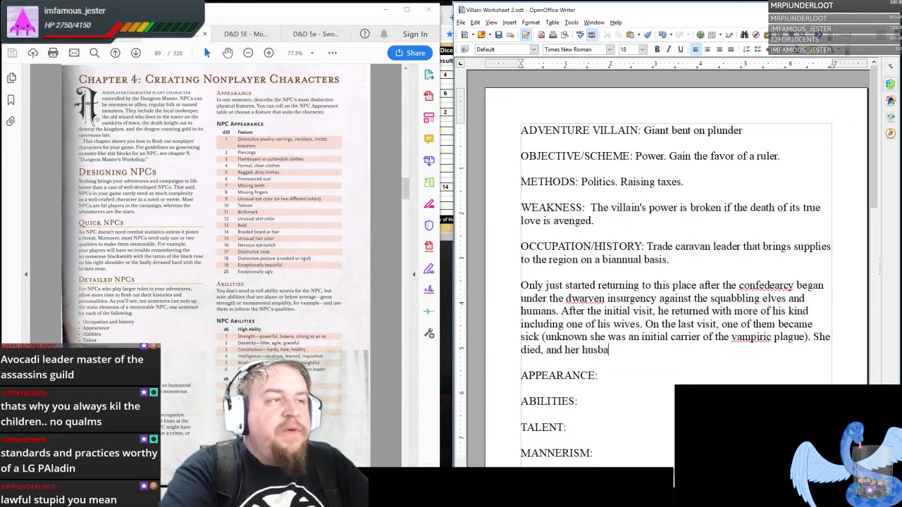
text(nd has avoe)
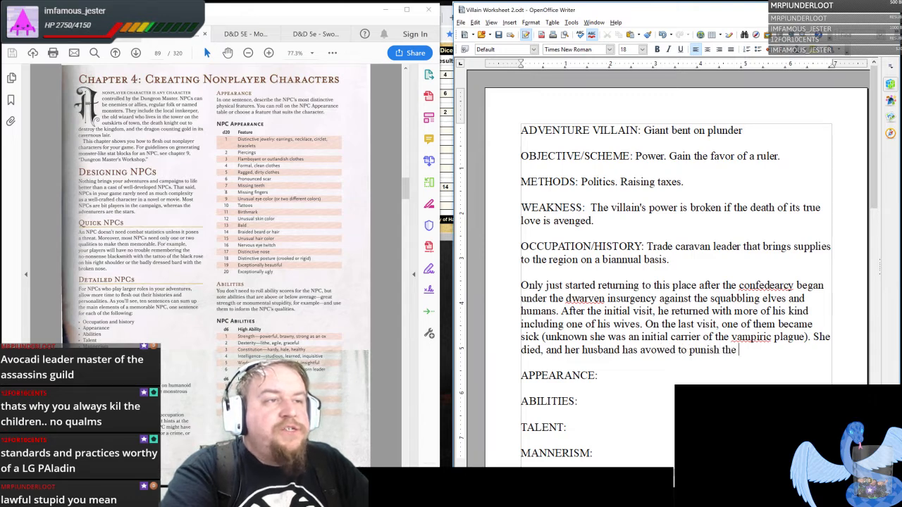
text(")
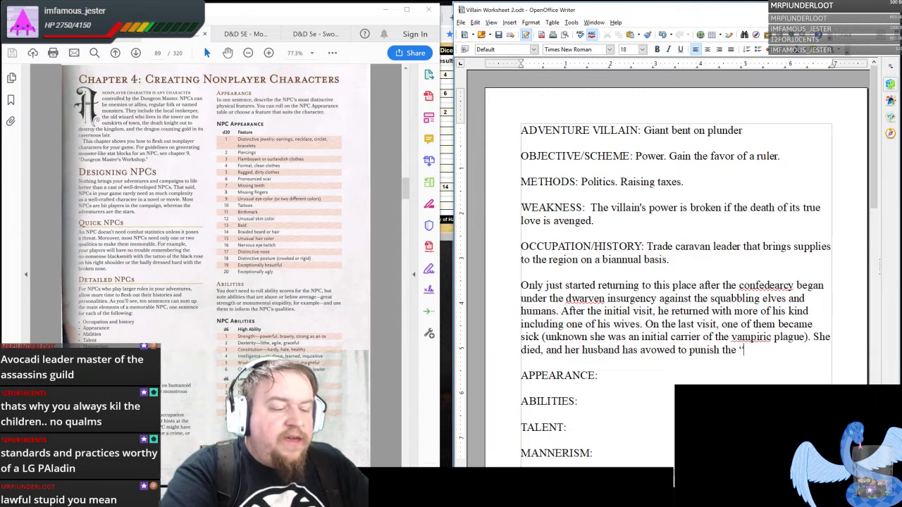
text(filthy”)
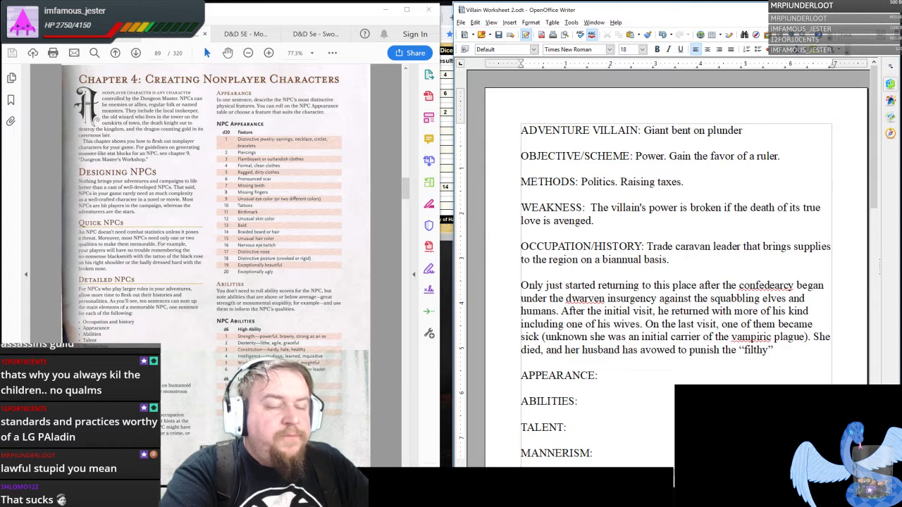
text(people of this pla)
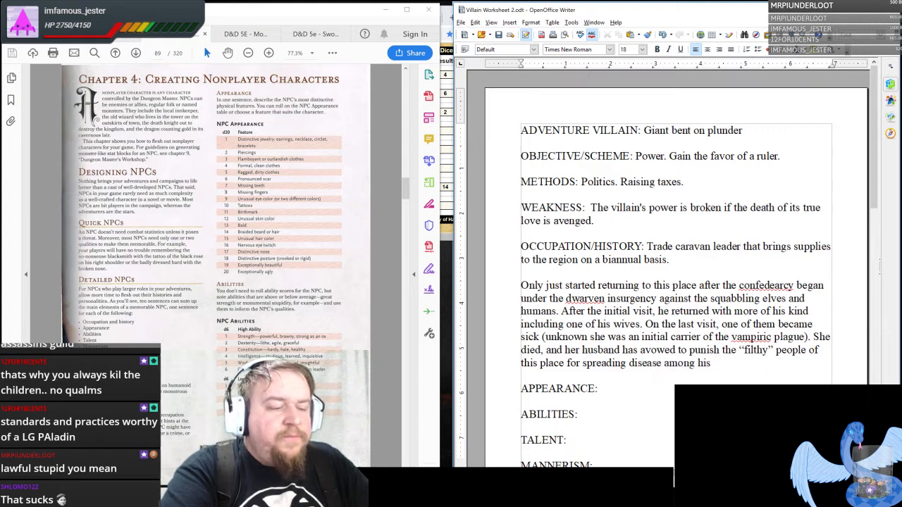
text(tribve)
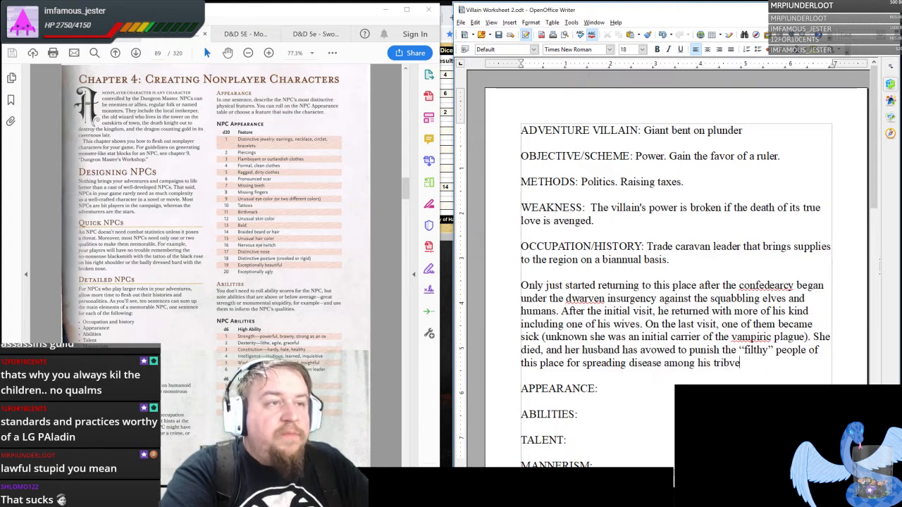
text(tribe. In so doing, he will)
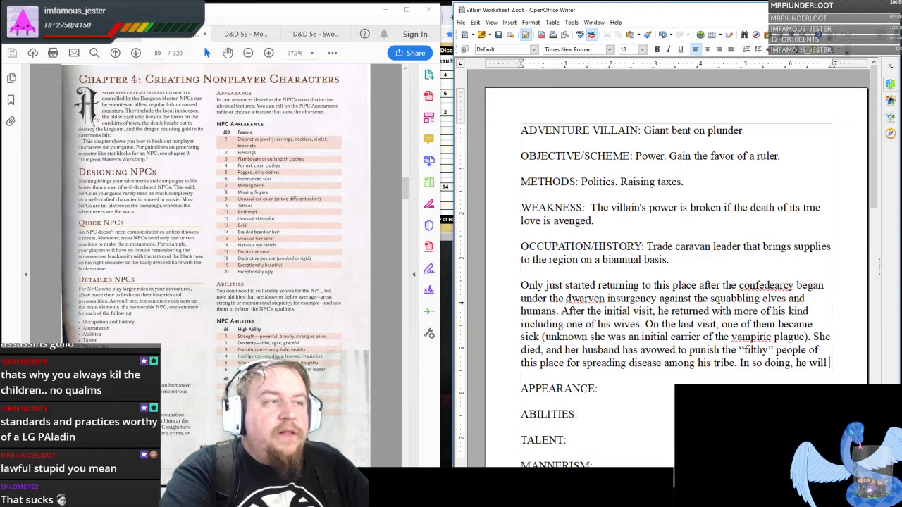
text(appeal to his j)
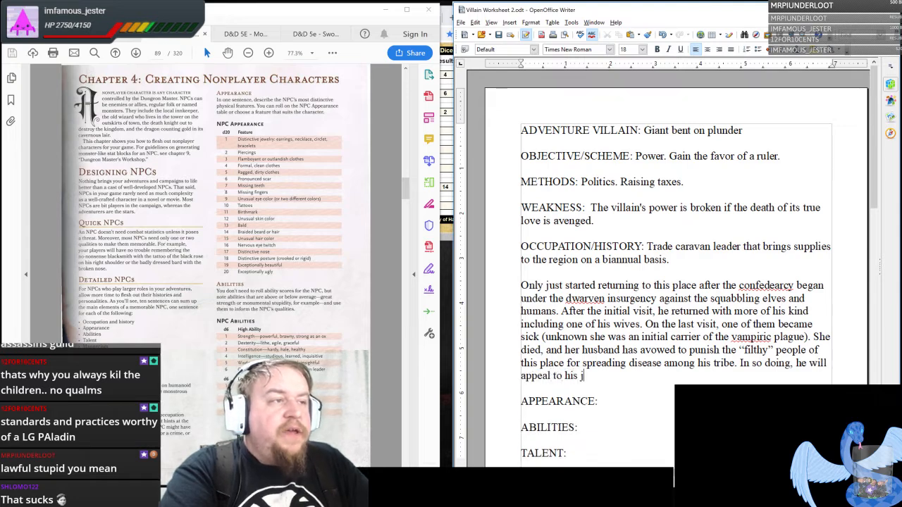
text(arl and gain po)
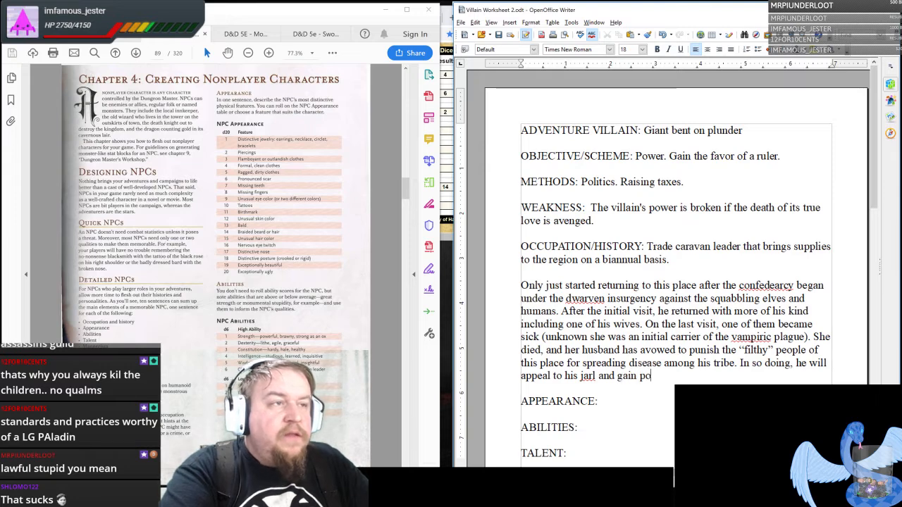
text(litical advantage at home and possibly)
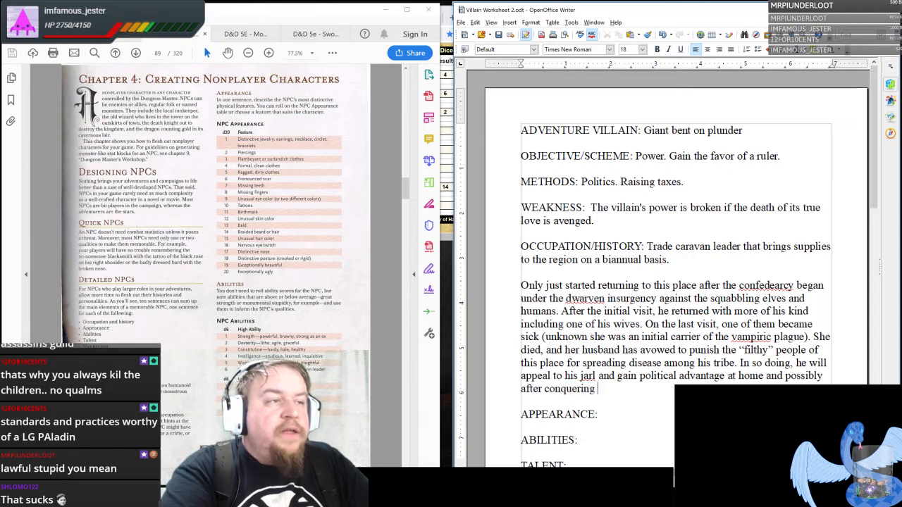
text(this place, he'll b)
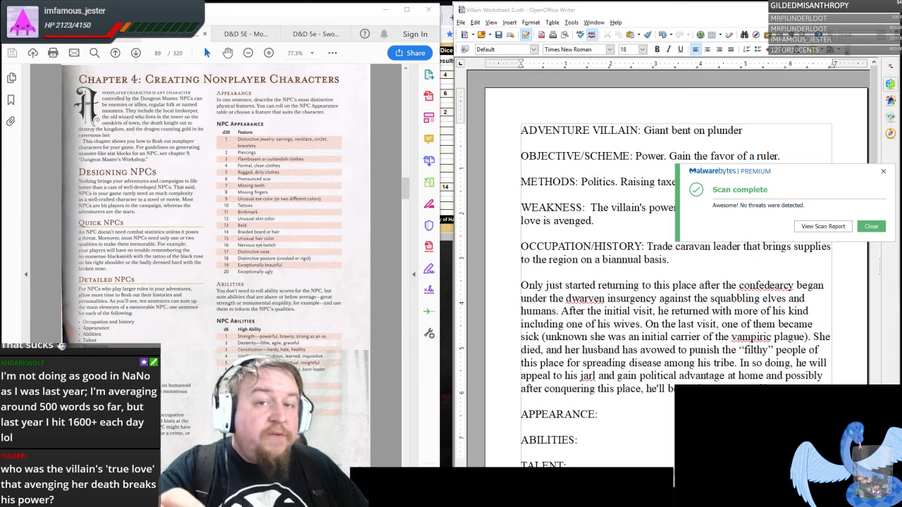
click(871, 225)
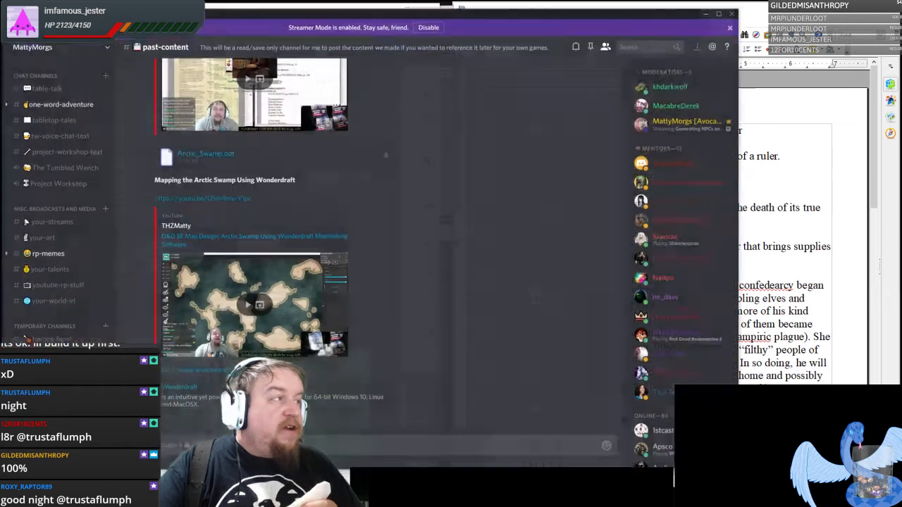
Browse the adopt-a-mini channel's posts, then put Discord away to return to the worksheet.
scroll(down, 3)
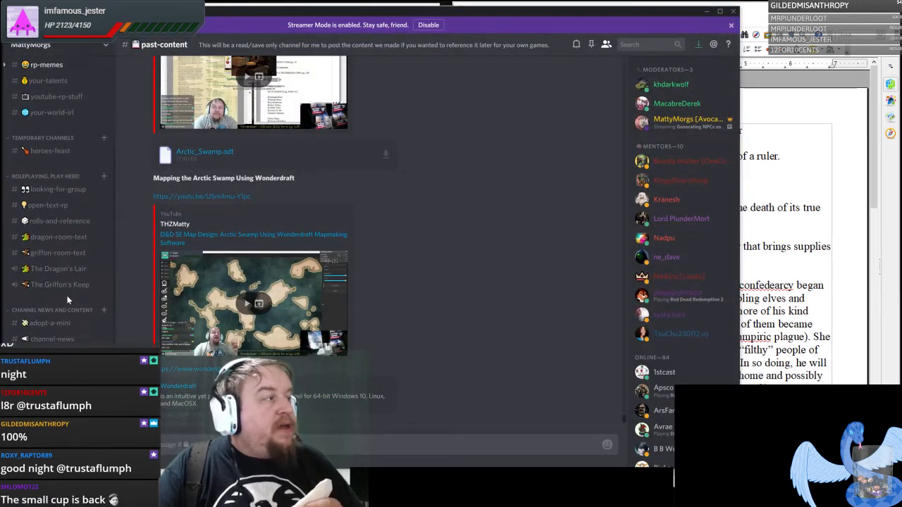
click(49, 323)
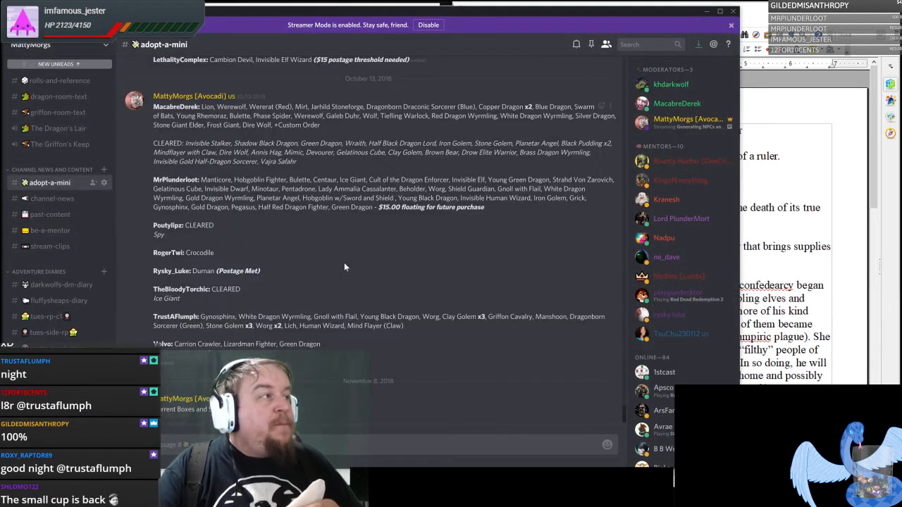
scroll(up, 3)
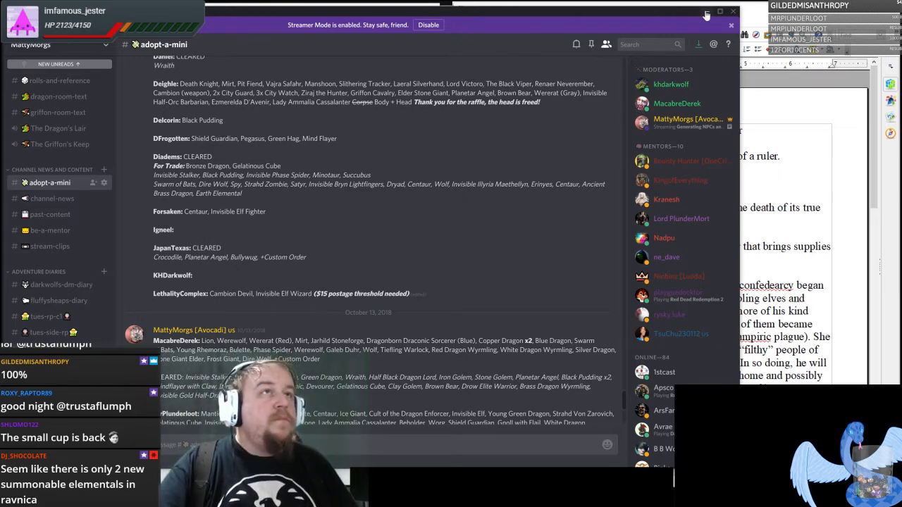
click(708, 13)
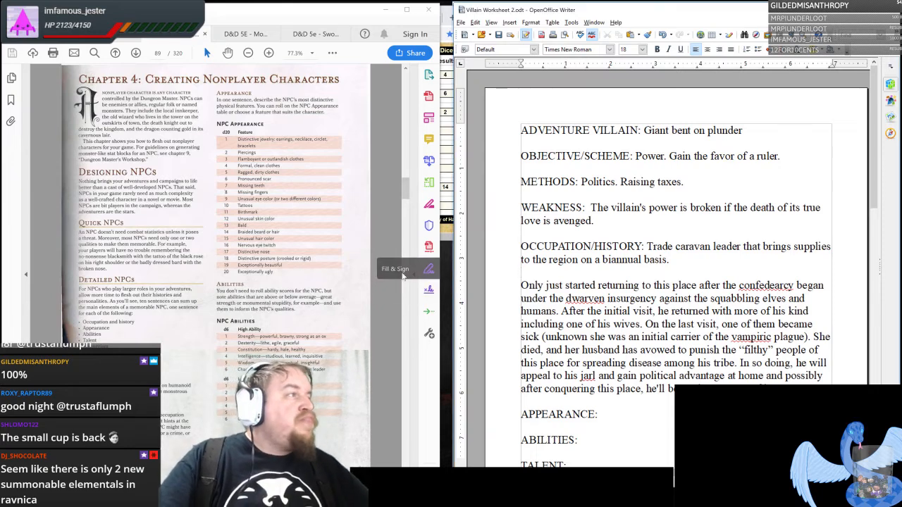
scroll(down, 3)
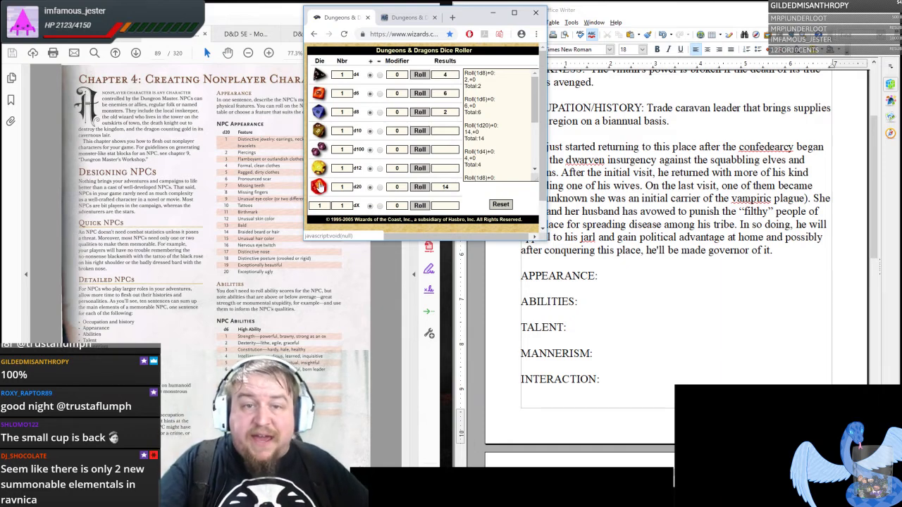
Enter 'Ragged, dirty clothes' after APPEARANCE: on the villain worksheet.
click(420, 186)
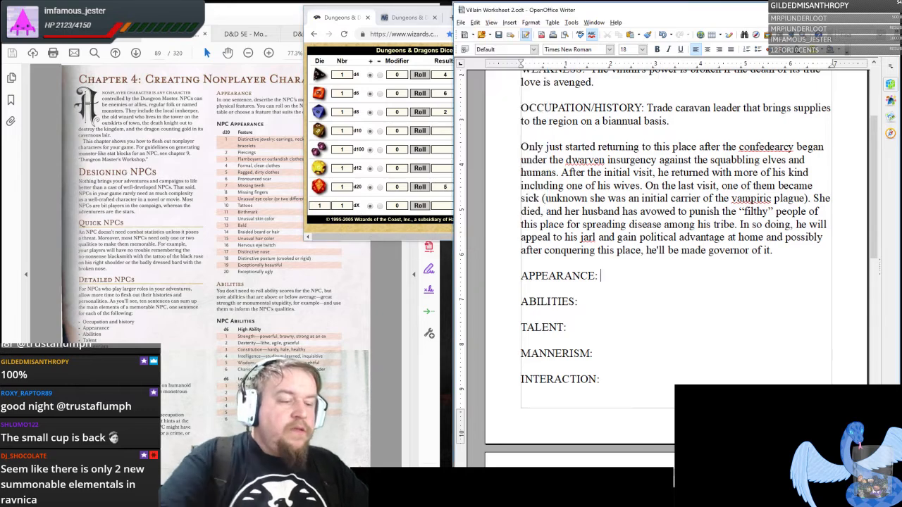
text(Ragged, dirt)
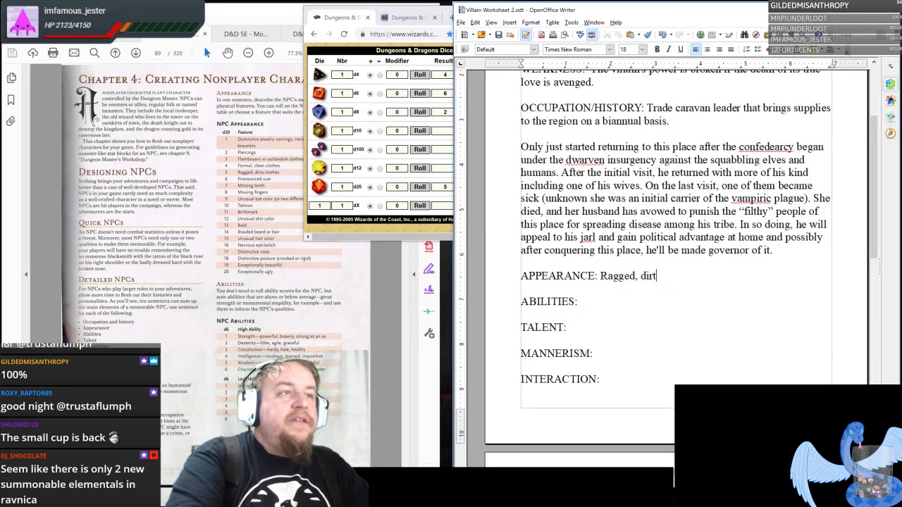
text(y clothes)
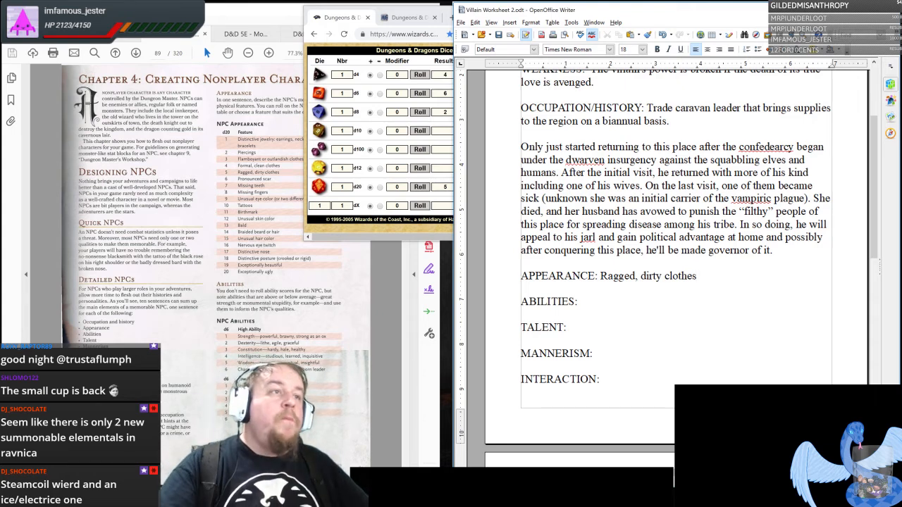
scroll(down, 3)
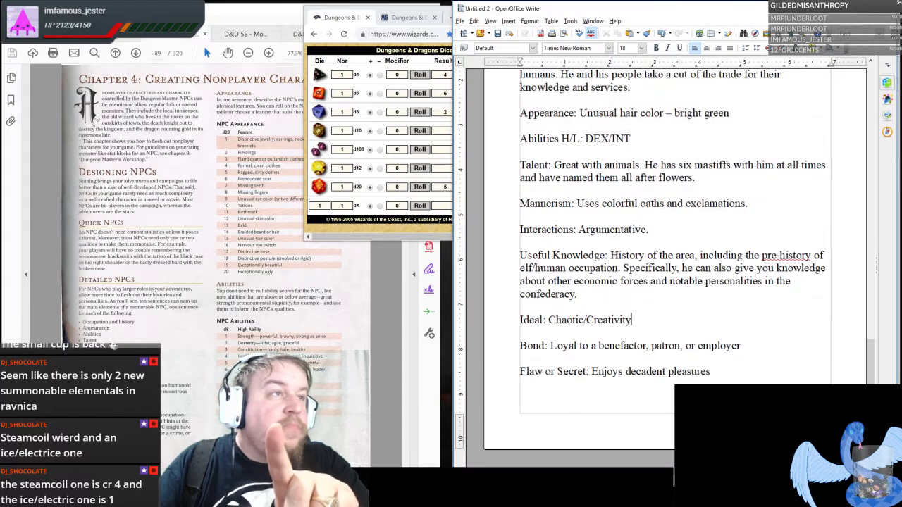
Scroll back up through the Untitled 2 NPC write-ups and return to the villain worksheet.
scroll(up, 3)
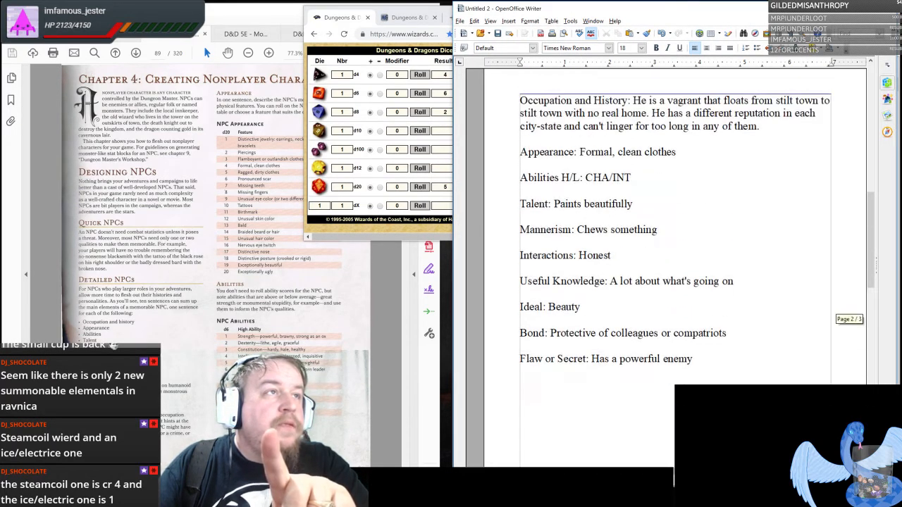
scroll(up, 3)
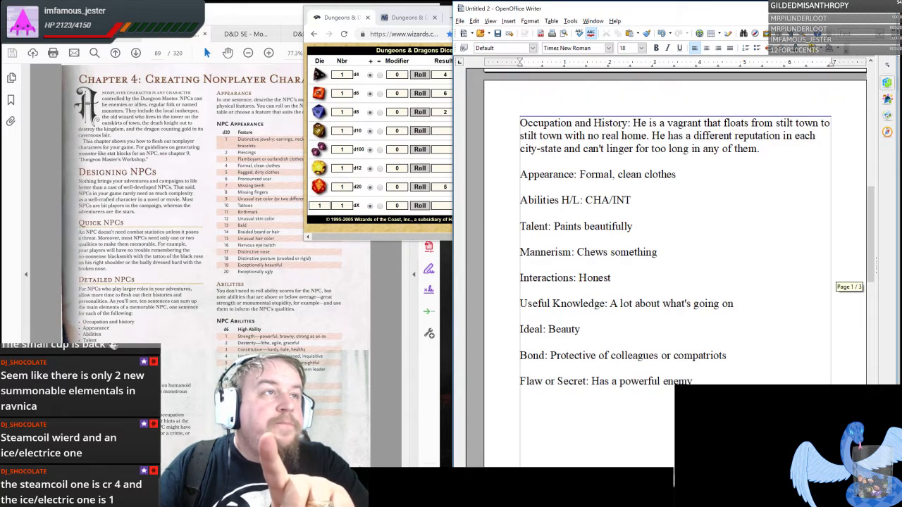
scroll(up, 3)
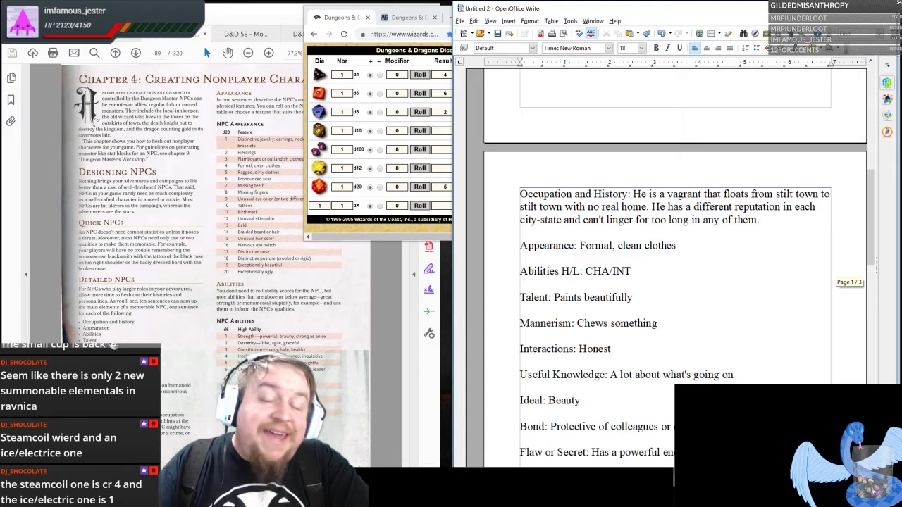
double_click(626, 245)
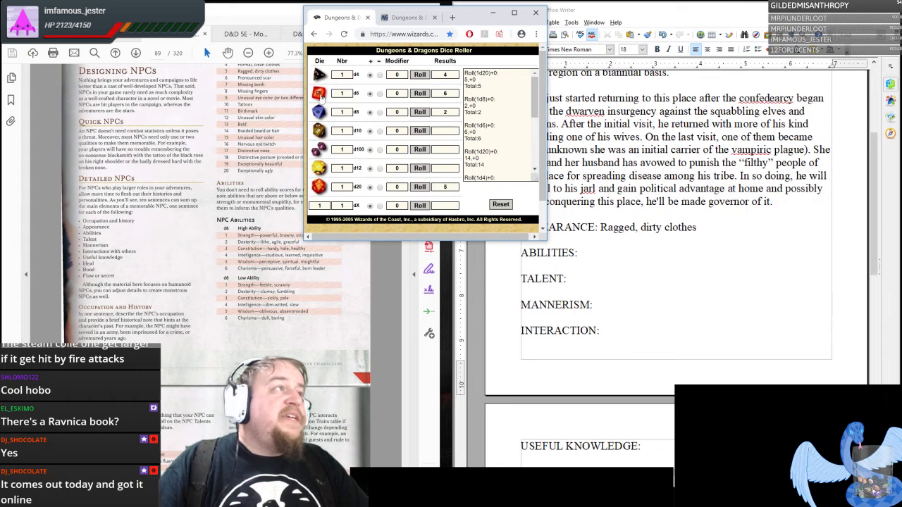
Enter STR/WIS after ABILITIES and relabel the line HIGH/LOW.
click(420, 93)
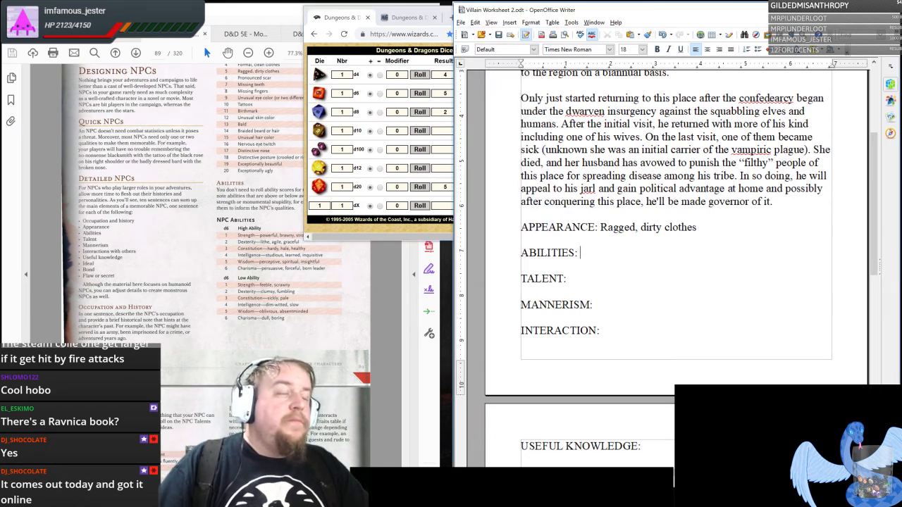
text(STR?W)
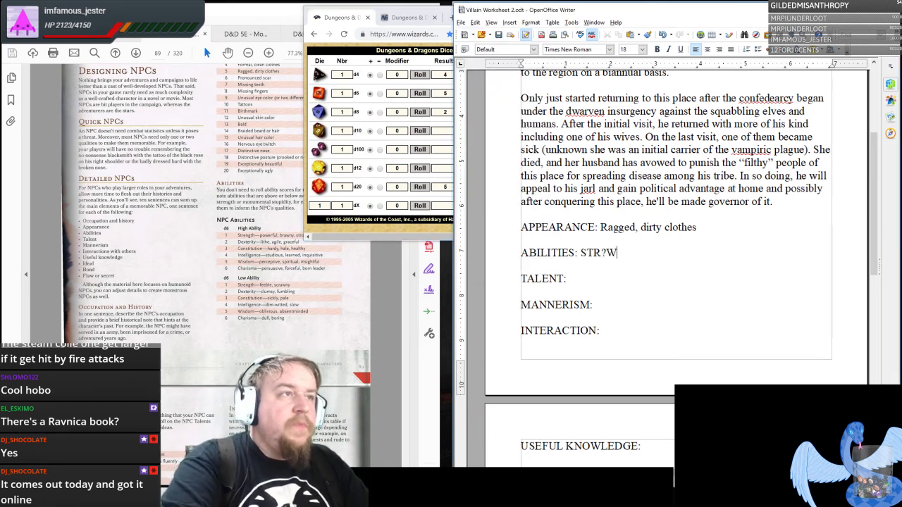
text(/WIS)
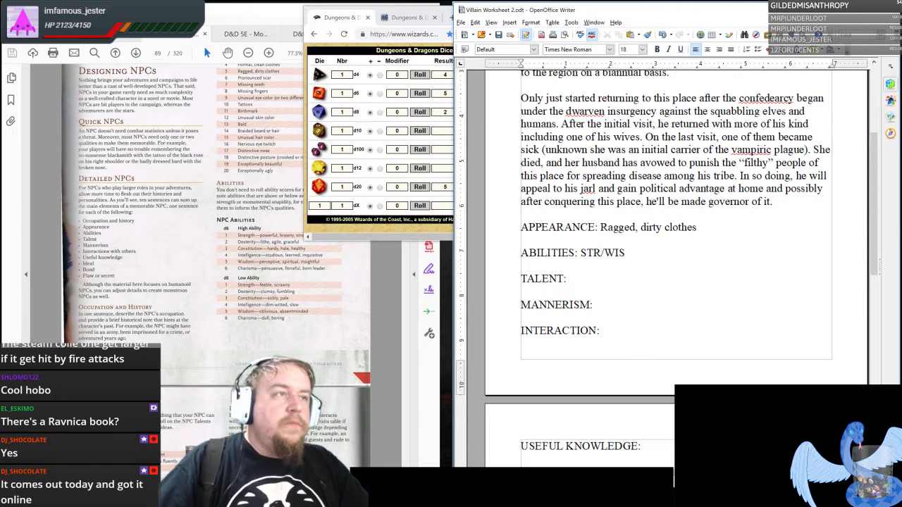
text(HIGH)
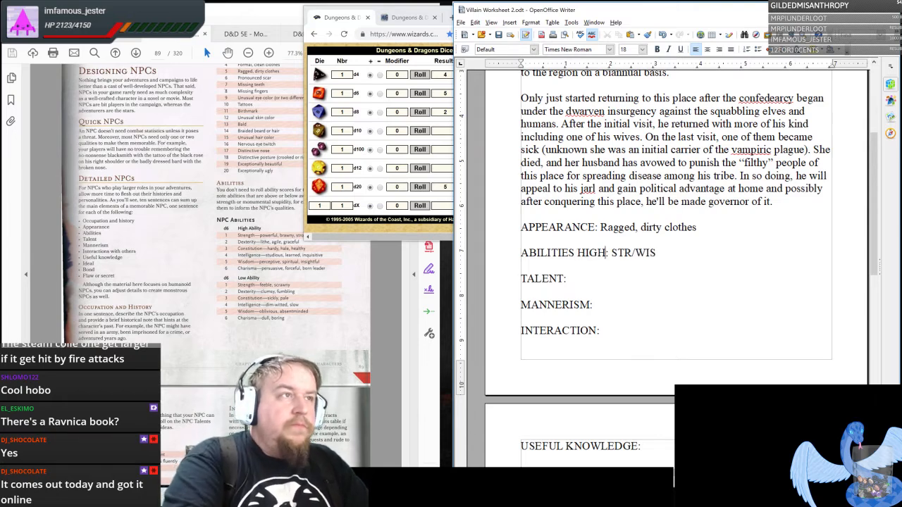
text(/LOW)
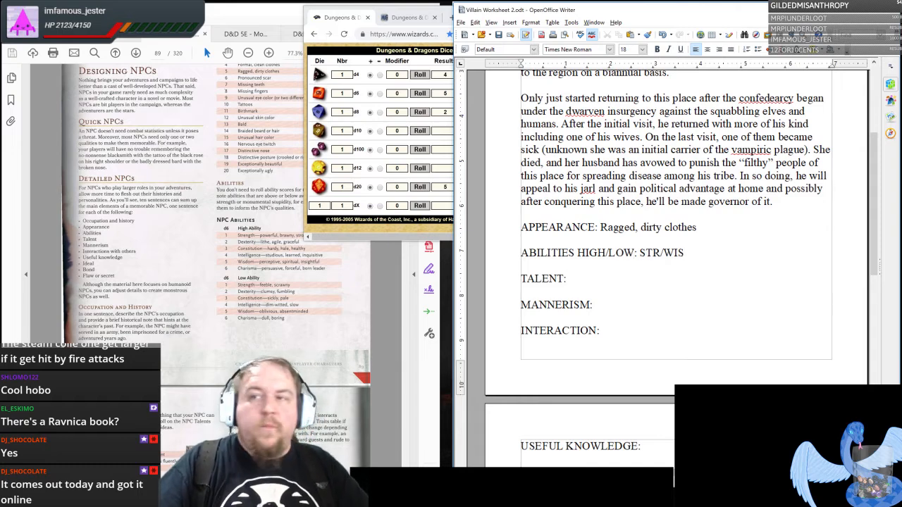
Roll dice for the next NPC table entries beside the worksheet.
click(569, 279)
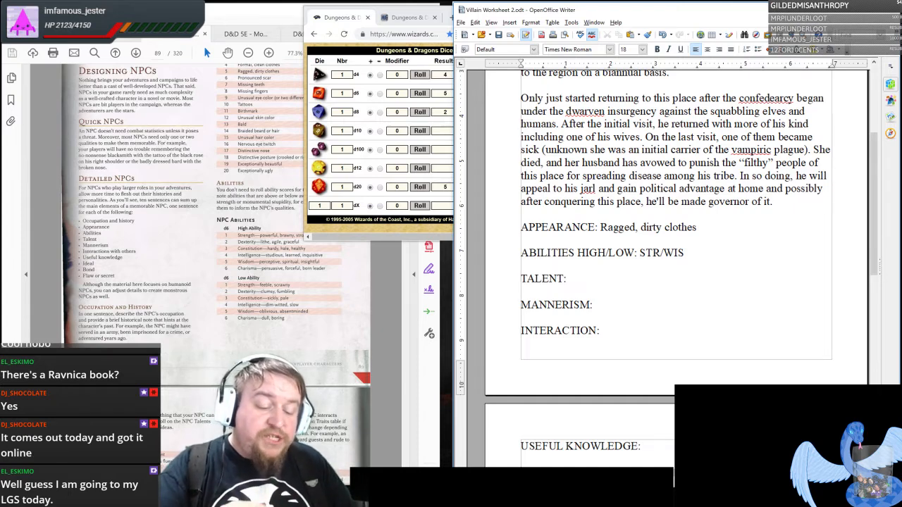
click(568, 278)
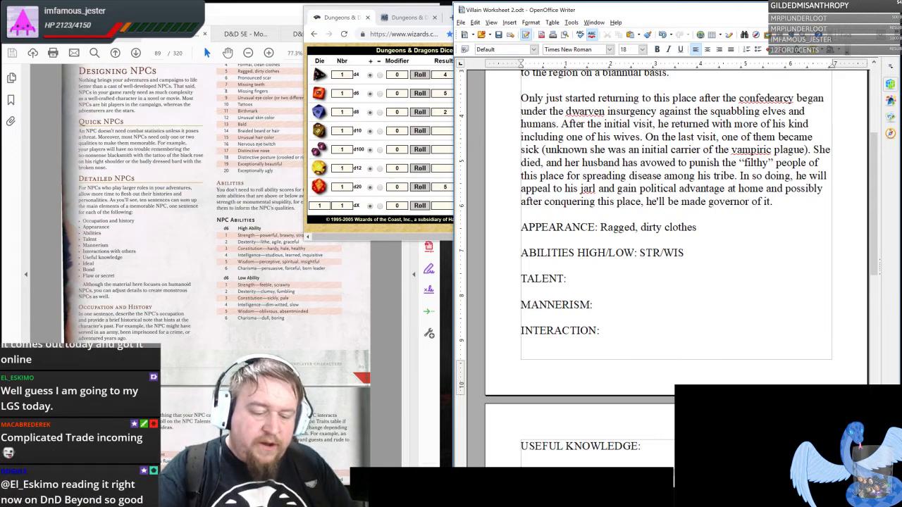
click(566, 279)
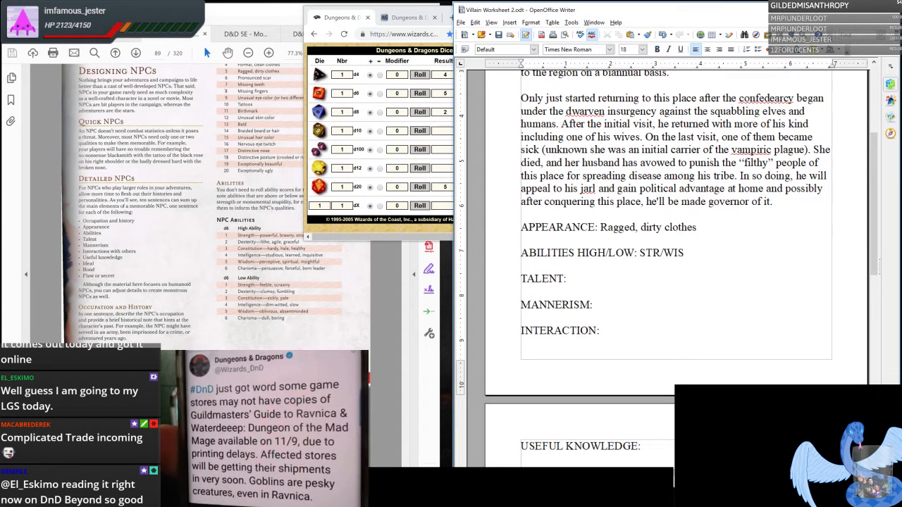
click(568, 279)
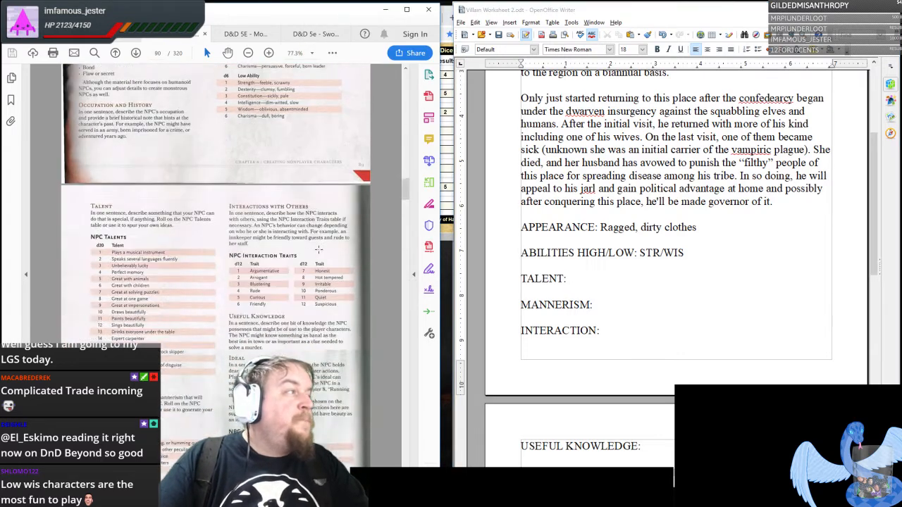
Enter 'Great at impersonation' after TALENT: and correct it to 'impersonations' from spelling suggestions.
scroll(down, 3)
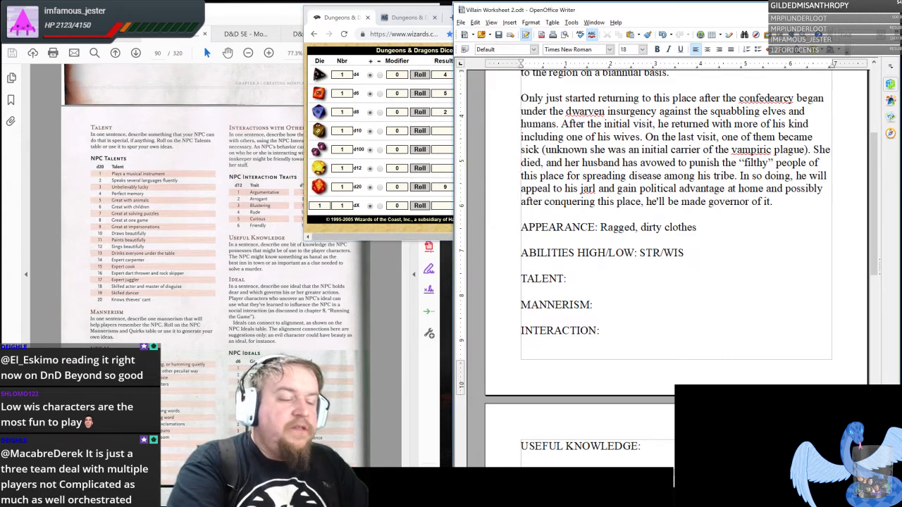
text(Great at impersonations.)
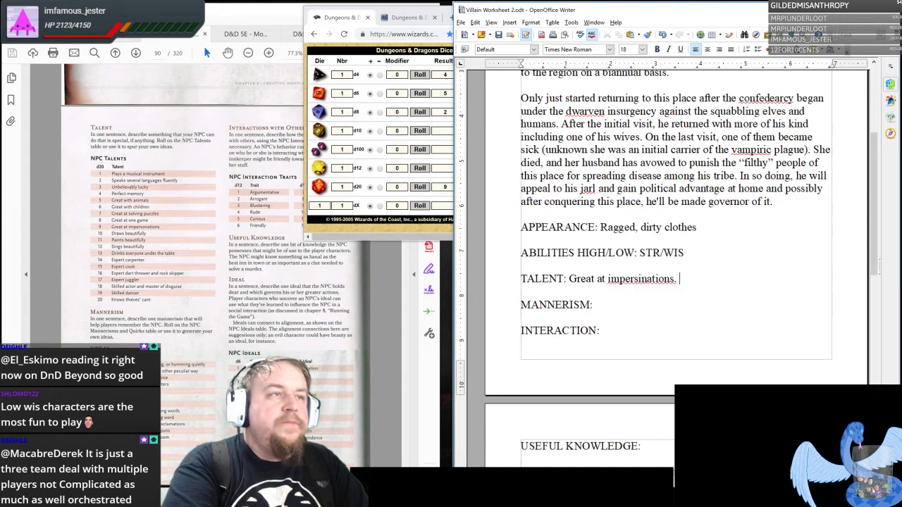
right_click(640, 279)
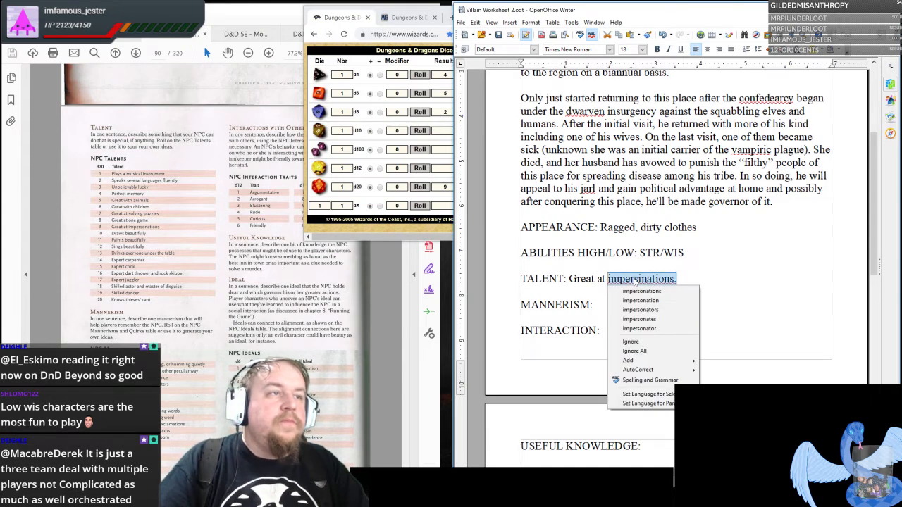
click(640, 290)
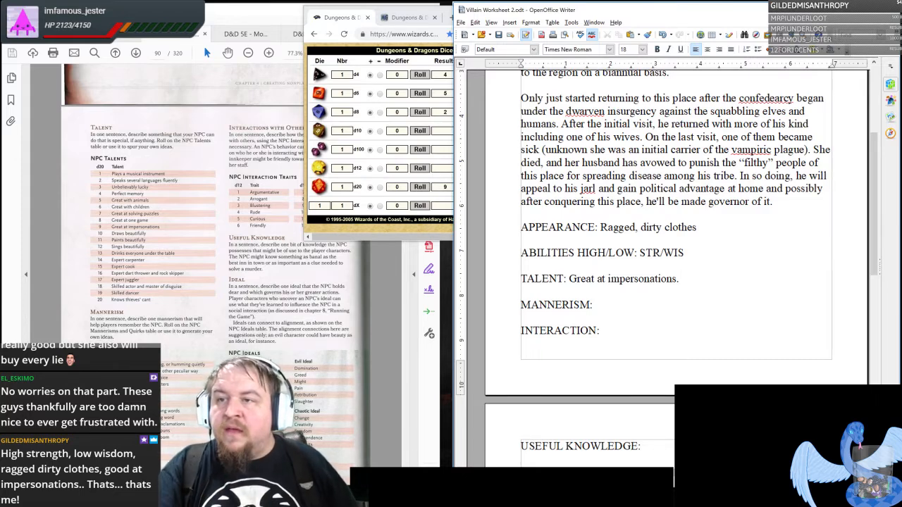
Roll dice for the villain's mannerism and following traits.
click(679, 279)
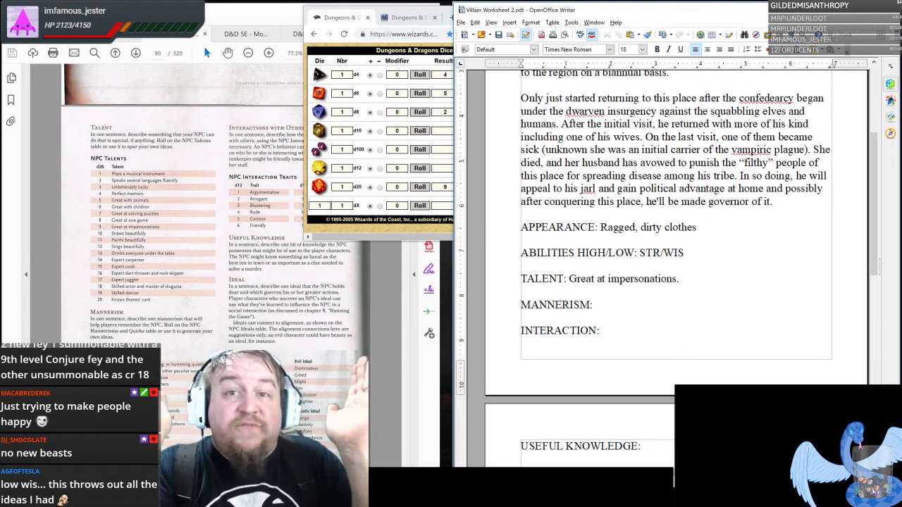
click(679, 279)
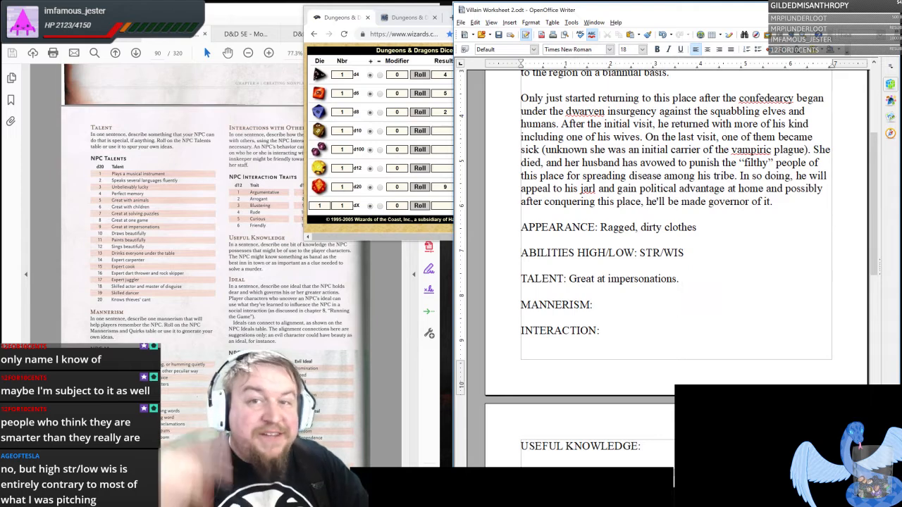
click(596, 304)
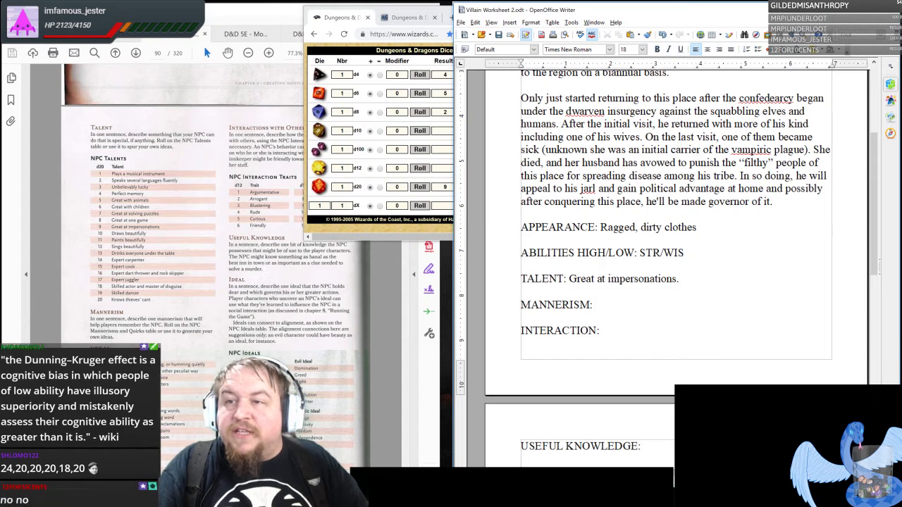
click(595, 305)
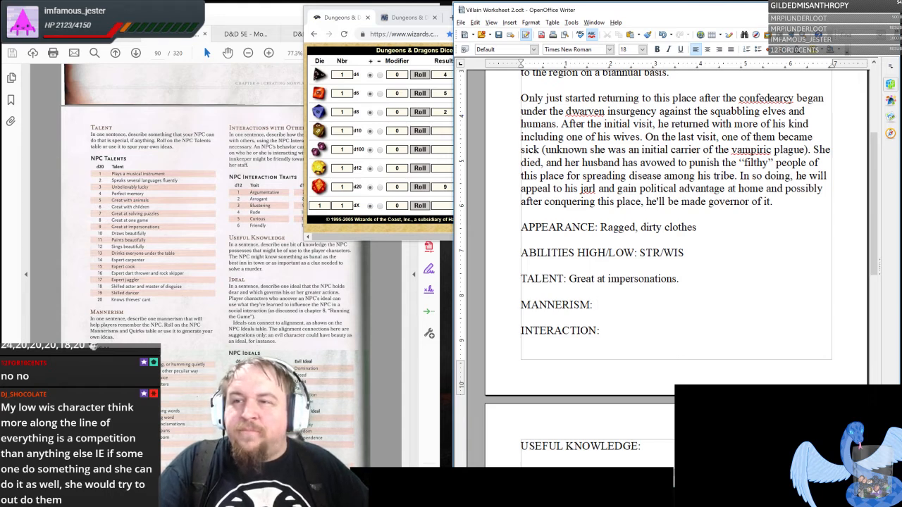
click(594, 305)
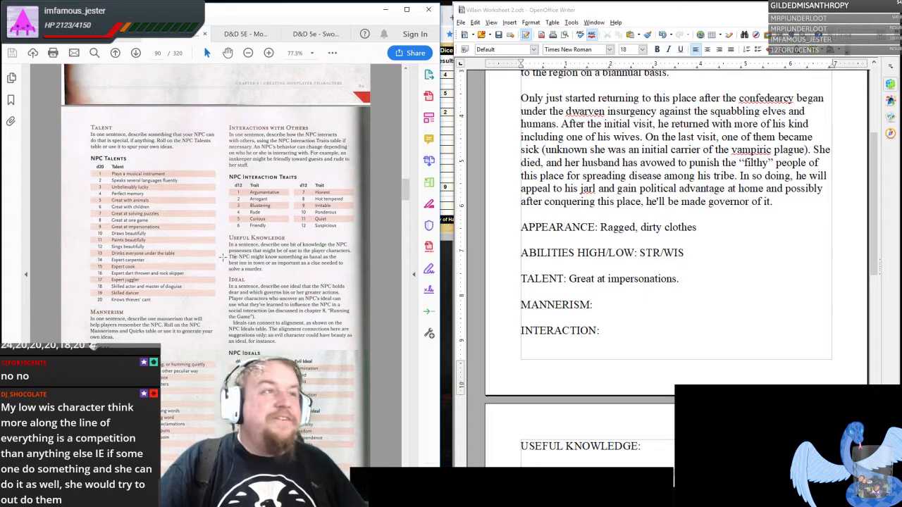
Scroll the worksheet to check the talent line and the blank mannerism line.
scroll(down, 3)
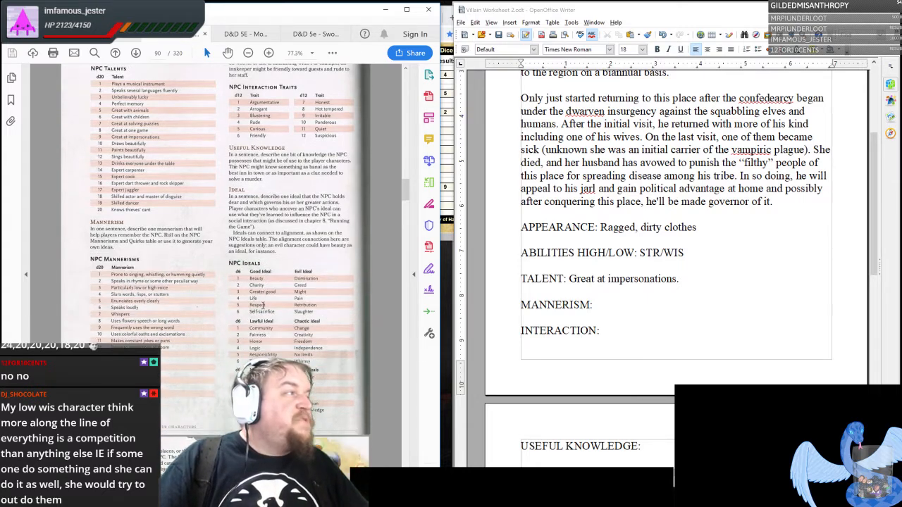
scroll(up, 3)
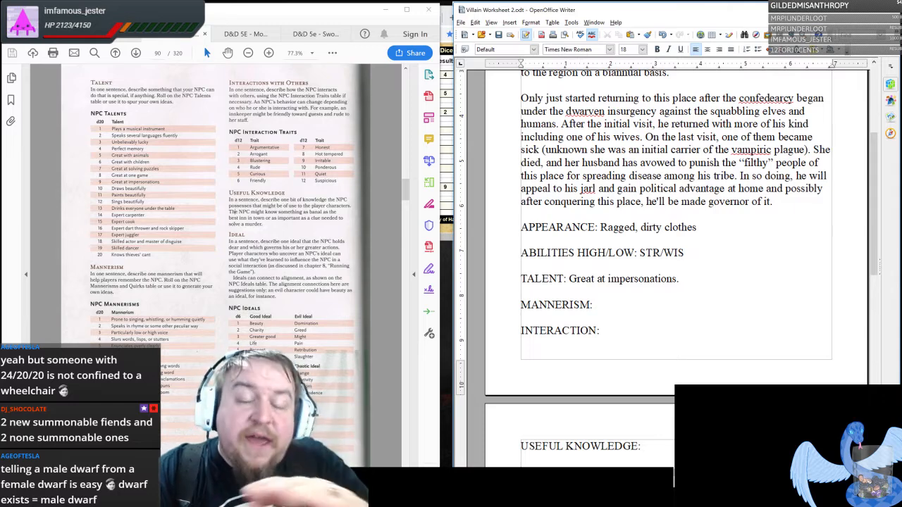
click(679, 279)
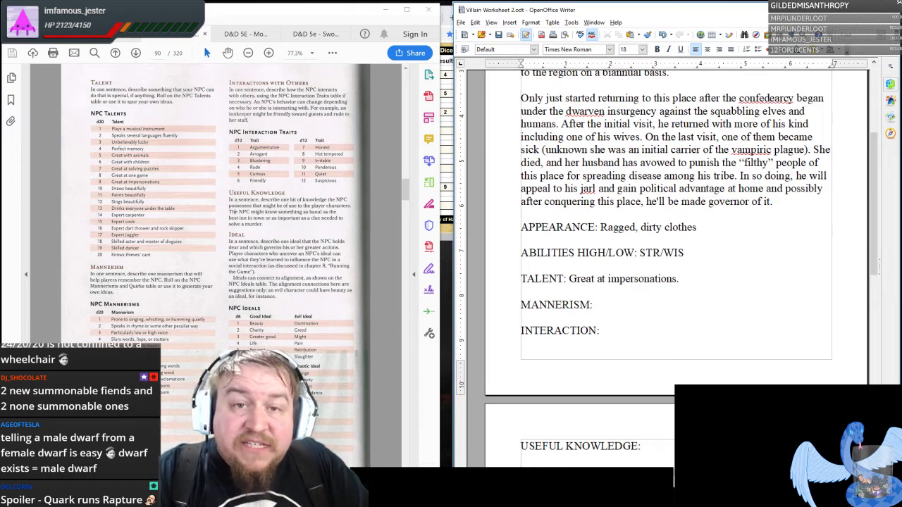
click(679, 279)
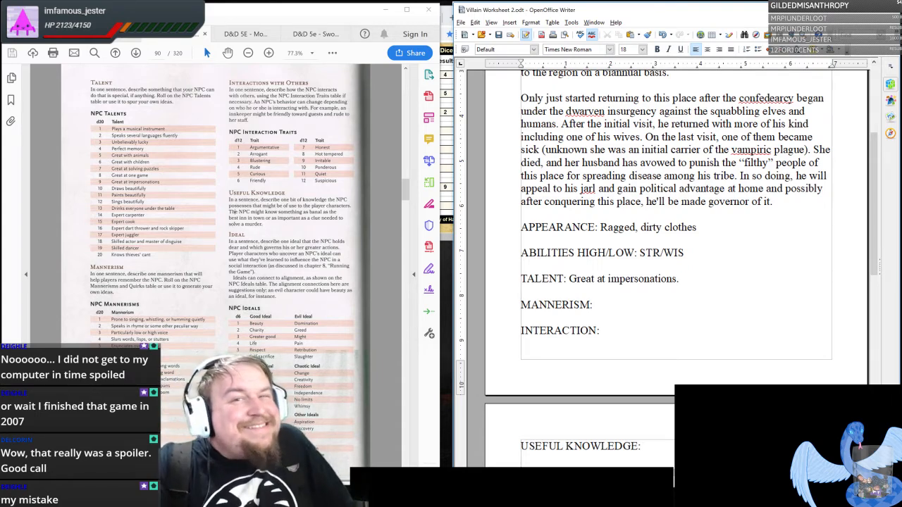
click(679, 279)
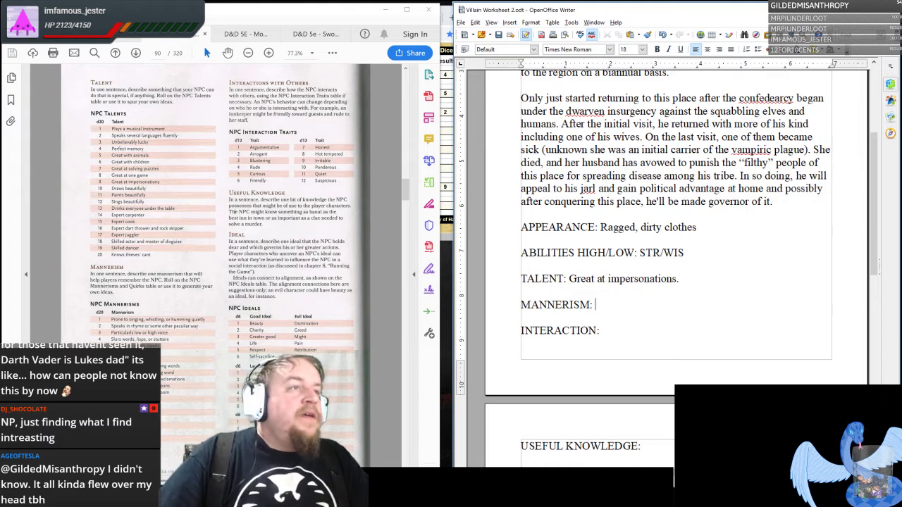
mouse_move(428, 267)
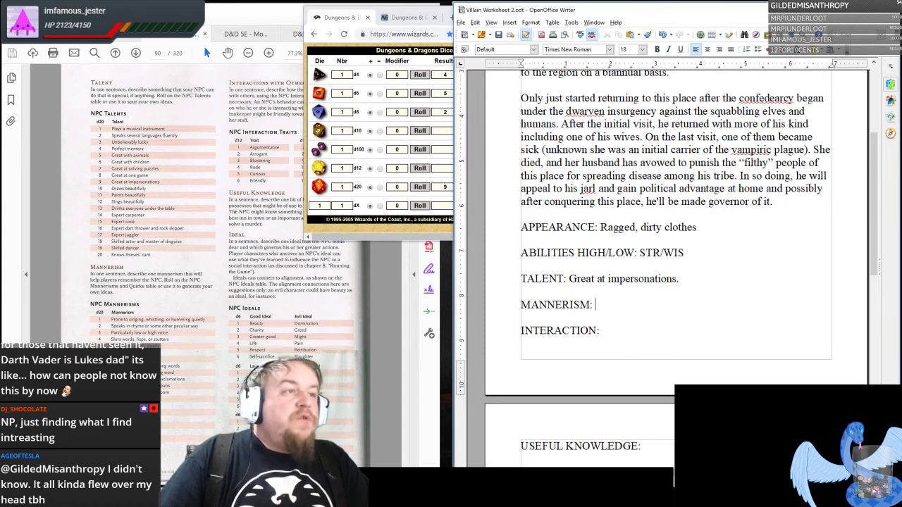
Enter 'Frequently uses the wrong word' after MANNERISM:.
text(Frequent)
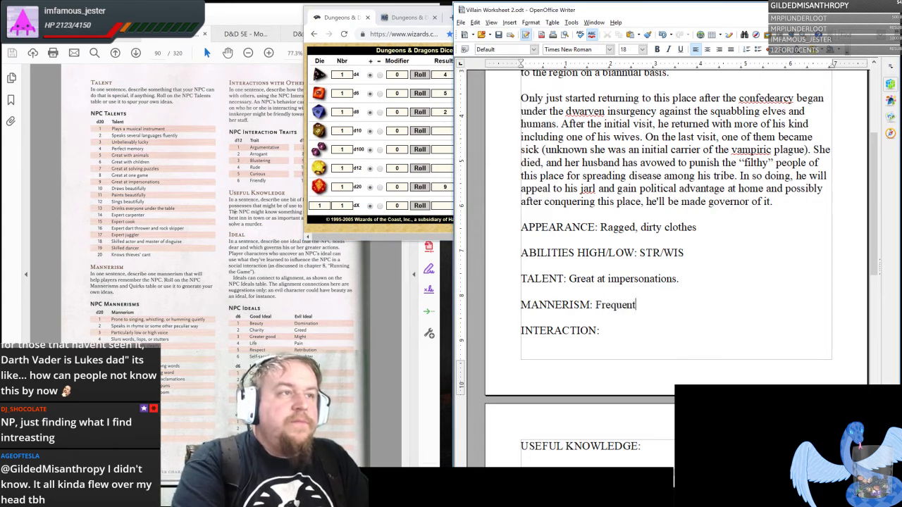
text(ly uses the wrong w)
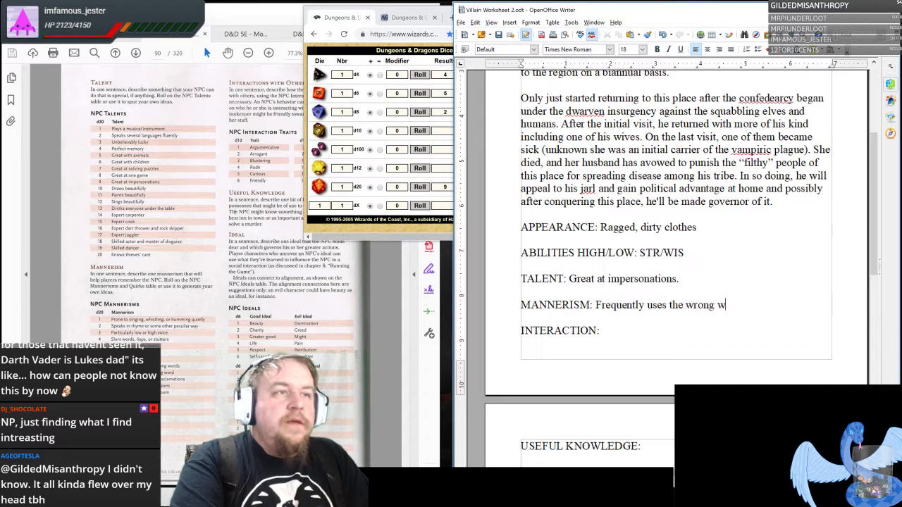
text(ord)
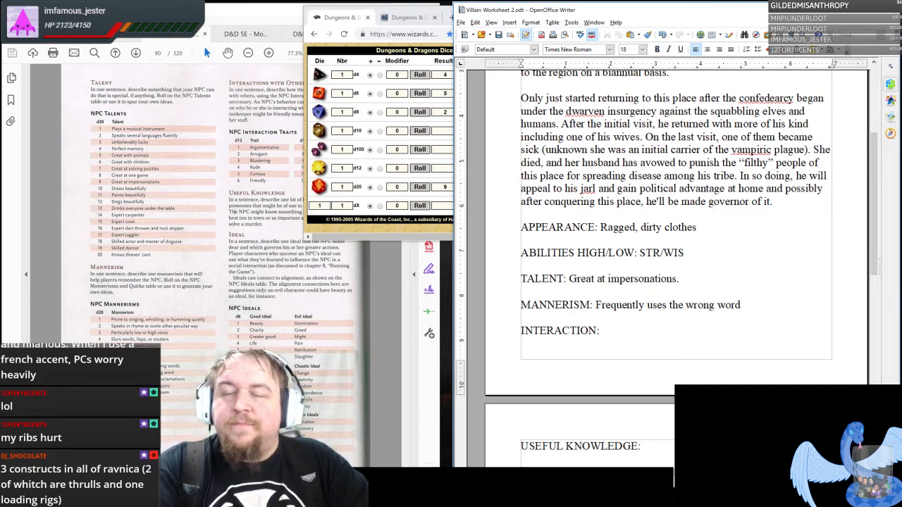
Scroll down the worksheet to the Interaction line.
scroll(down, 3)
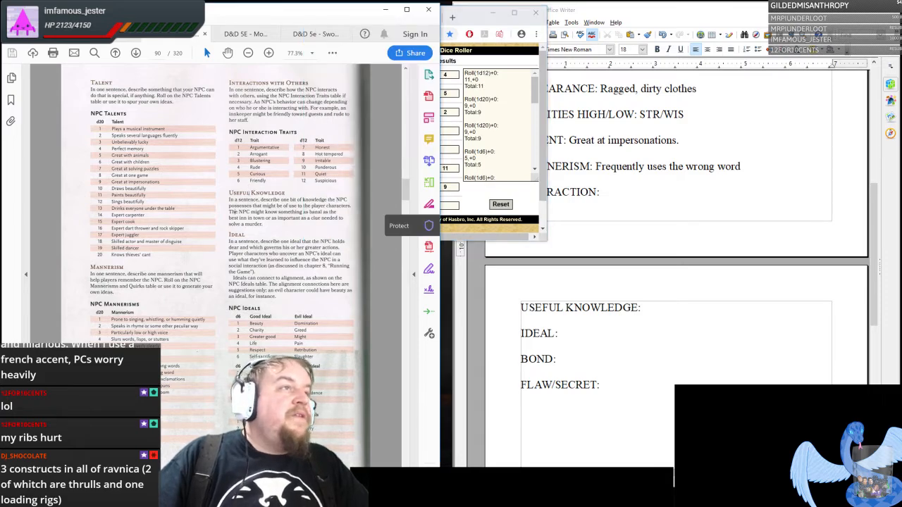
Bring the worksheet forward and enter 'Quiet' after INTERACTION:.
click(552, 10)
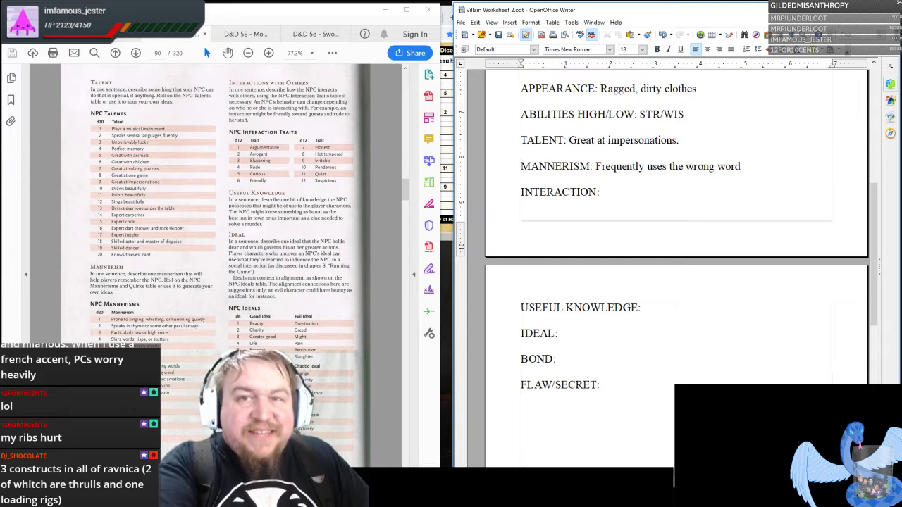
click(600, 191)
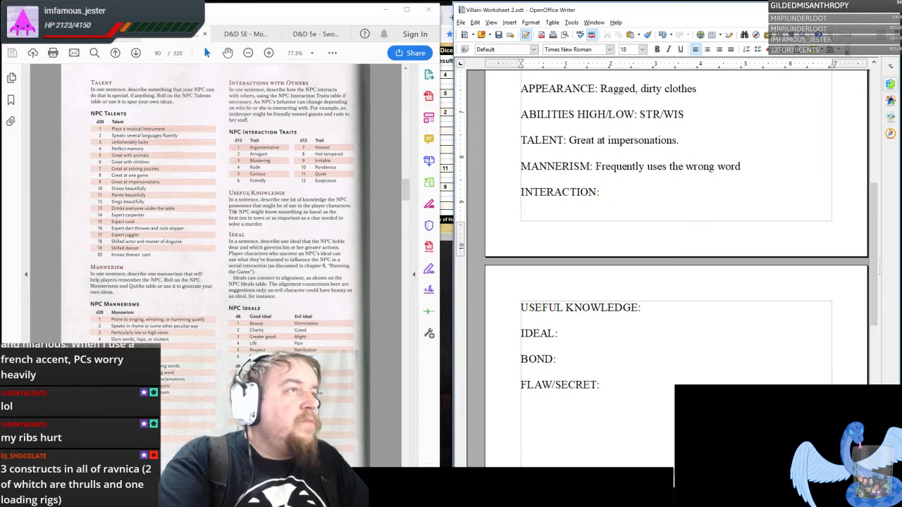
text(Quiet)
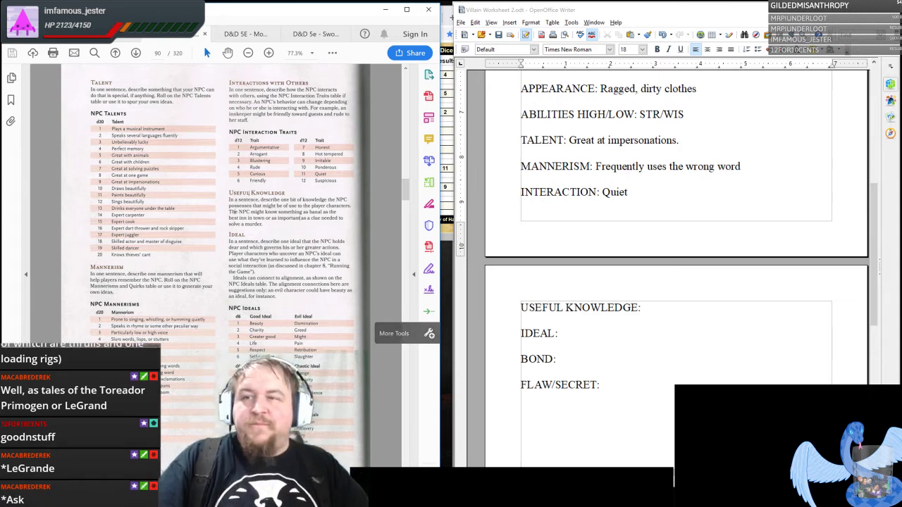
scroll(down, 3)
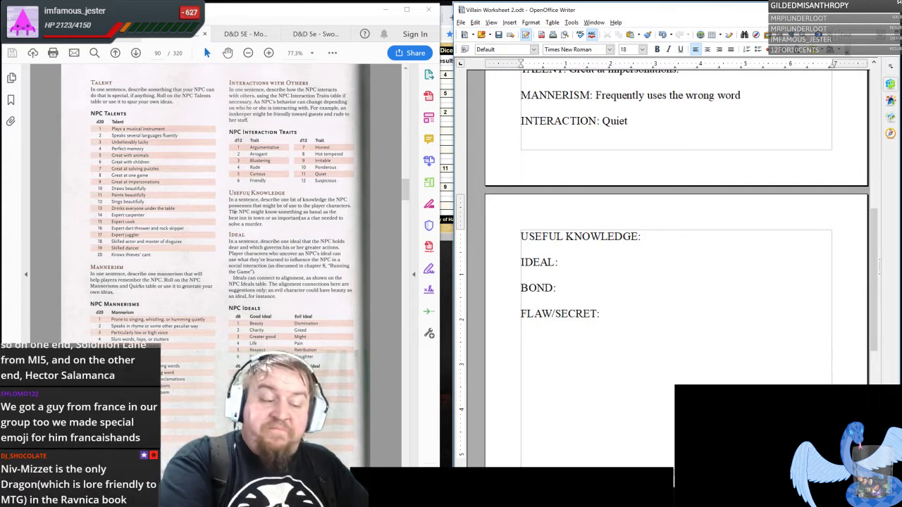
Begin the Useful Knowledge entry with 'He has knowle...' about the world outside the polar vortex.
text(He has knowledge of the world outside this “polar vortex”)
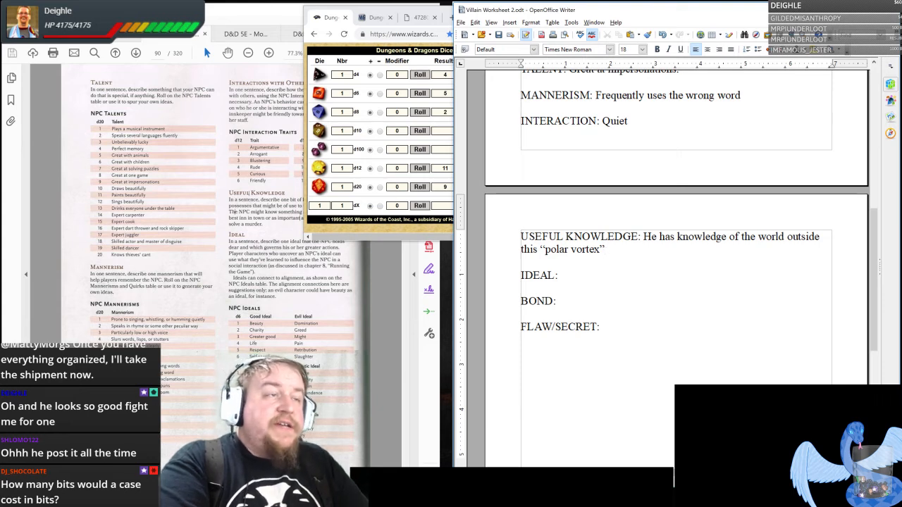
Continue Useful Knowledge: 'including even the white dragon that lives in the area causing it.'.
text(including)
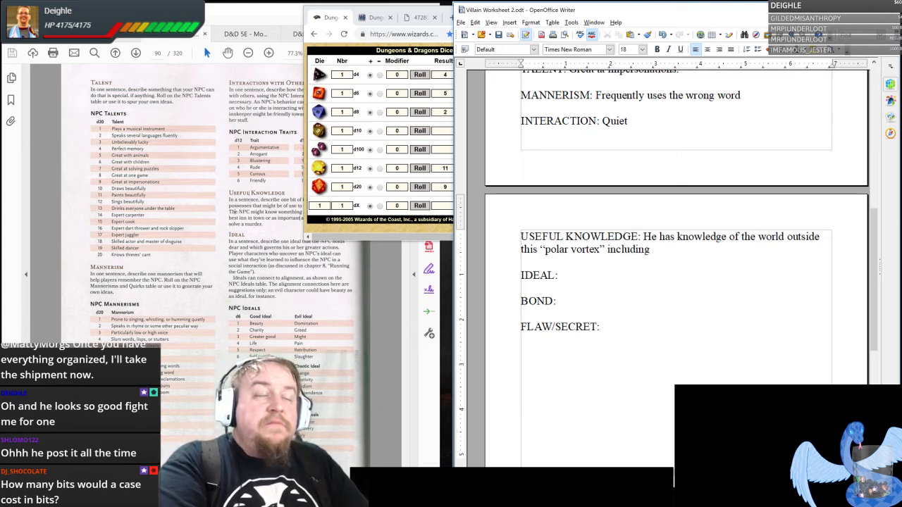
text(even the)
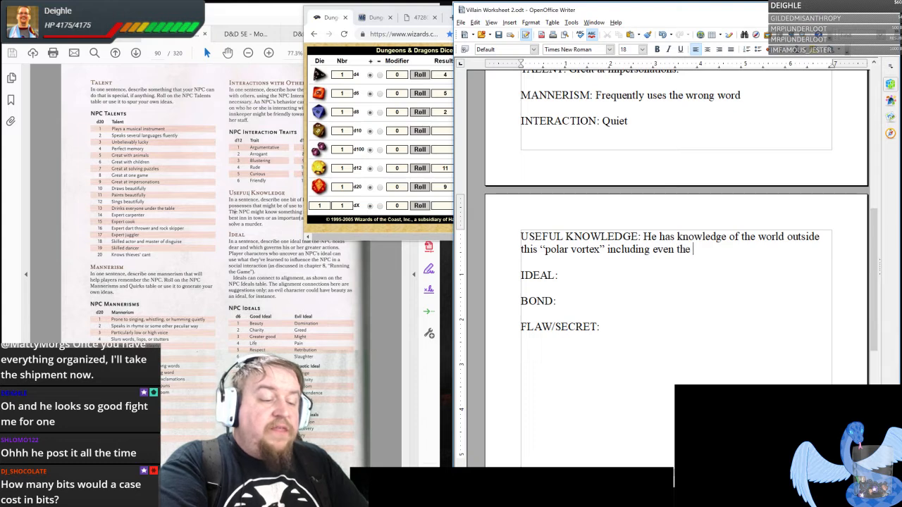
text(white dragon that)
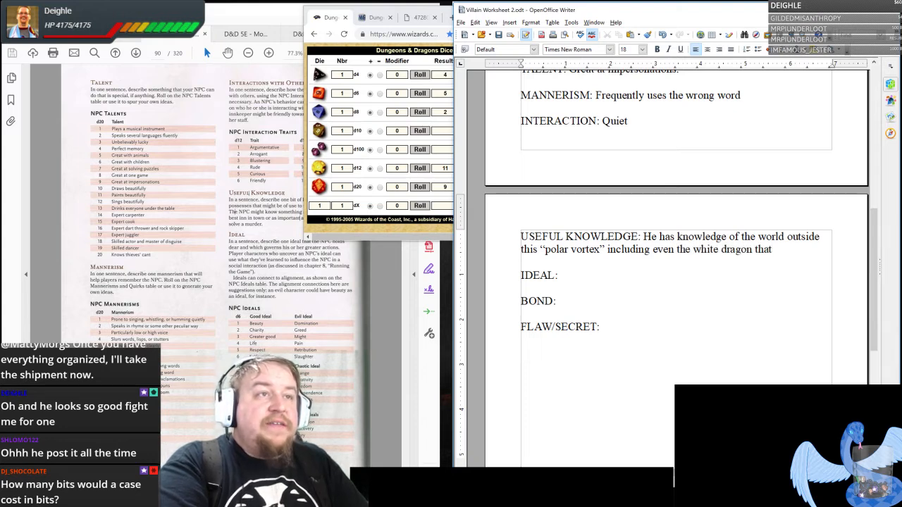
text(lives in the area)
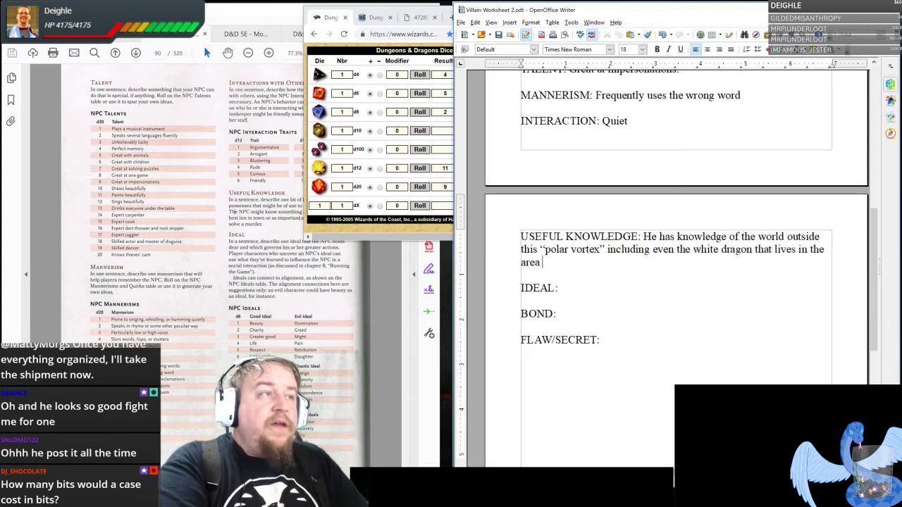
text(causing it.)
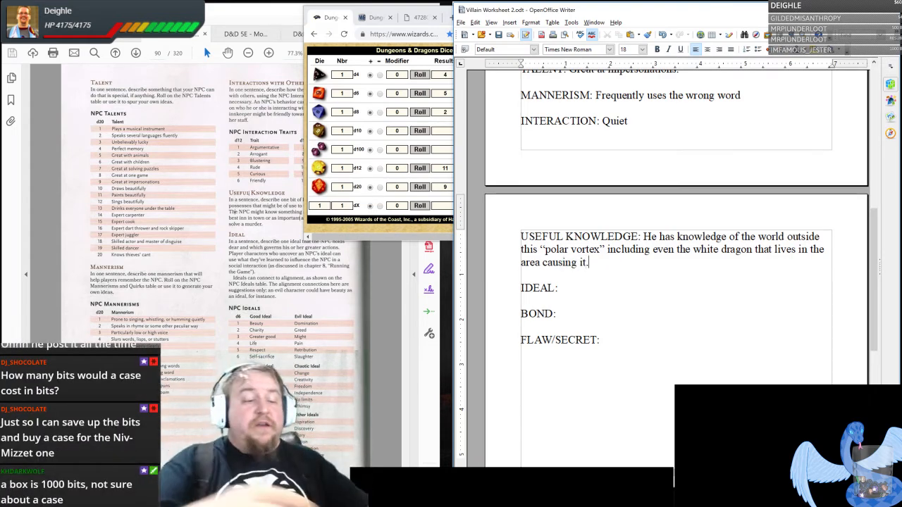
Finish the entry: he may be very savvy when it comes to economics and even political discourse.
text(He m)
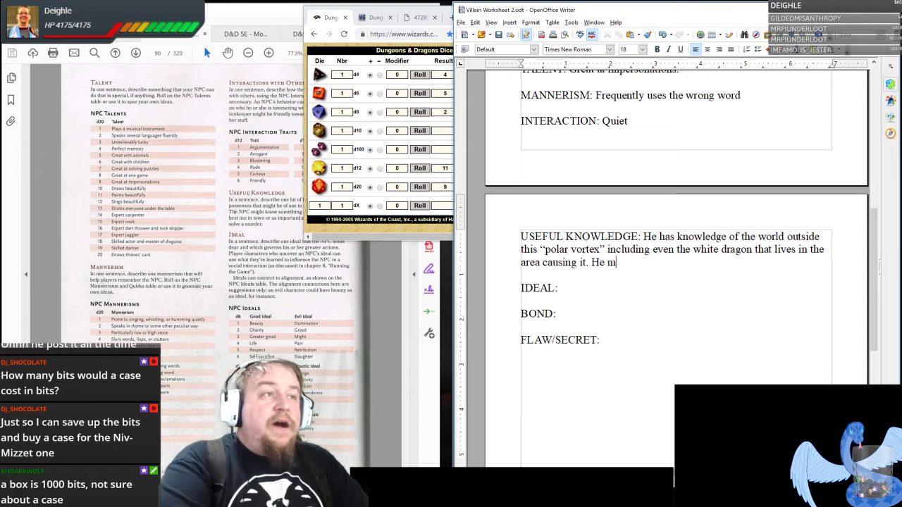
text(ay be very savvy)
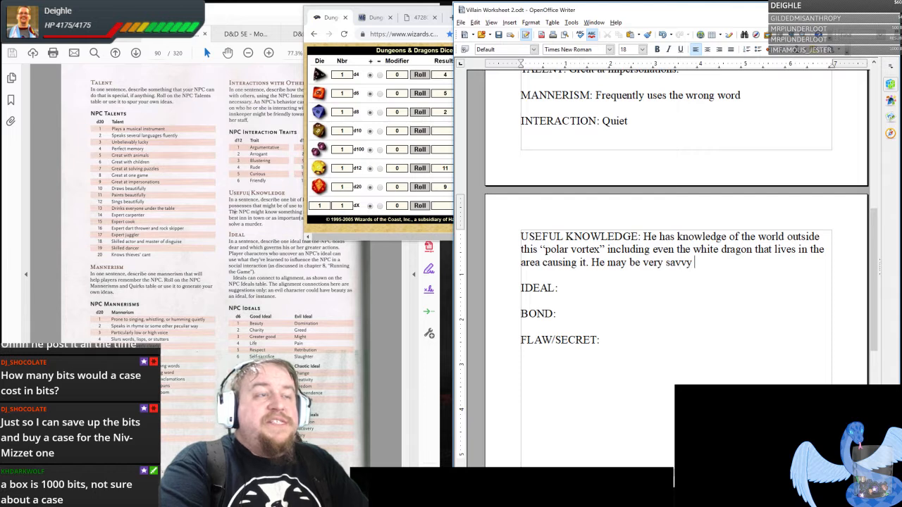
text(when it comes to e)
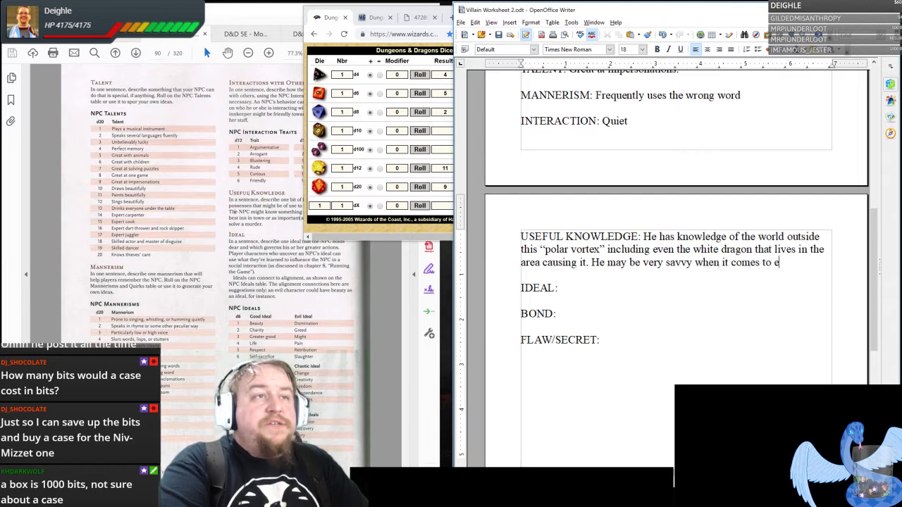
text(conomics)
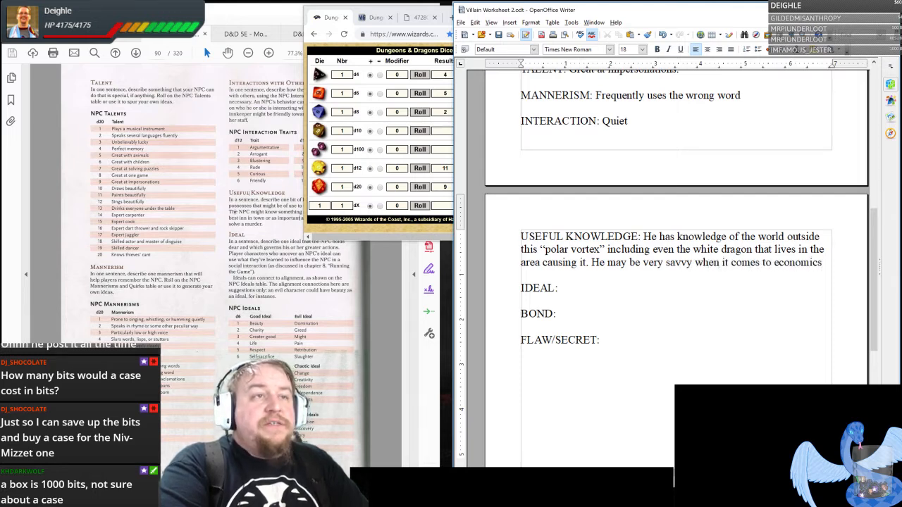
text(and even polit)
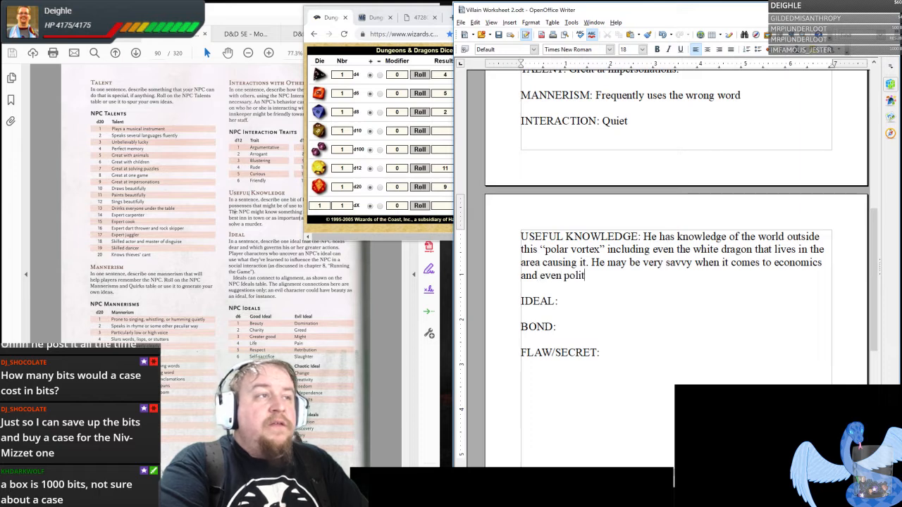
text(ical discourse.)
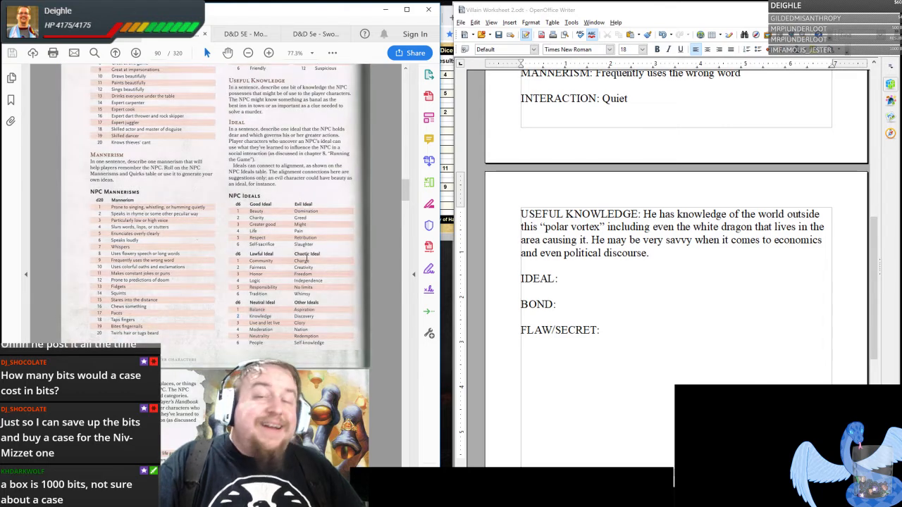
mouse_move(429, 245)
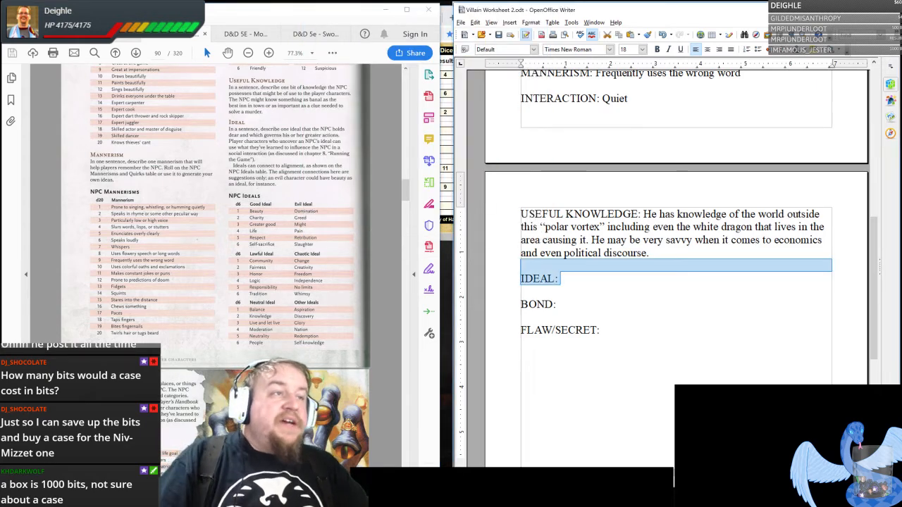
Enter 'Good Ideal. Self-sacrifice.' on the worksheet's Ideal line.
text(Good)
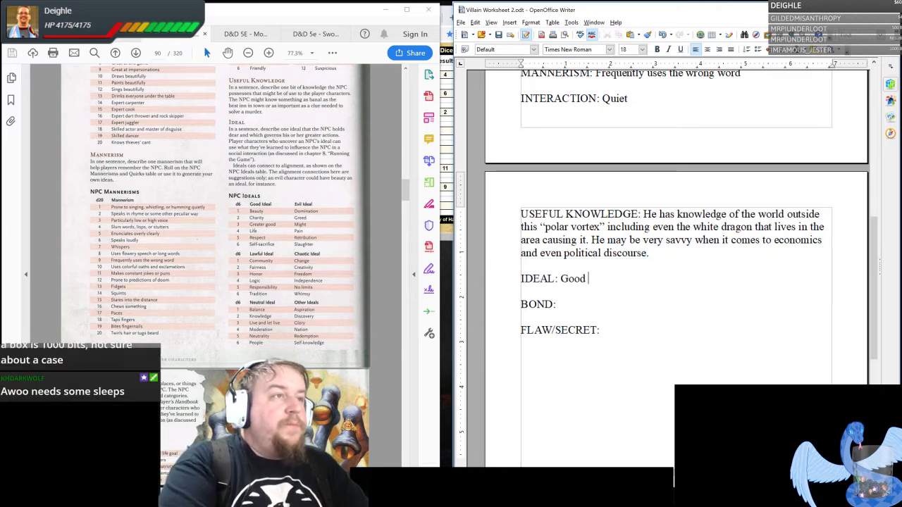
text(Ideal. Self-)
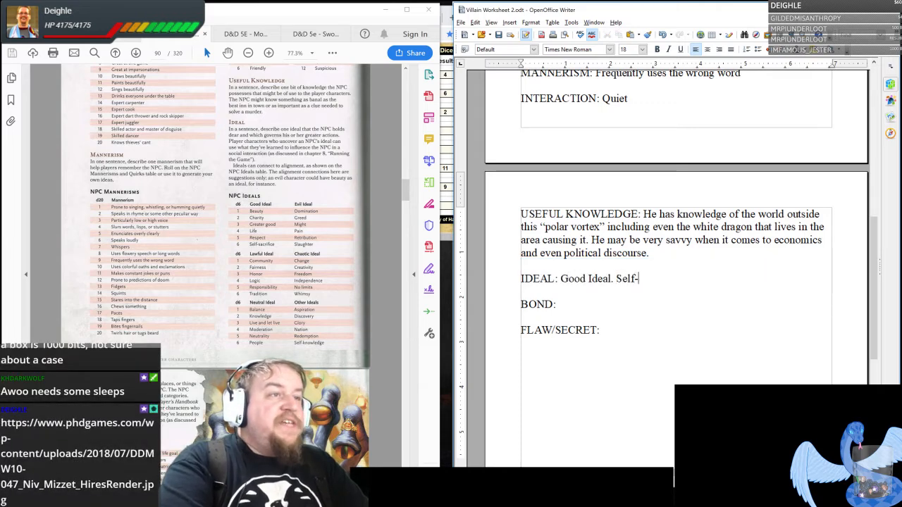
text(sacrif)
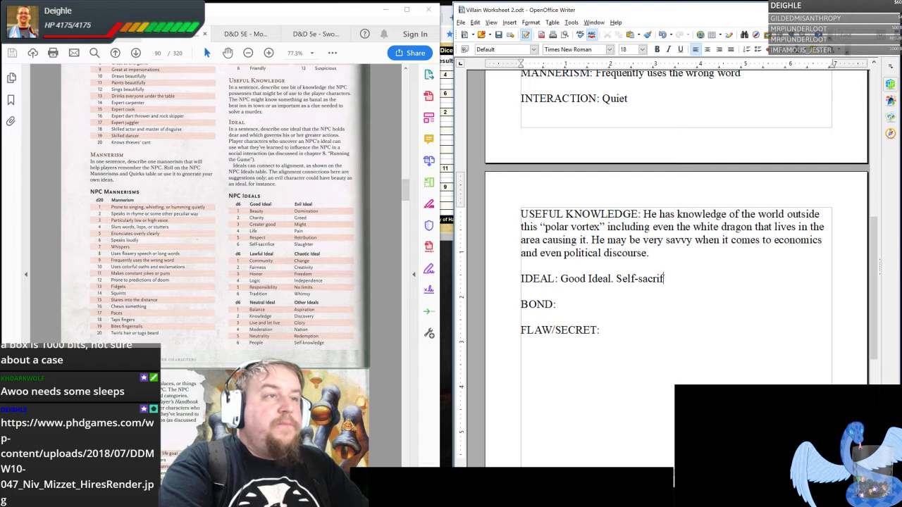
text(ice.)
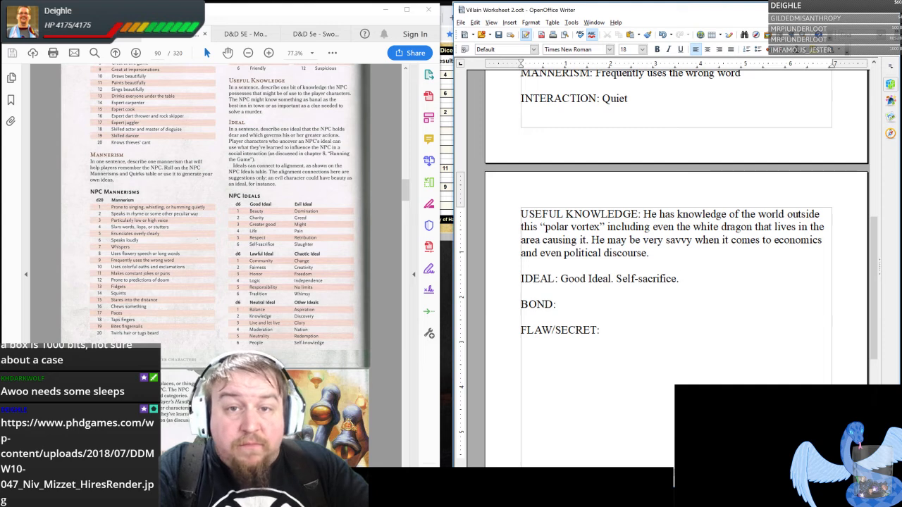
click(678, 279)
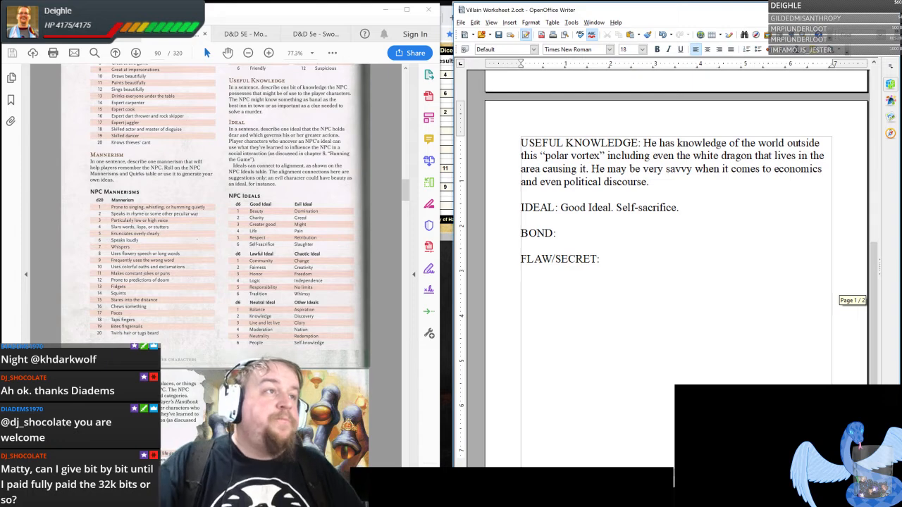
scroll(down, 3)
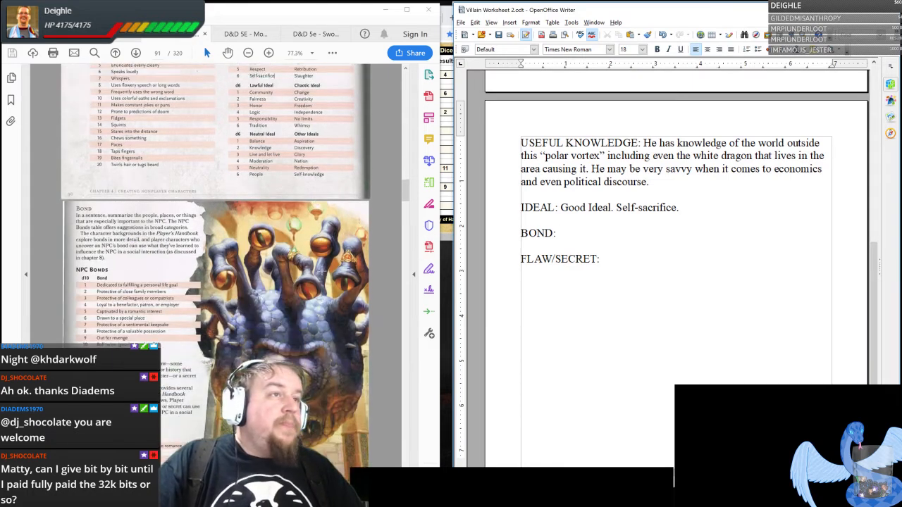
scroll(down, 3)
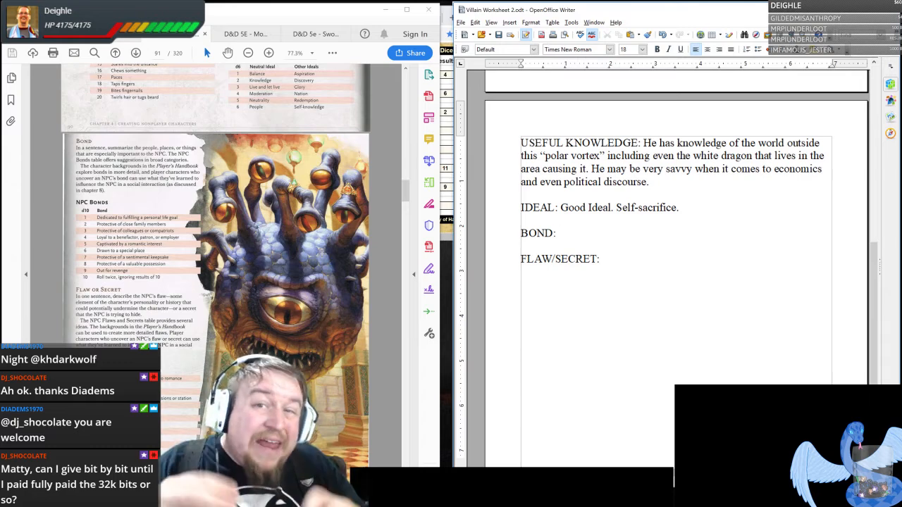
click(555, 234)
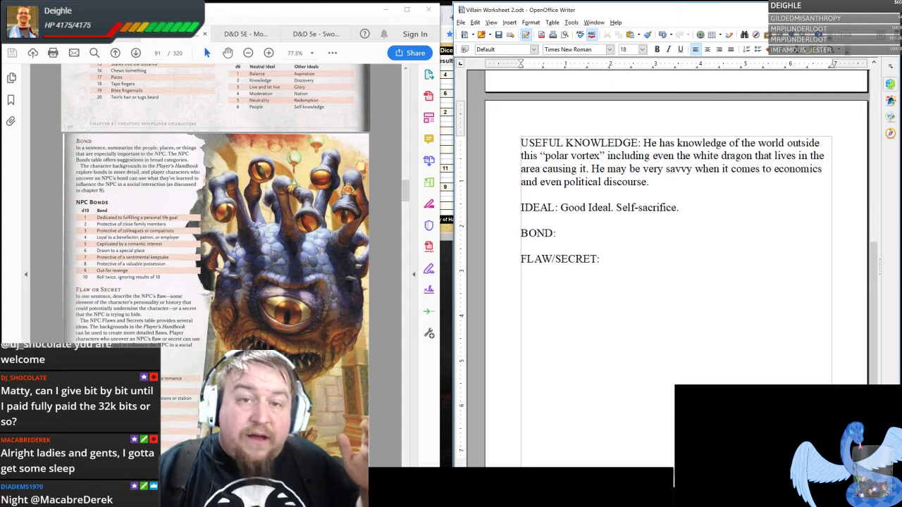
click(558, 234)
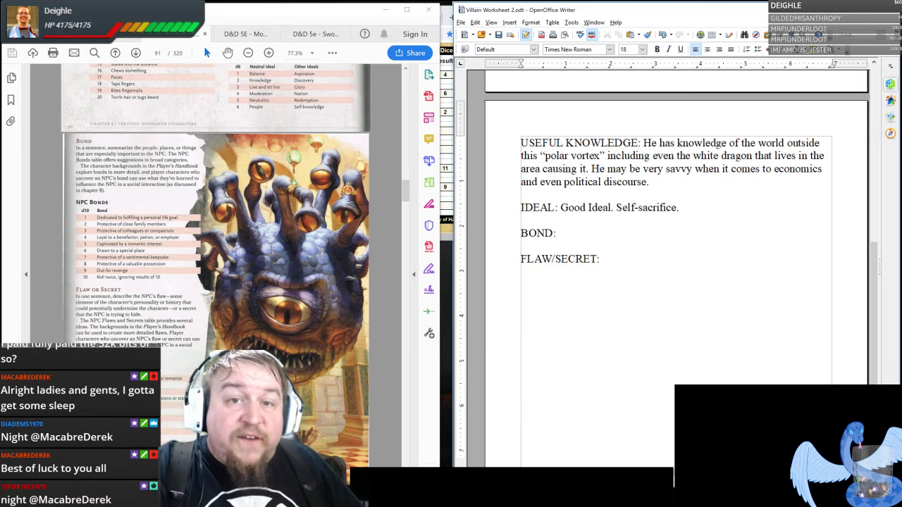
click(555, 232)
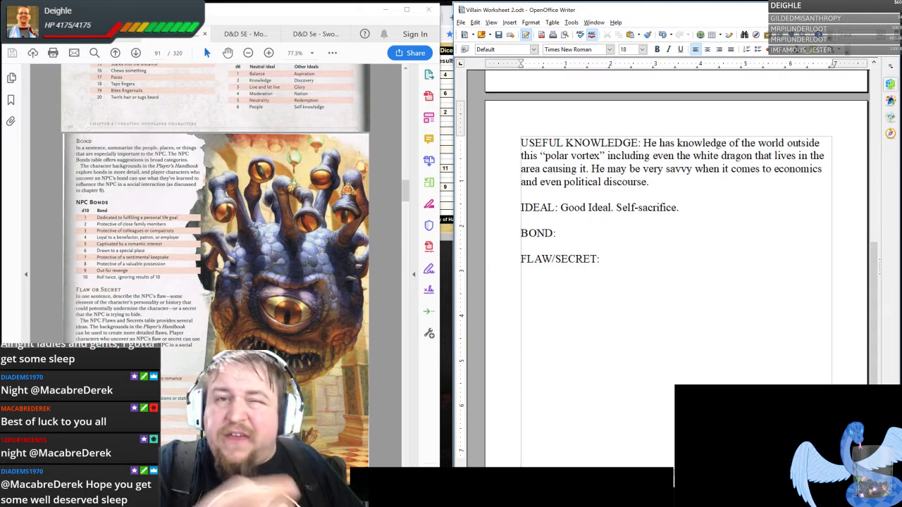
click(557, 234)
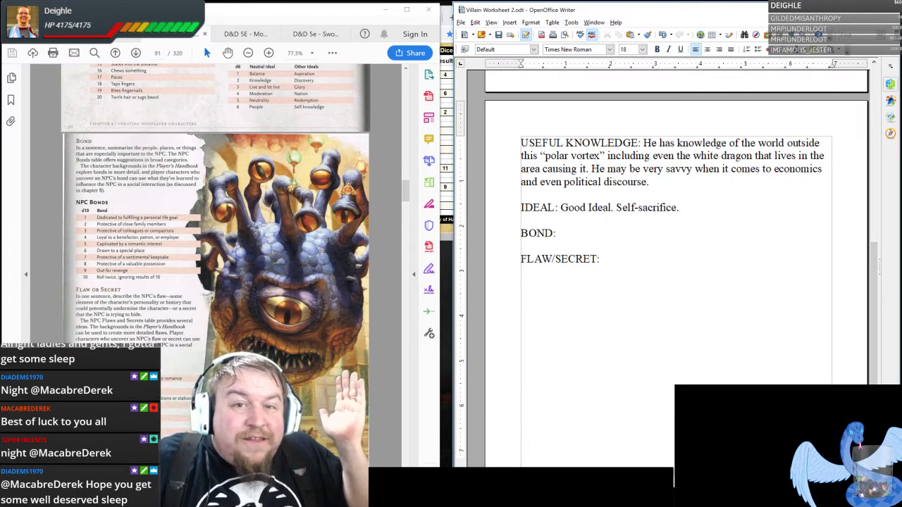
click(557, 232)
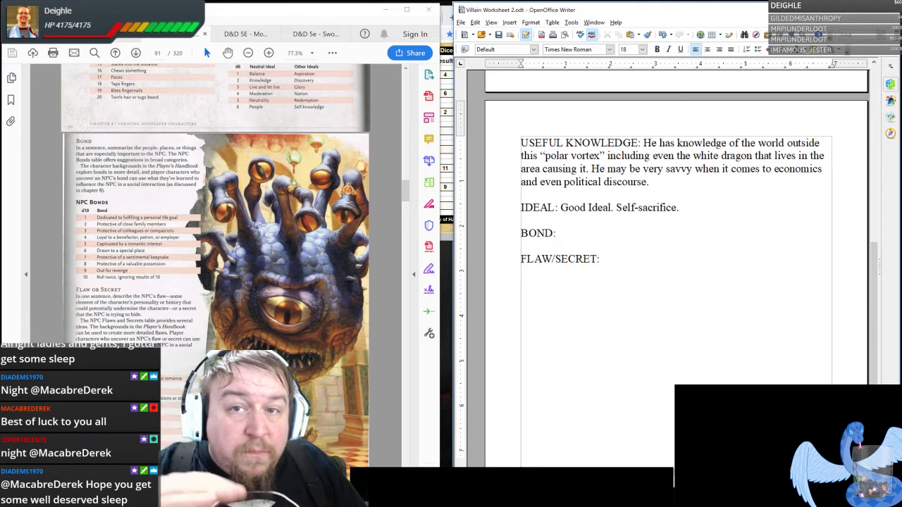
click(557, 234)
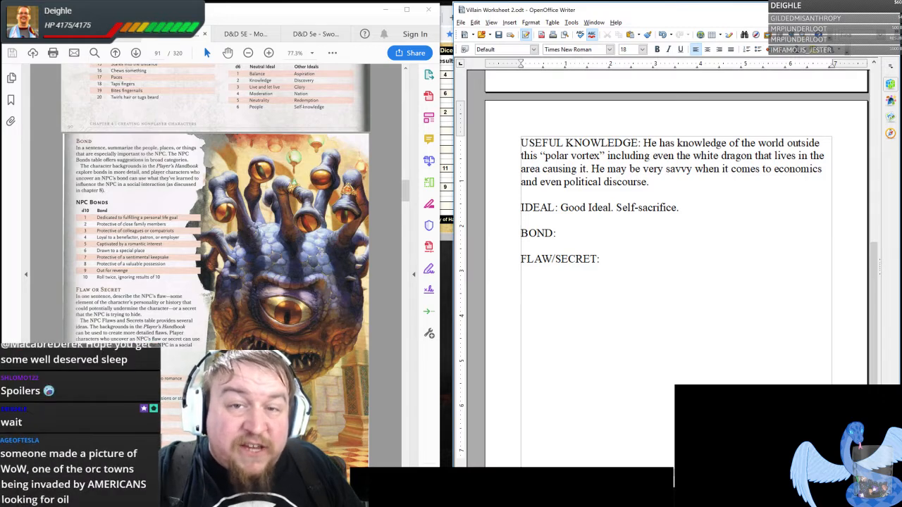
click(553, 233)
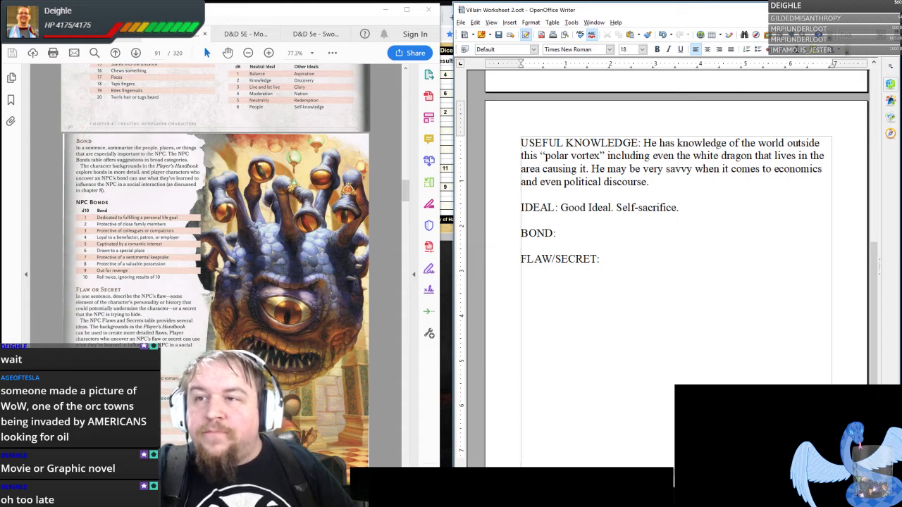
click(557, 234)
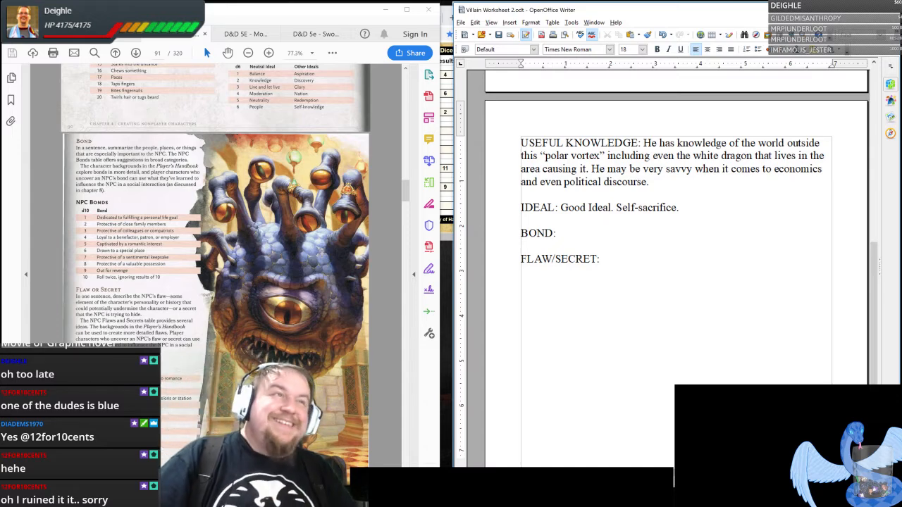
click(558, 234)
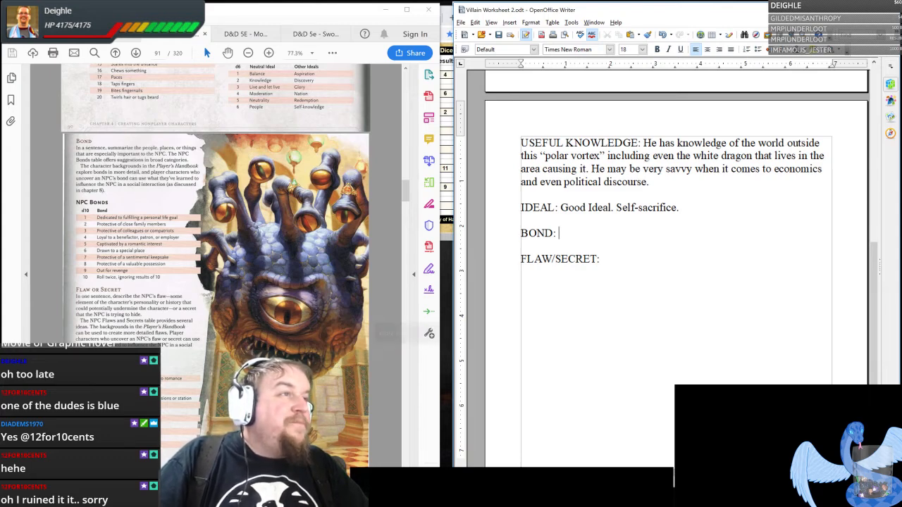
mouse_move(428, 226)
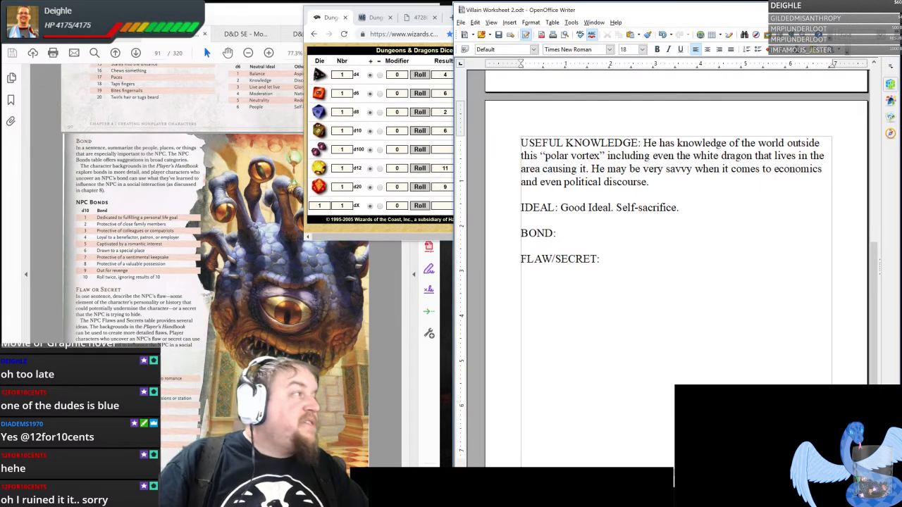
Enter 'Drawn to a special place' on the worksheet's Bond line.
text(Drawn t)
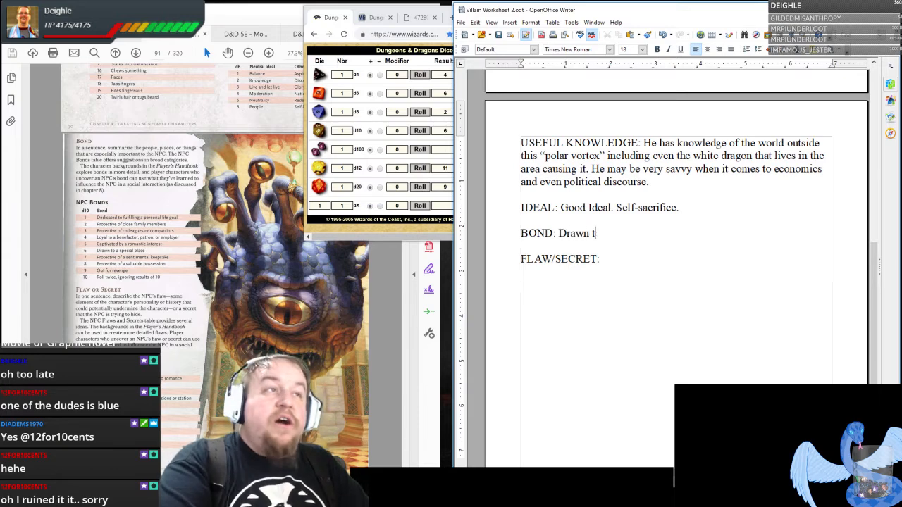
text(o a special place)
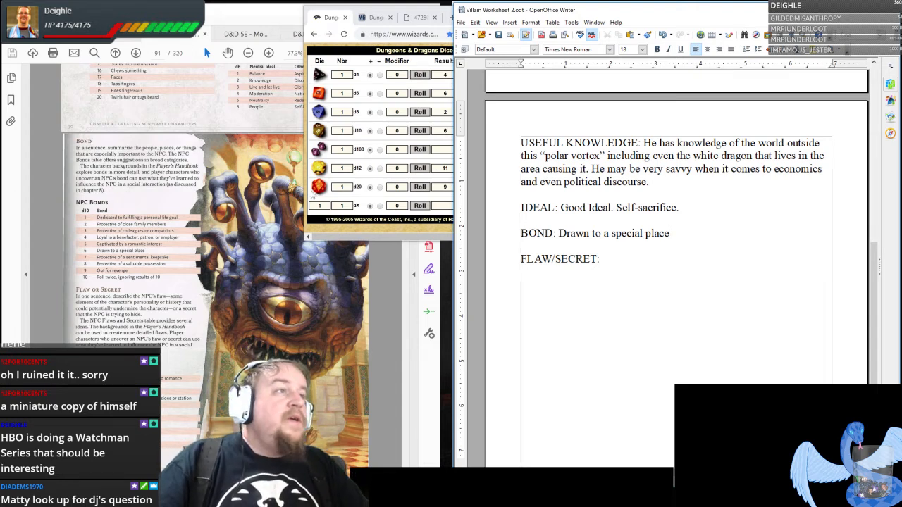
scroll(down, 3)
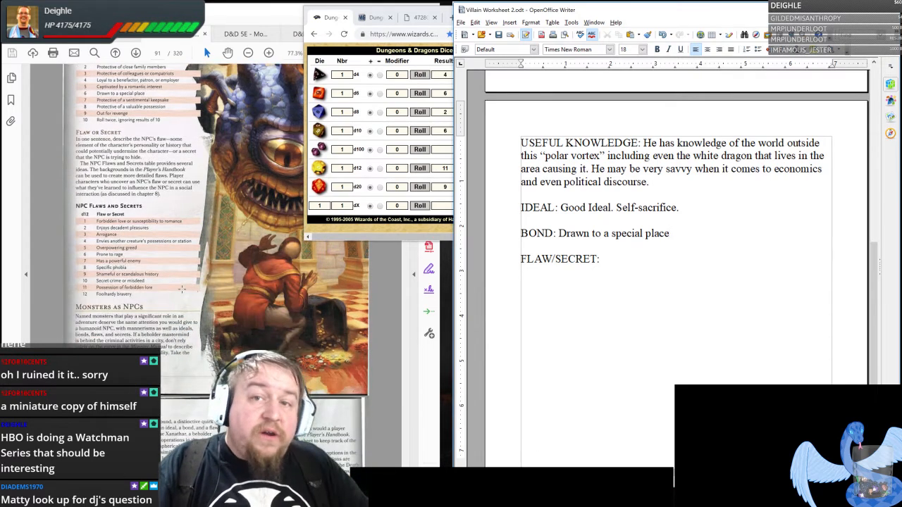
scroll(up, 3)
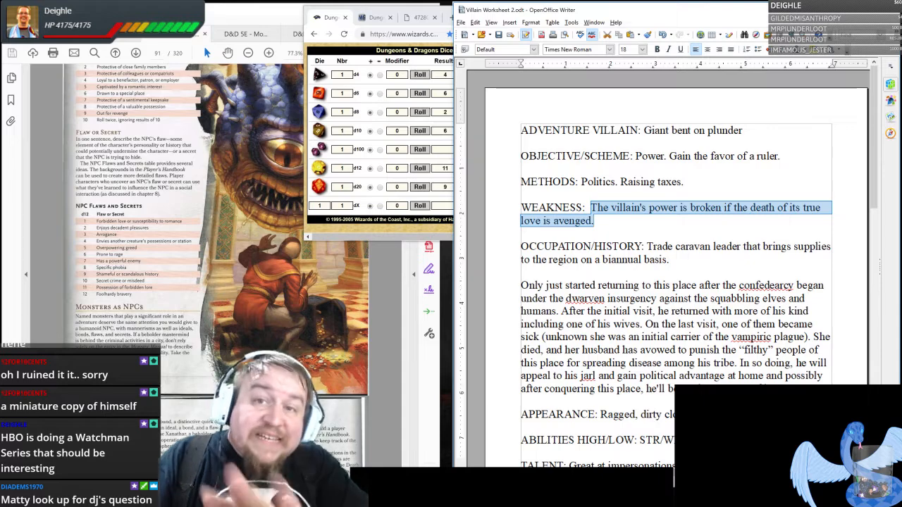
scroll(down, 3)
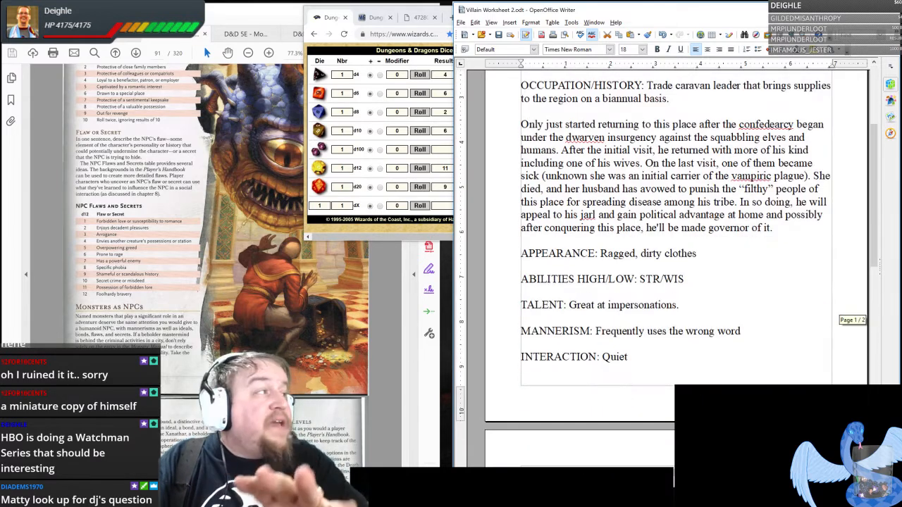
scroll(down, 3)
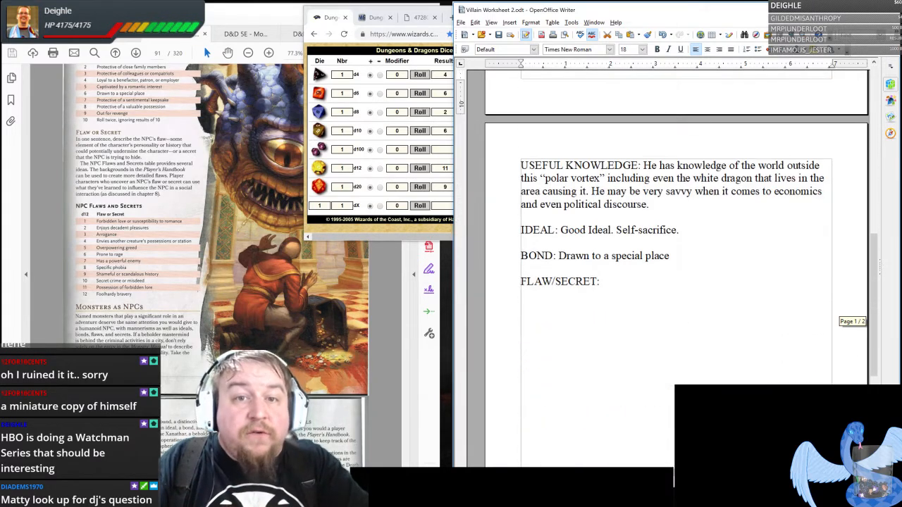
click(598, 282)
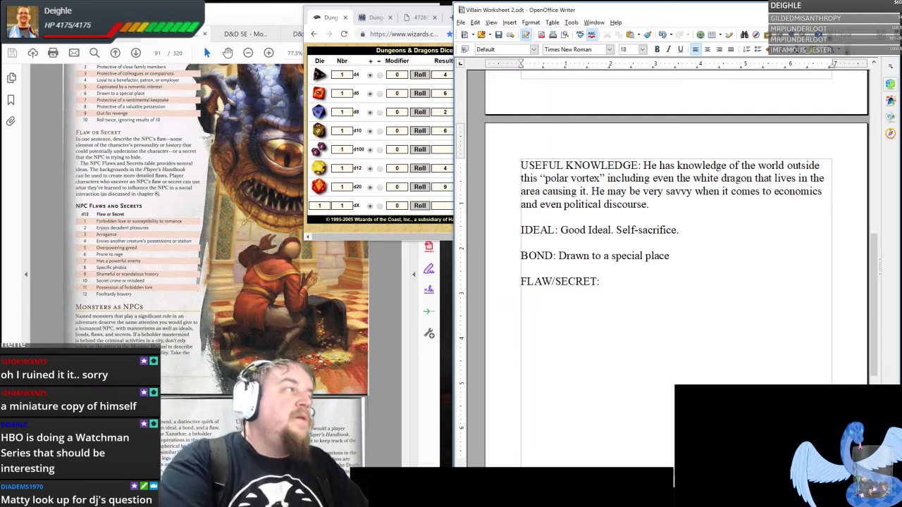
Enter 'Envies another creatures' possessions or station' on the Flaw/Secret line.
text(Envies another creatu)
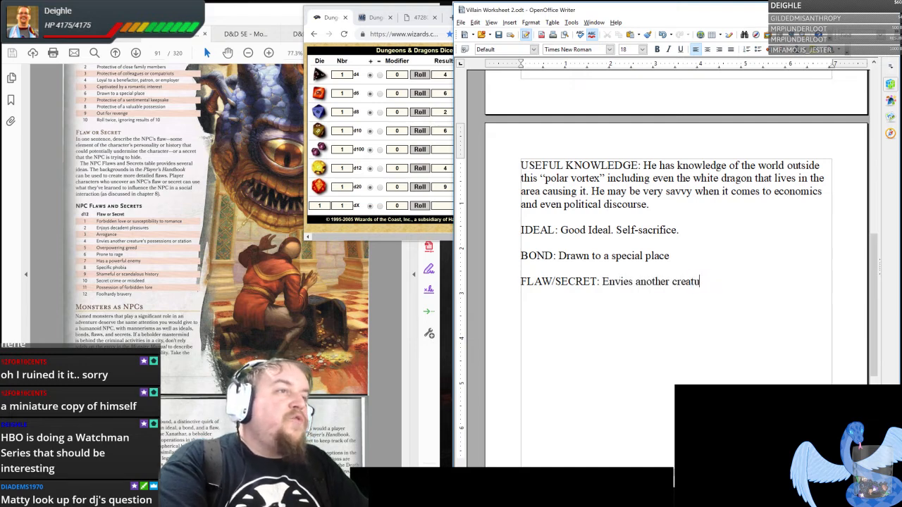
text(res' possession)
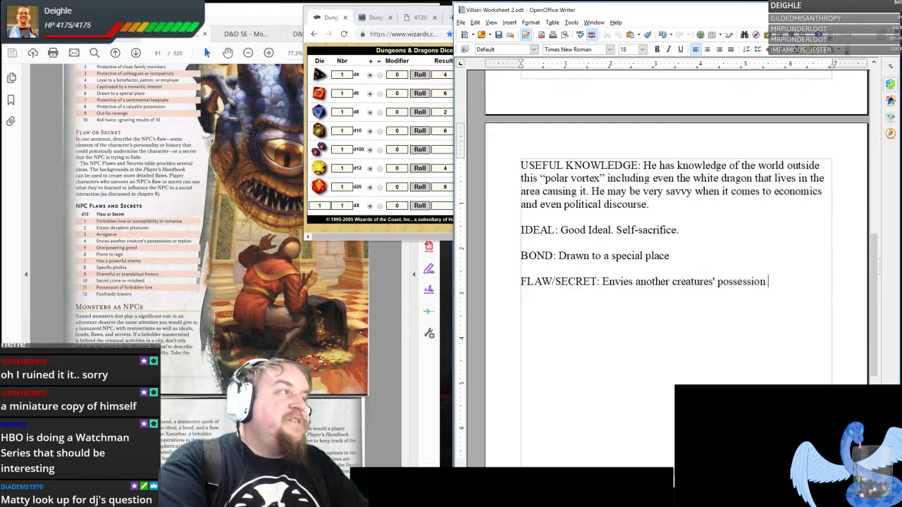
text(s or station)
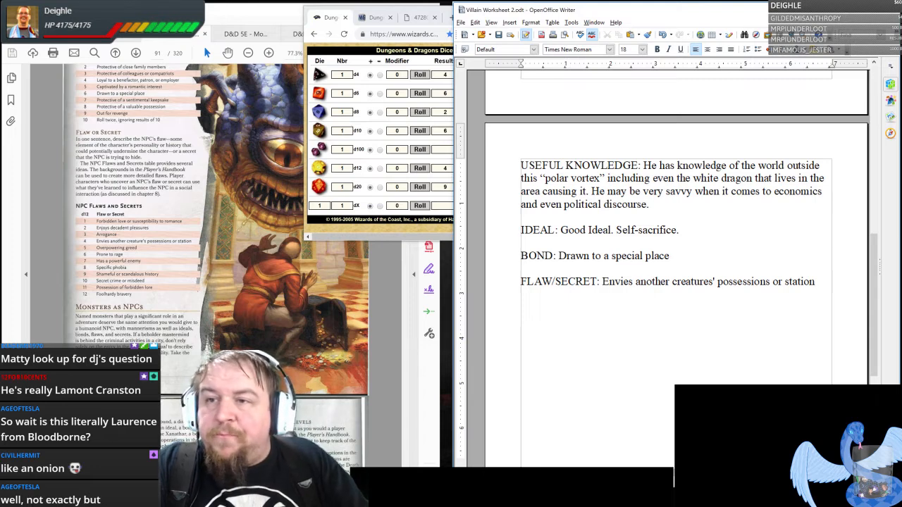
click(814, 282)
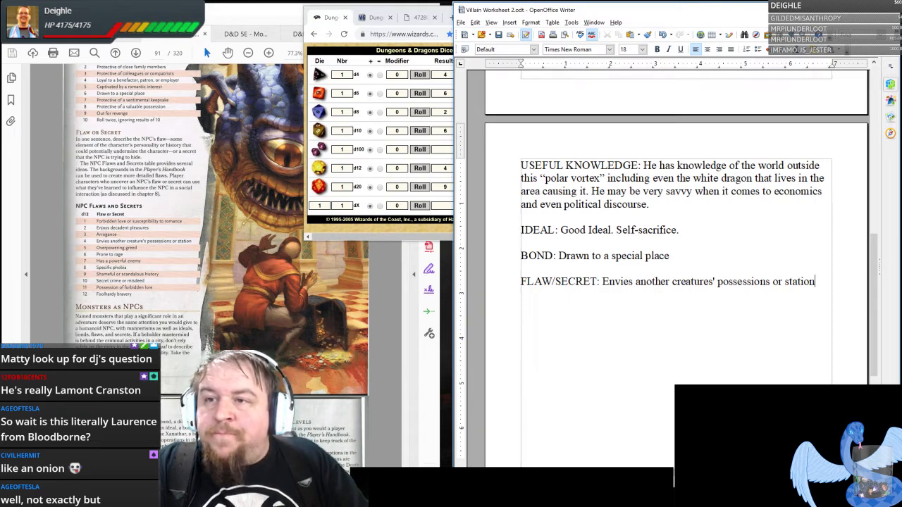